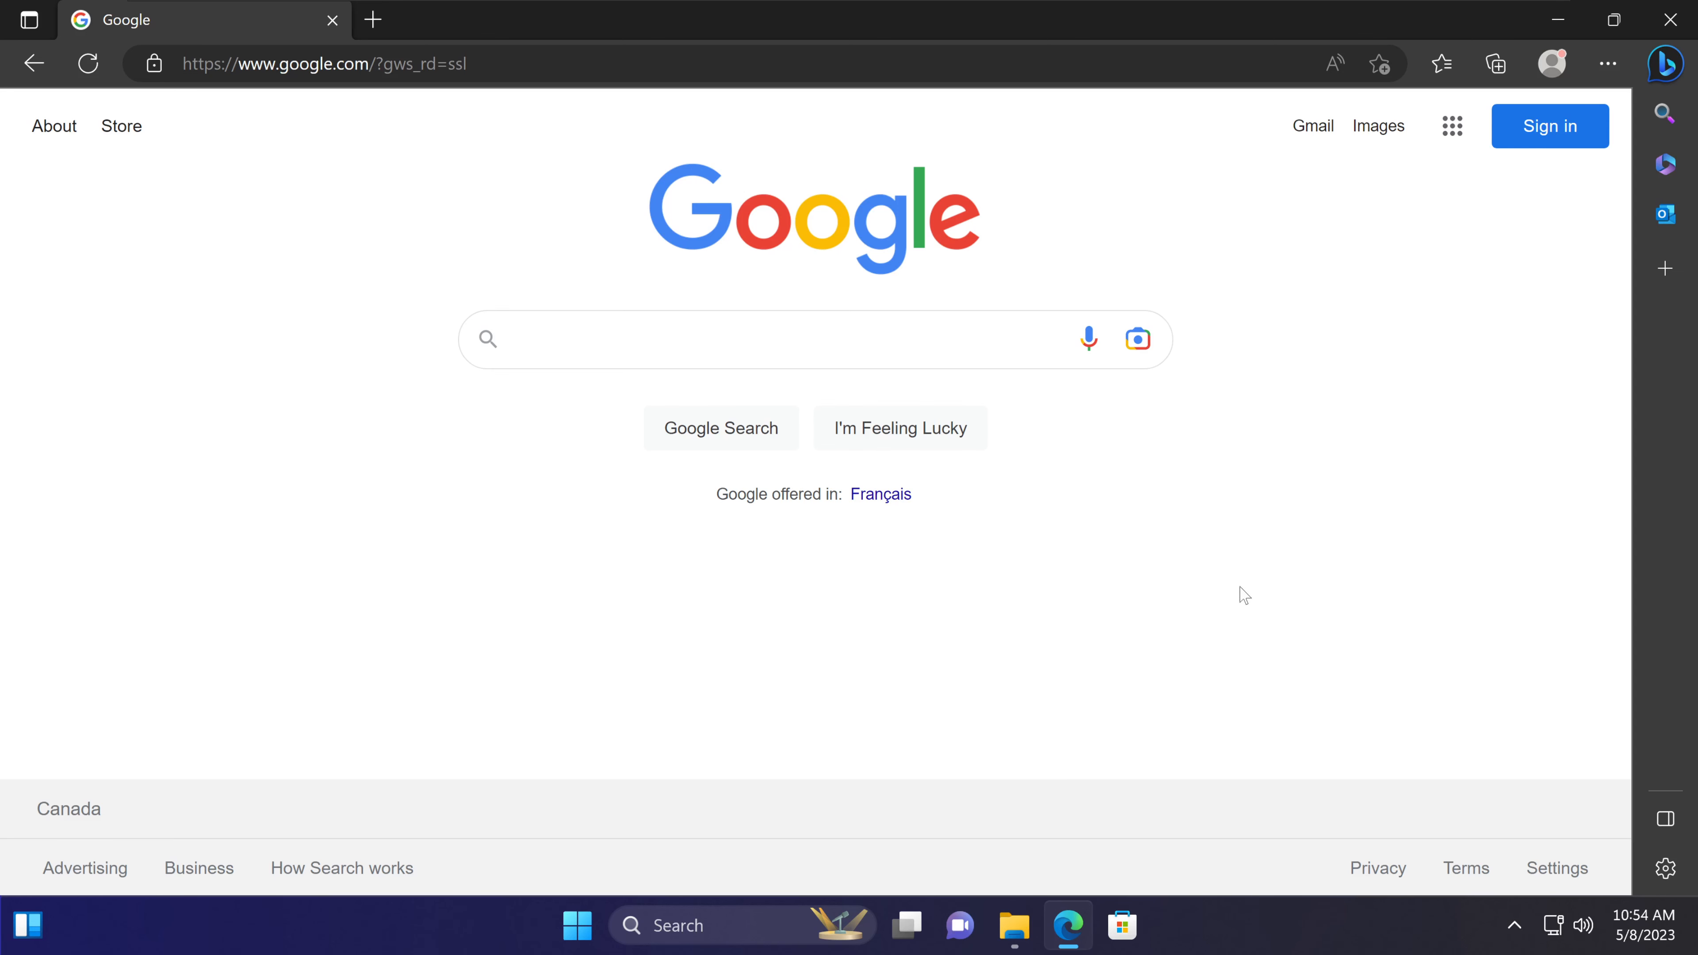
mouse_move(1186, 547)
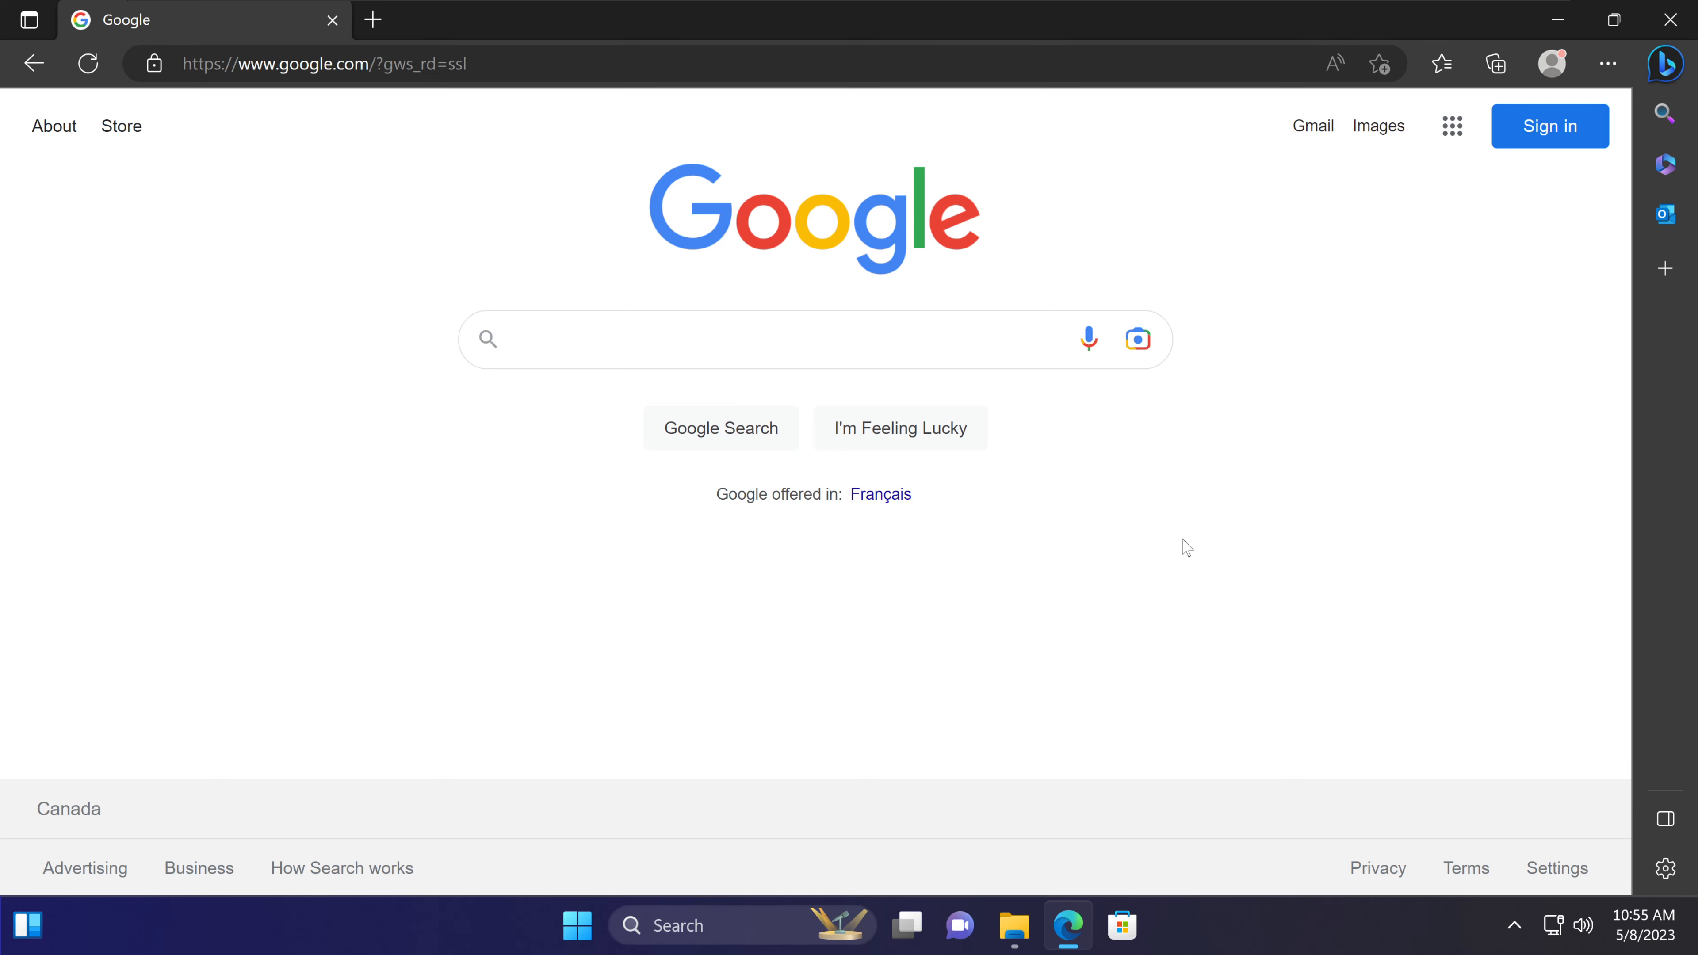
mouse_move(881, 493)
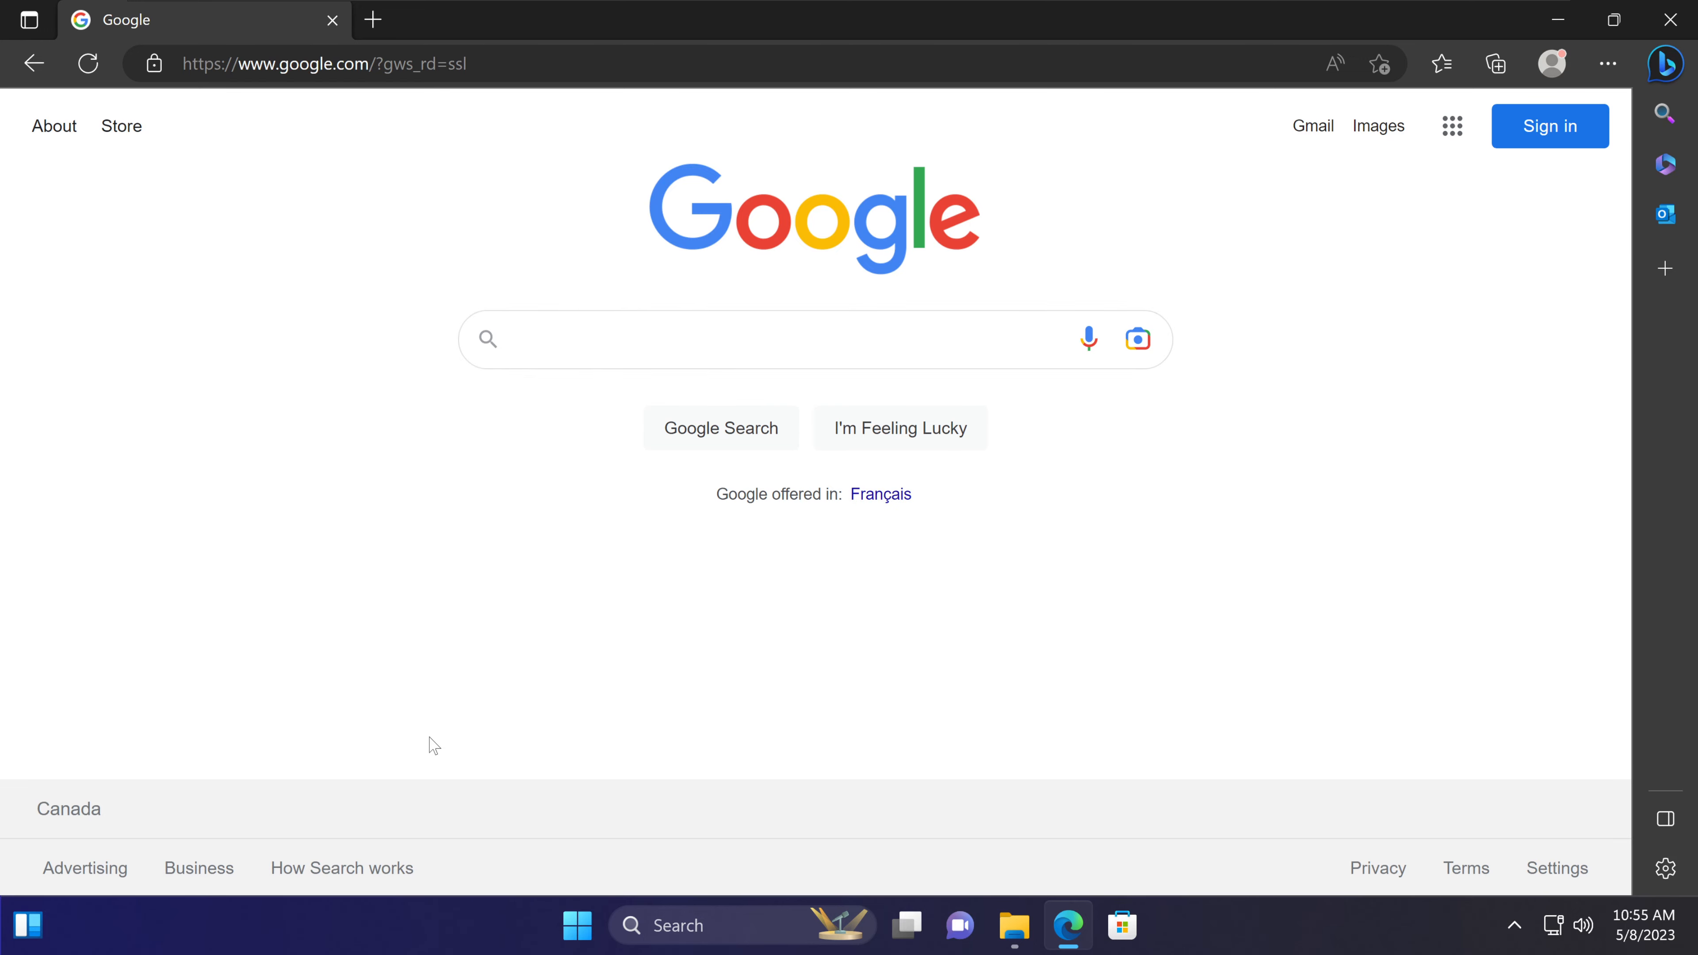
mouse_move(427, 739)
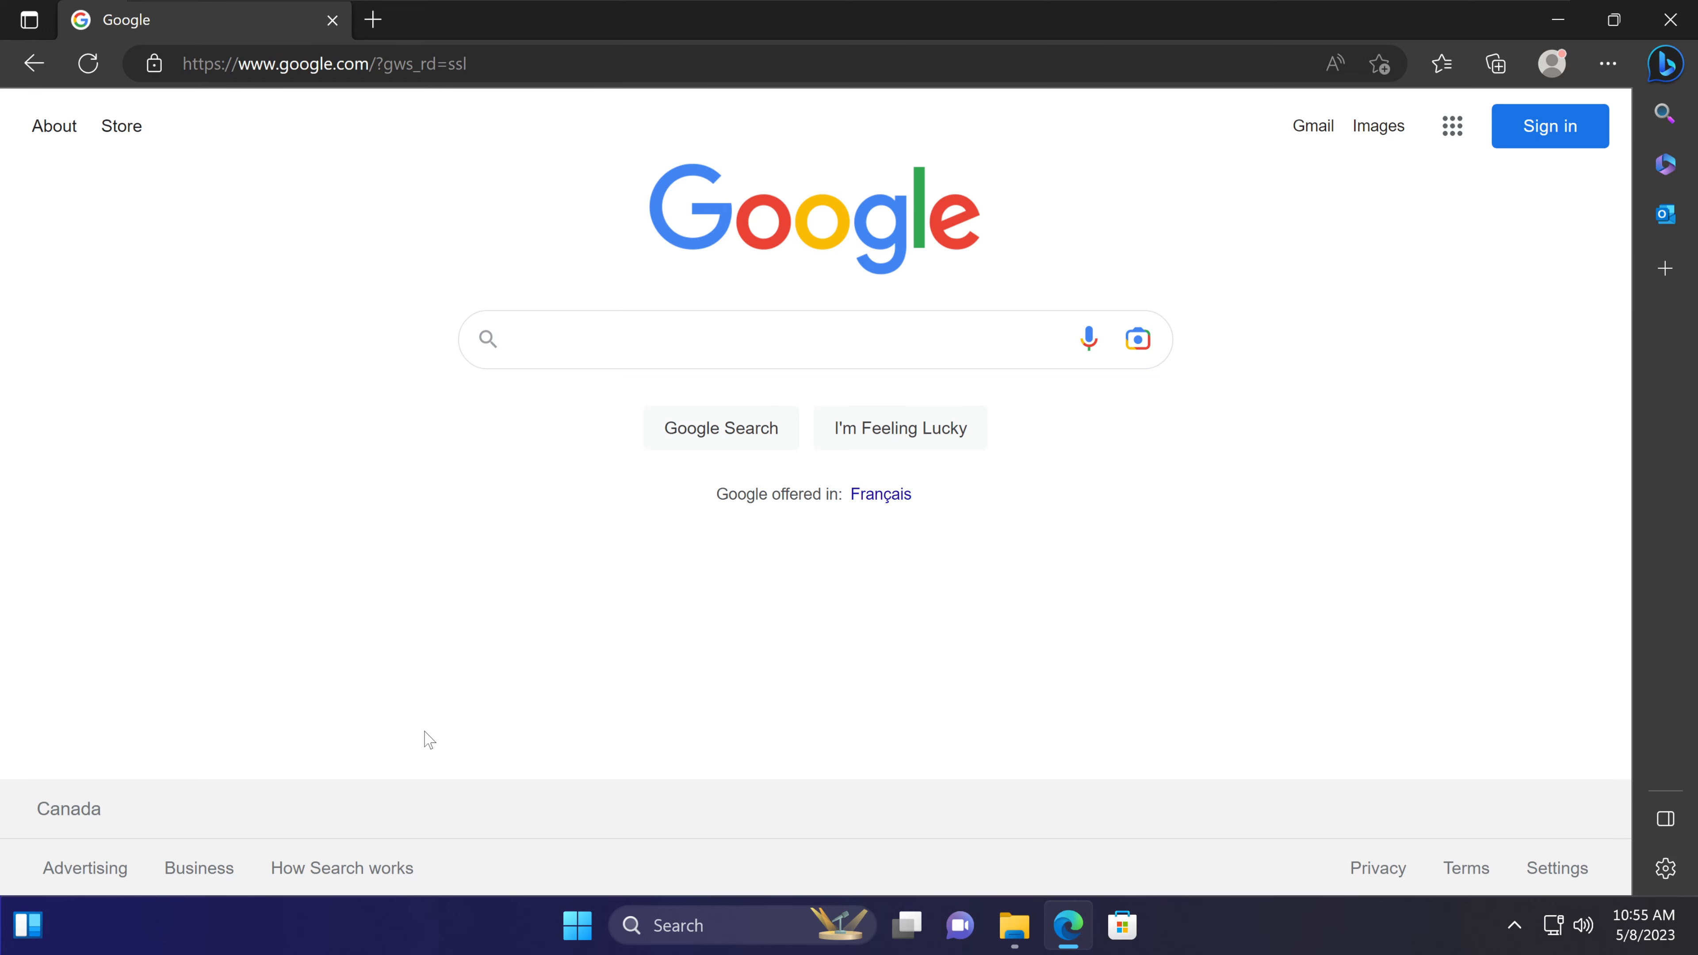
mouse_move(586, 472)
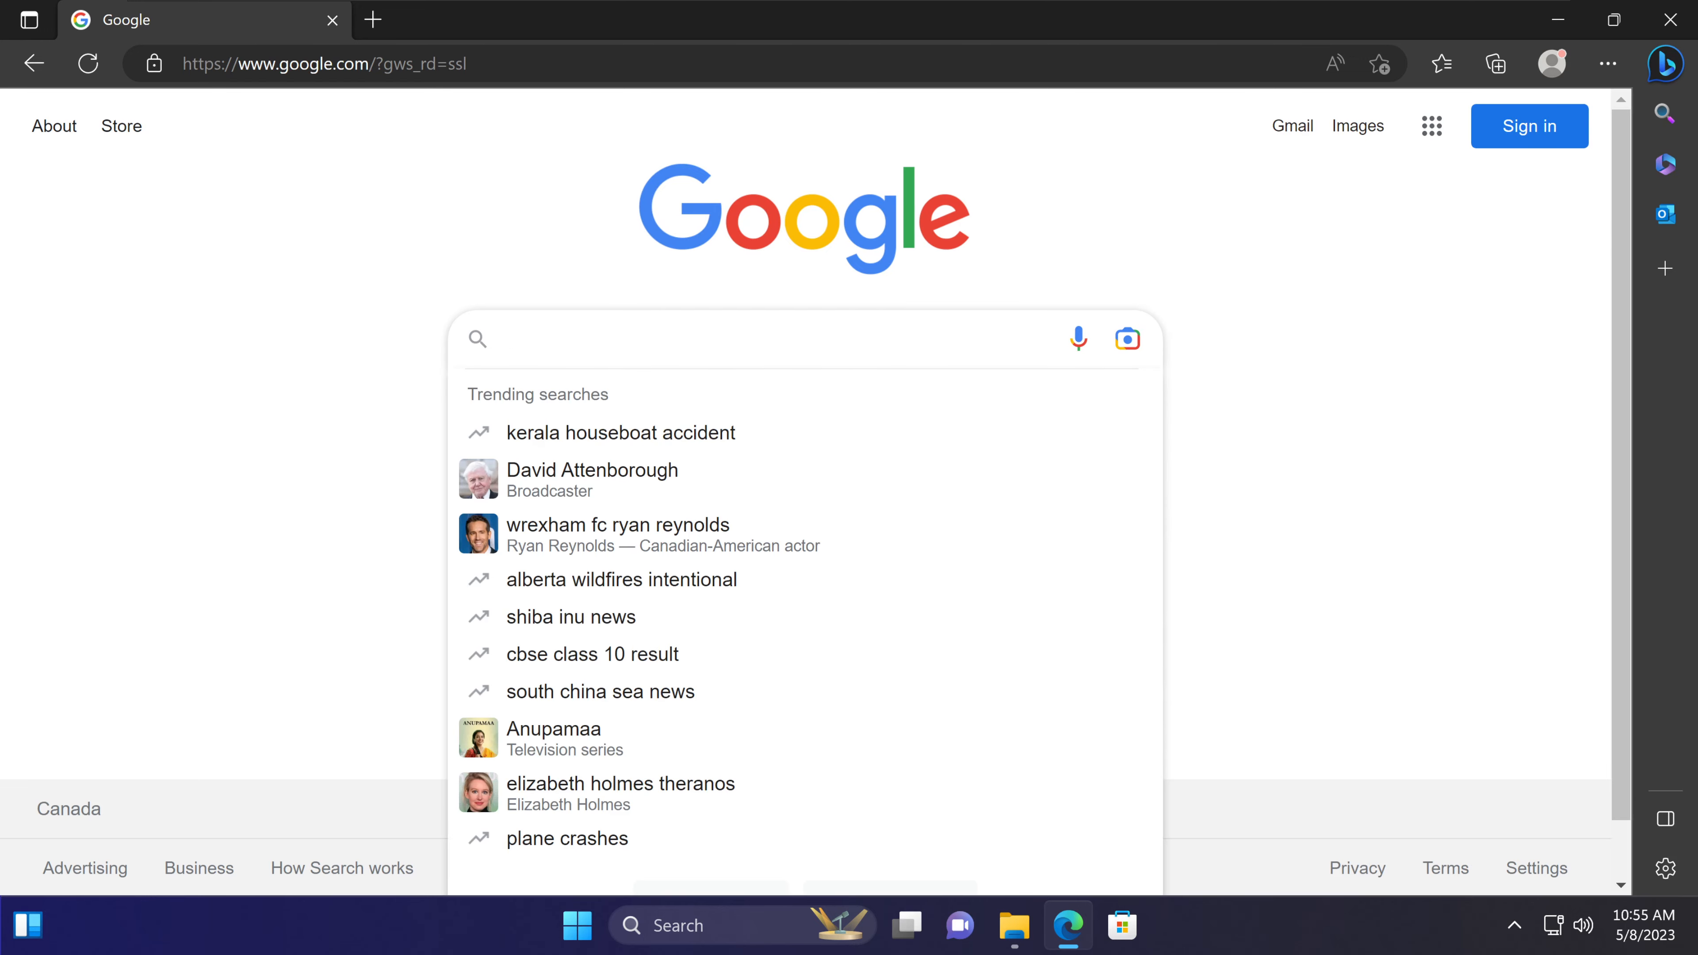
Search Google for 'cisco anyconnect software' and bring up the results.
type("Cisco Ann")
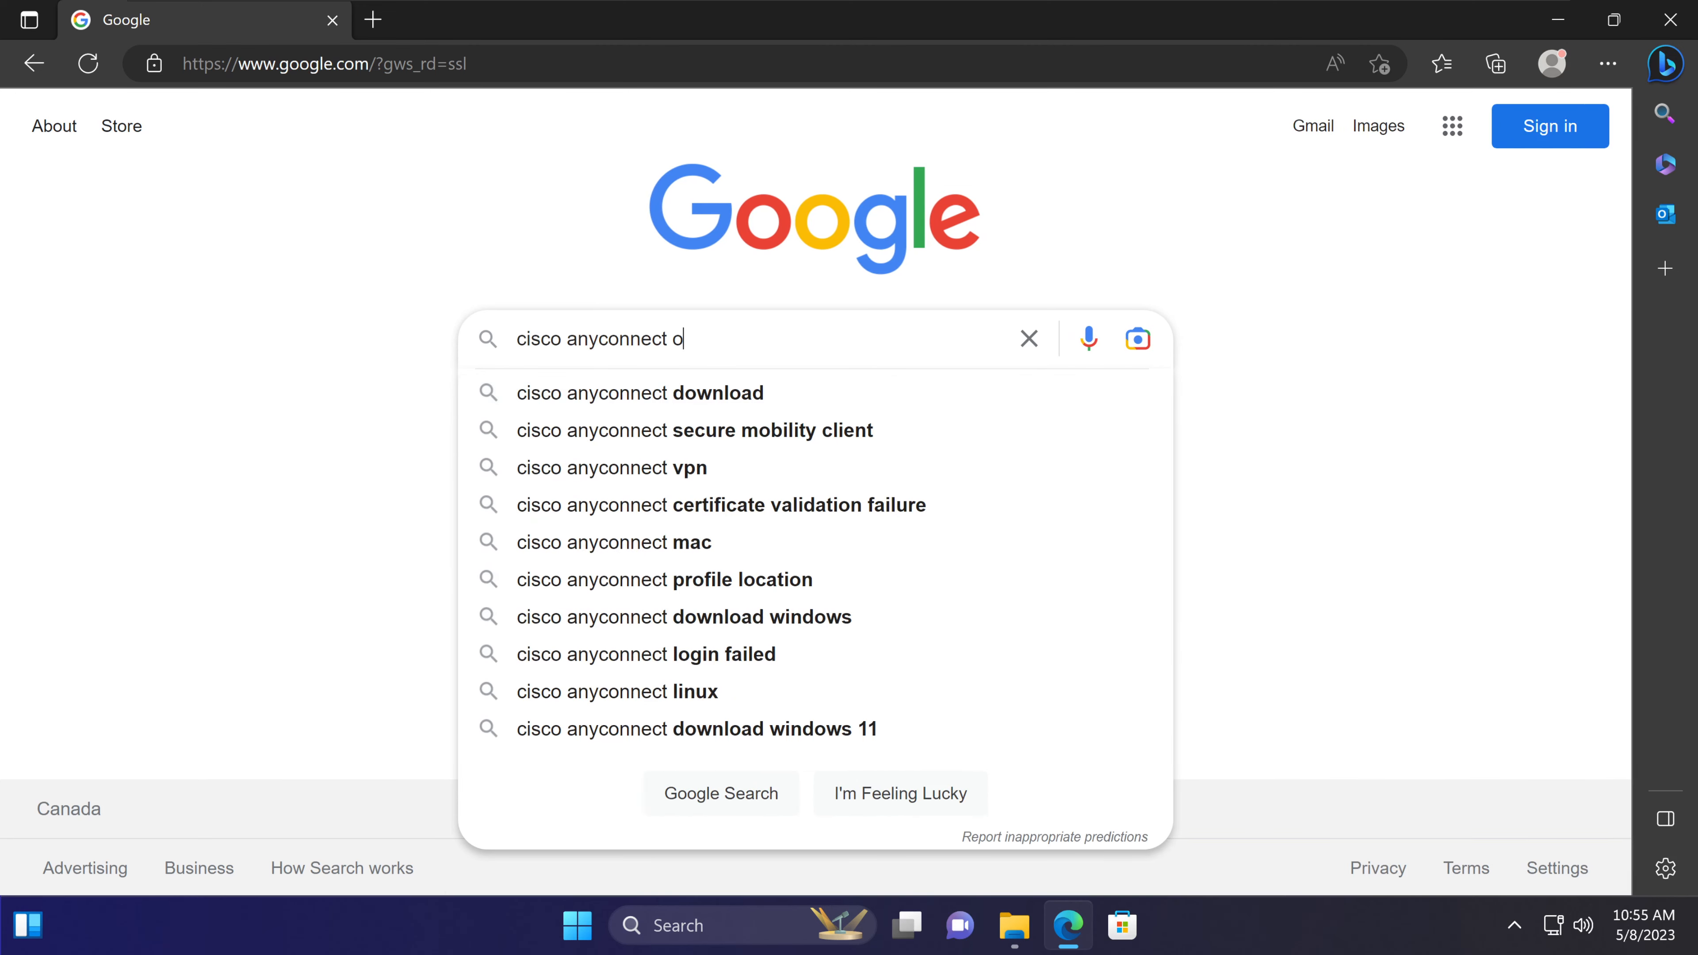
type("soct")
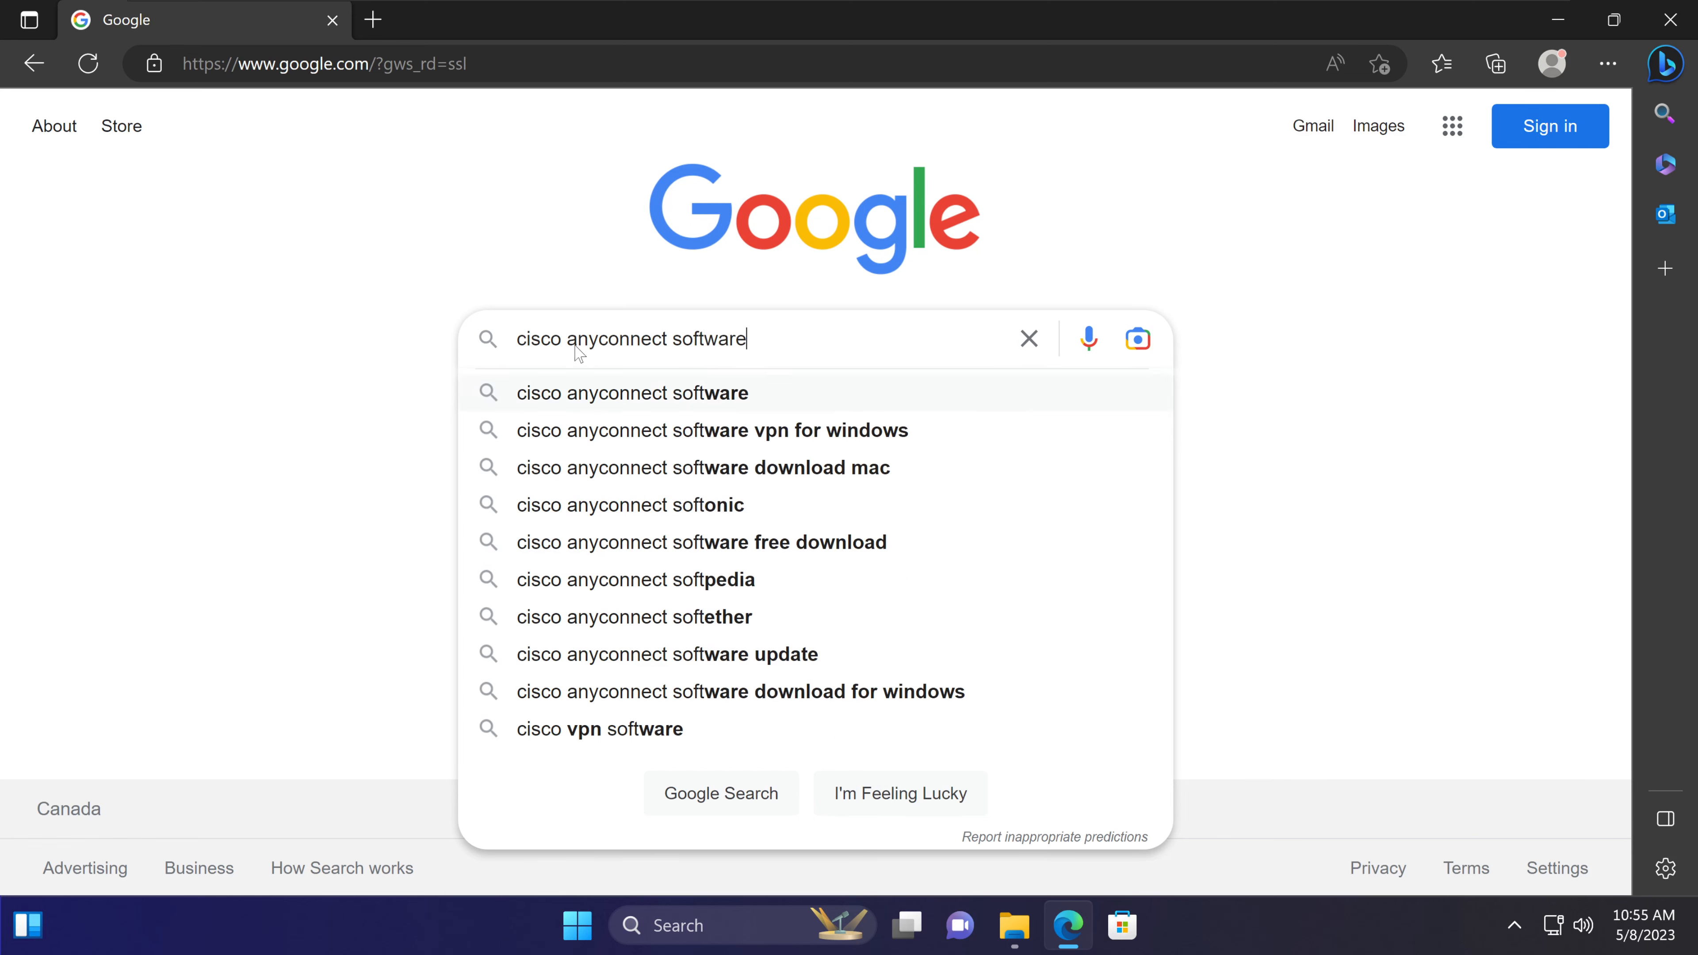
key("Enter")
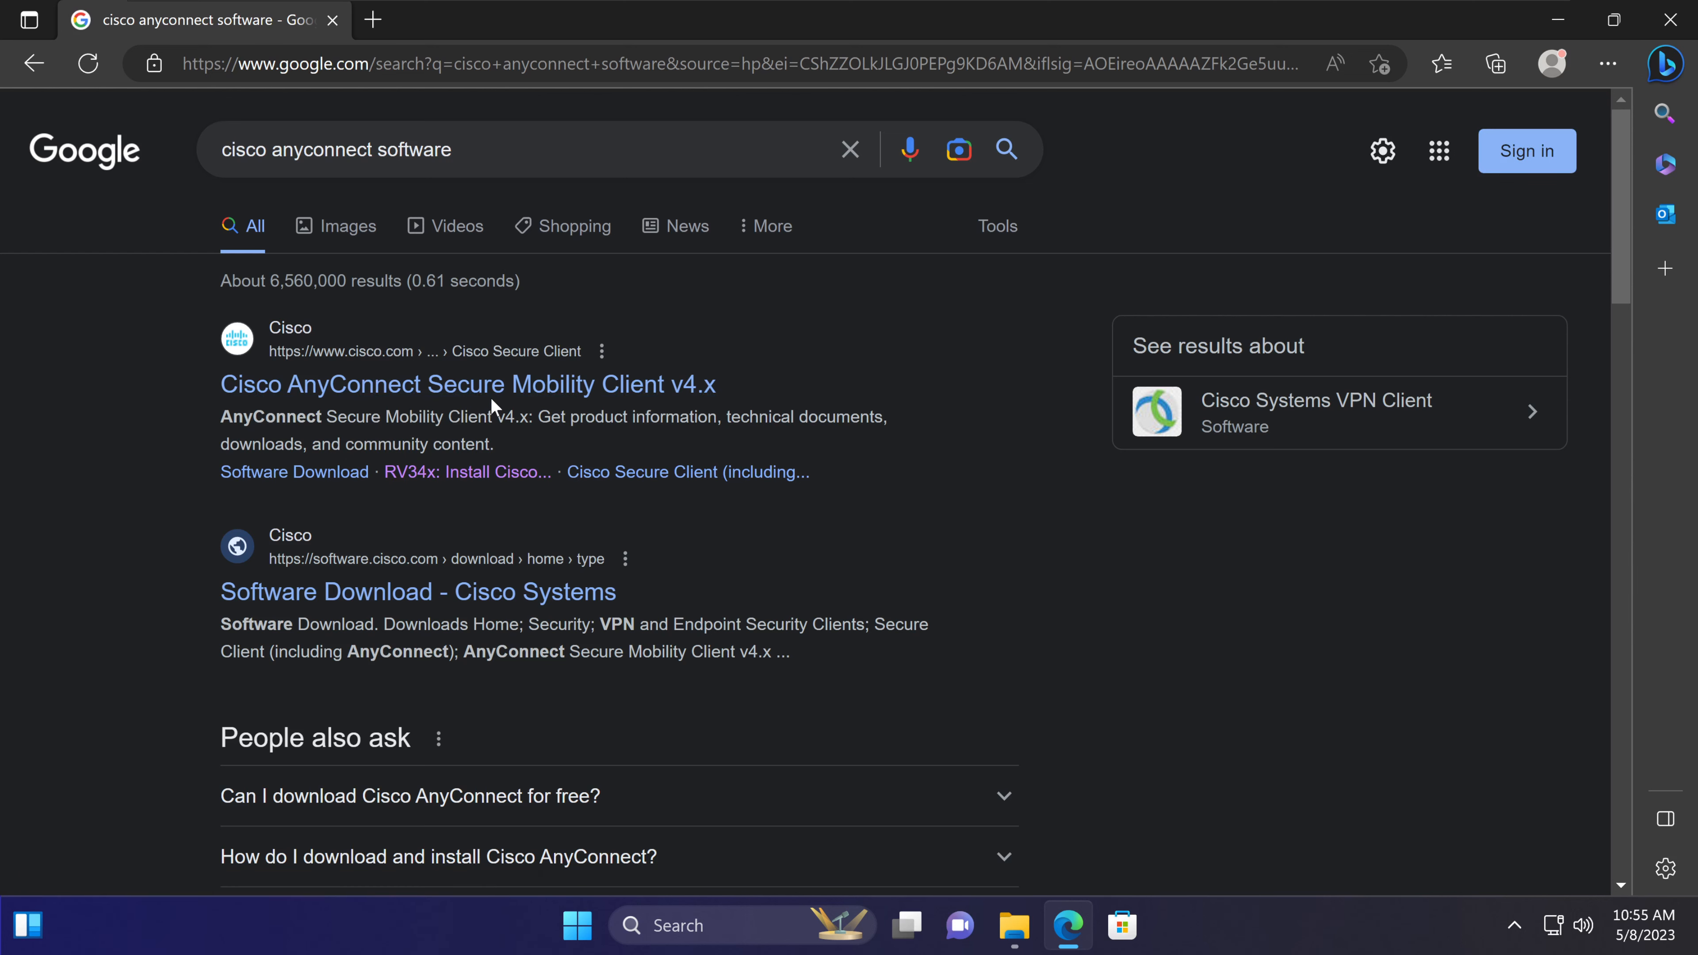
mouse_move(468, 472)
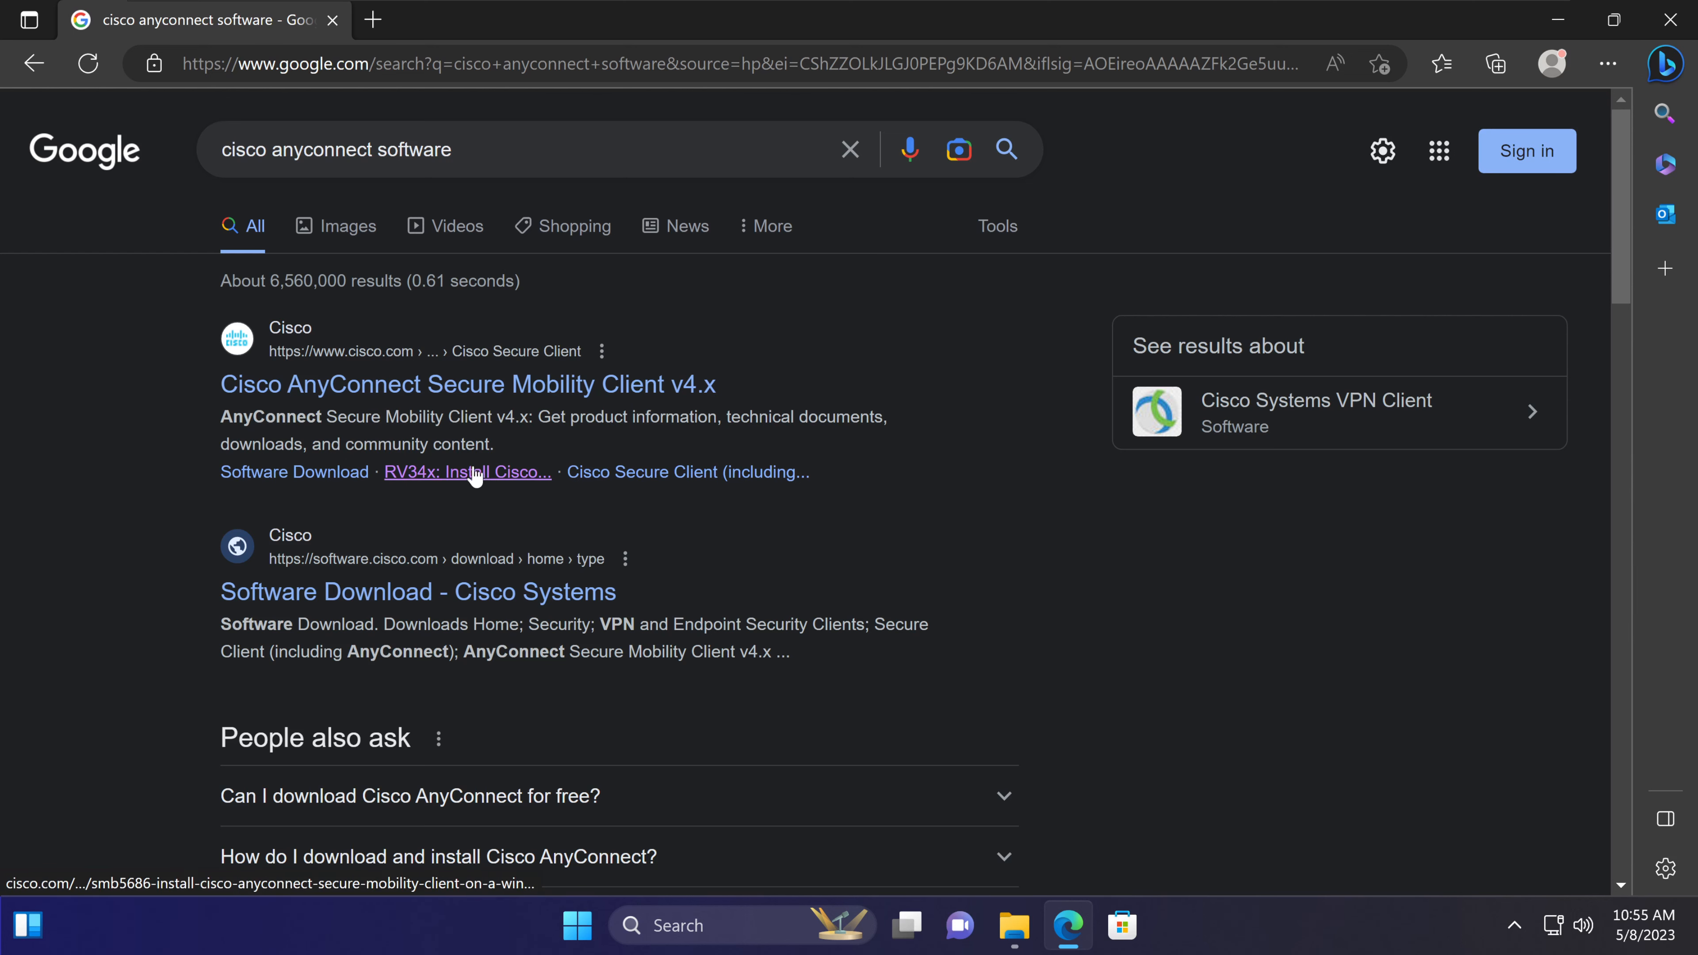
Open the AnyConnect Secure Mobility Client v4.x page, show its Downloads and select the page title.
left_click(468, 385)
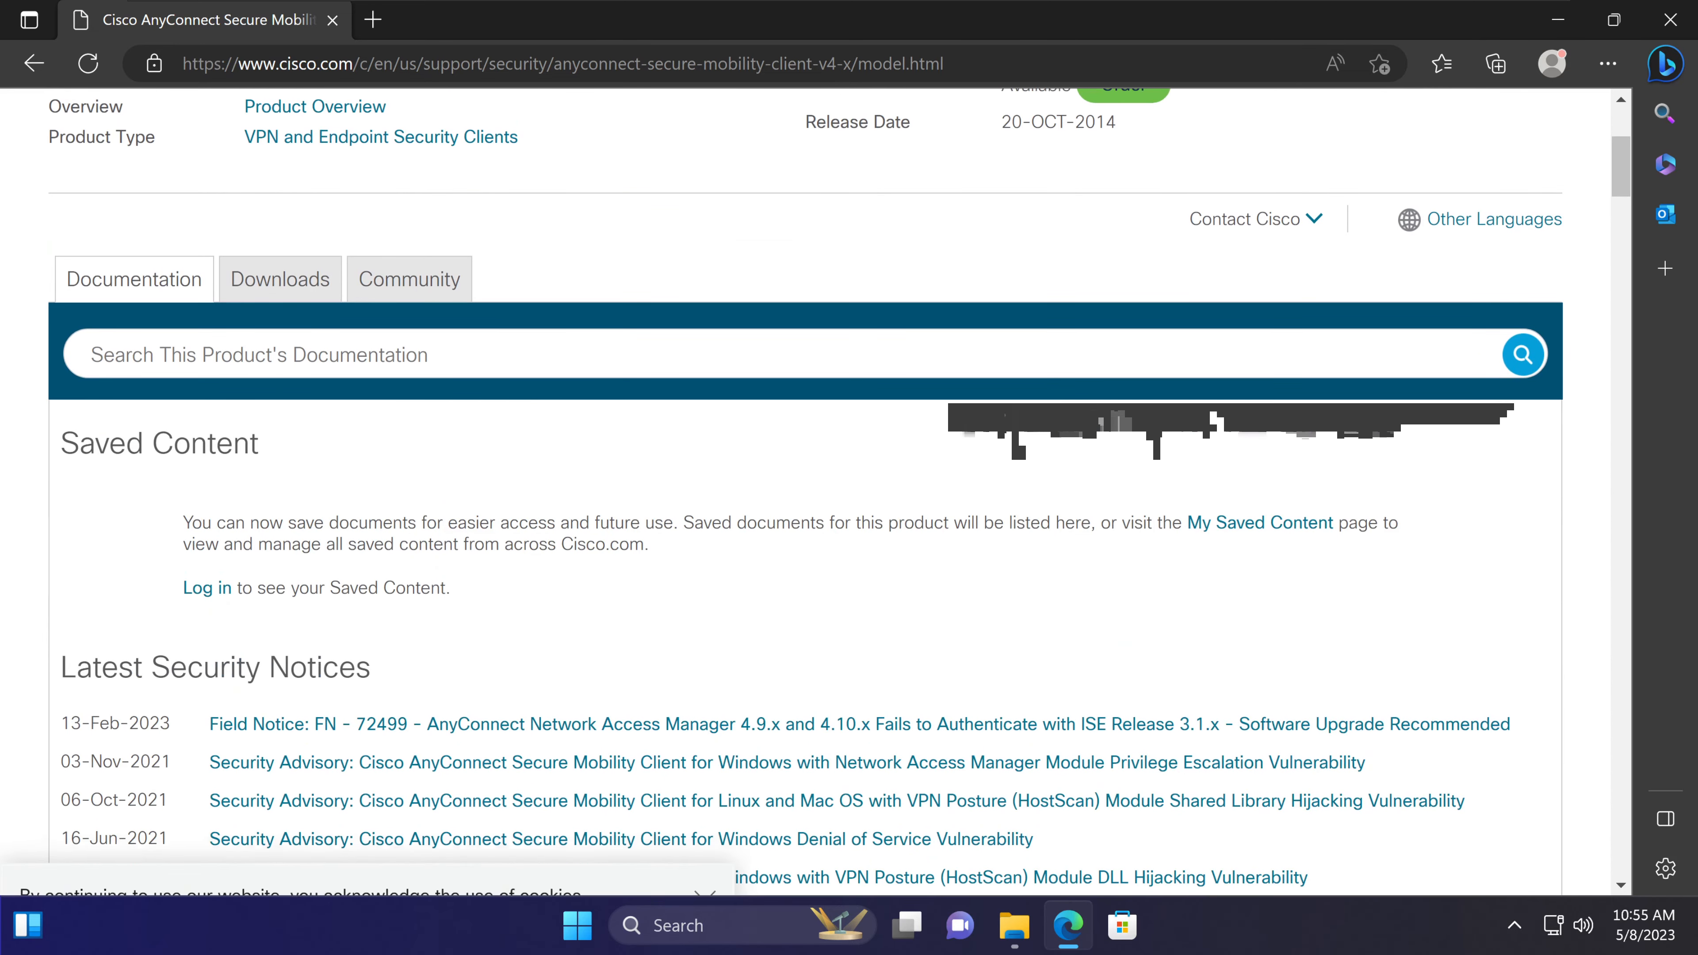
left_click(280, 279)
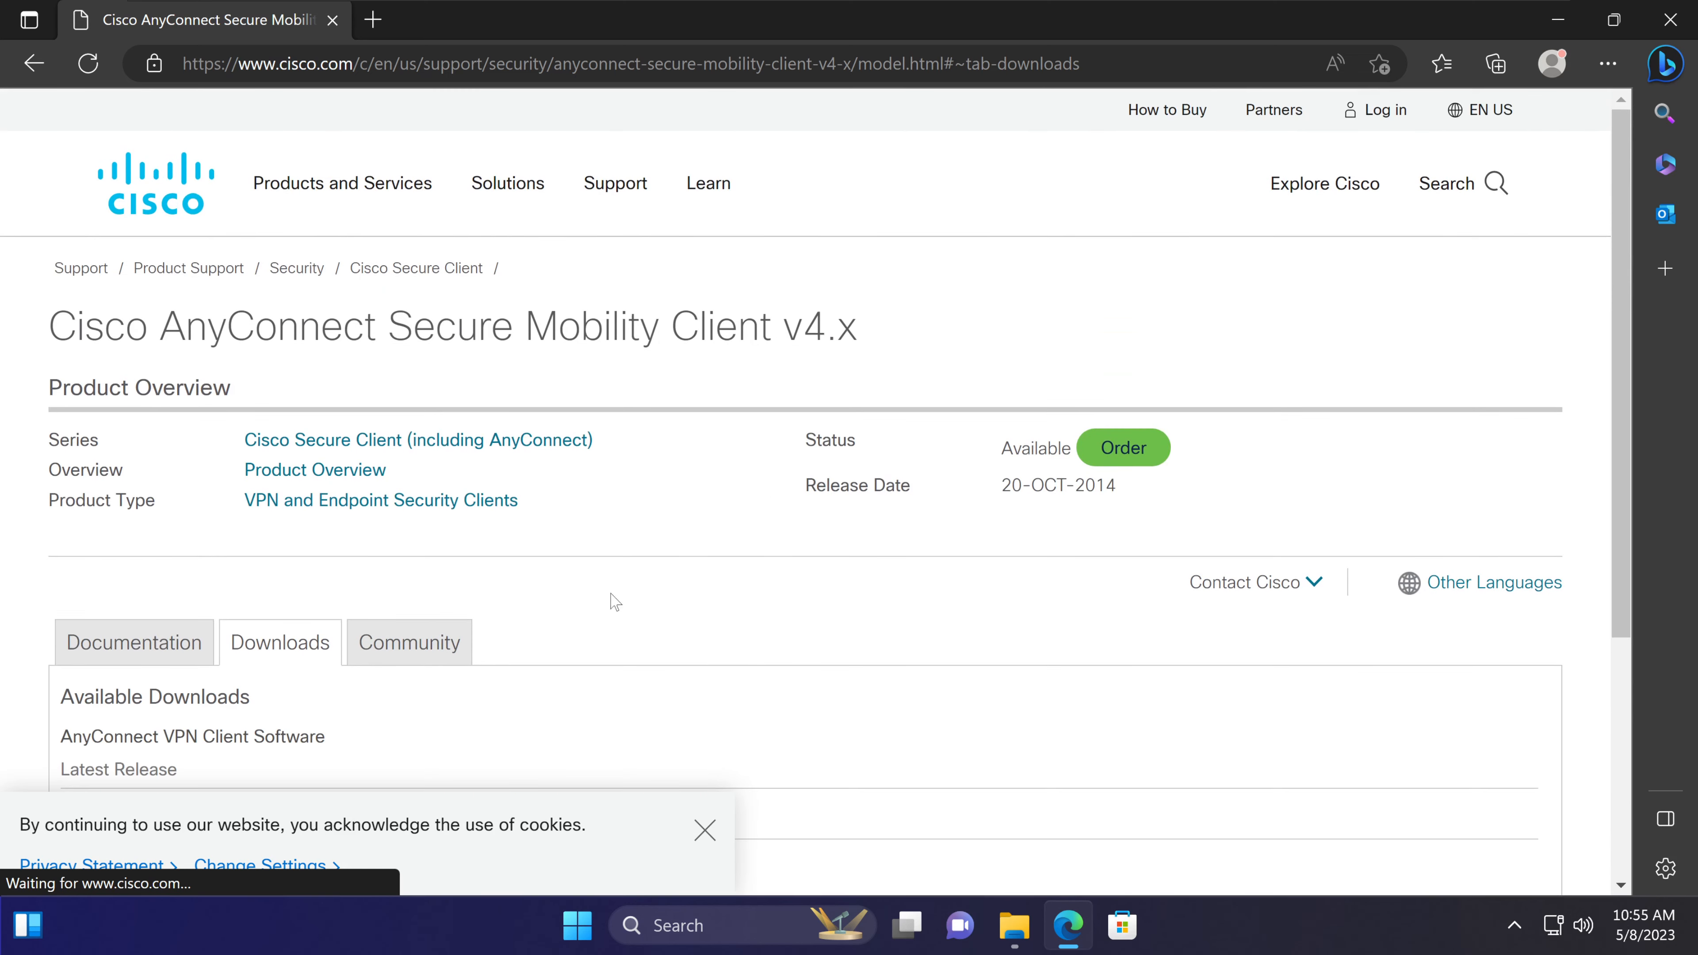
mouse_move(208, 597)
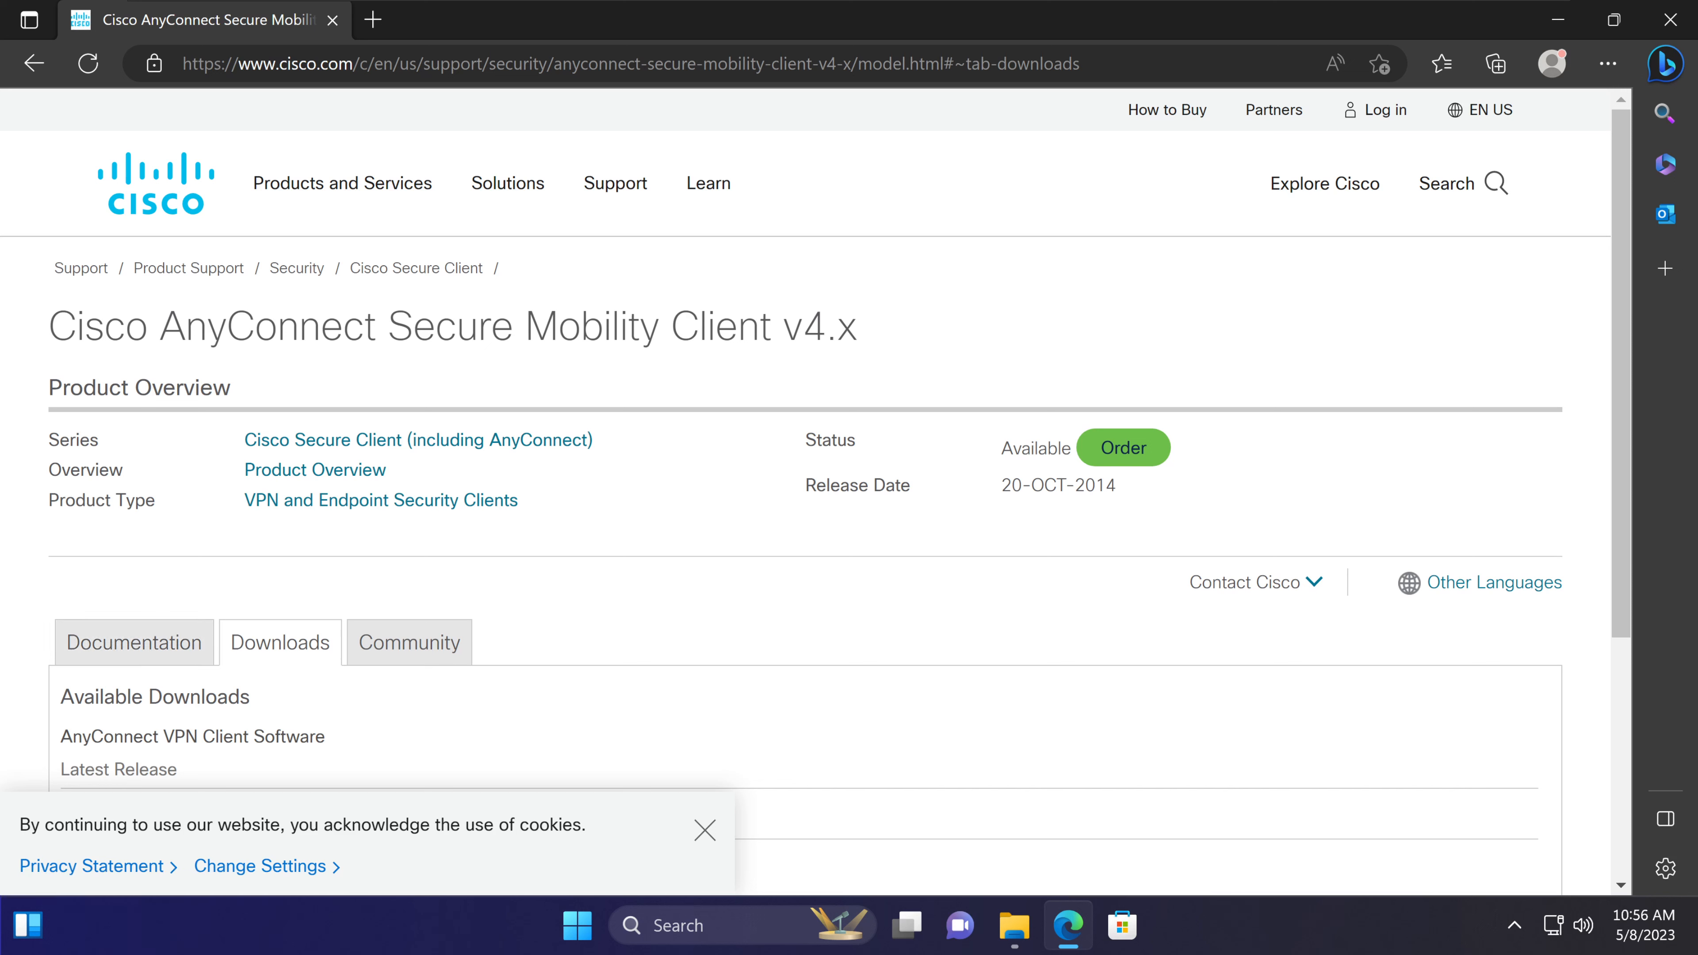
left_click_drag(48, 324, 696, 328)
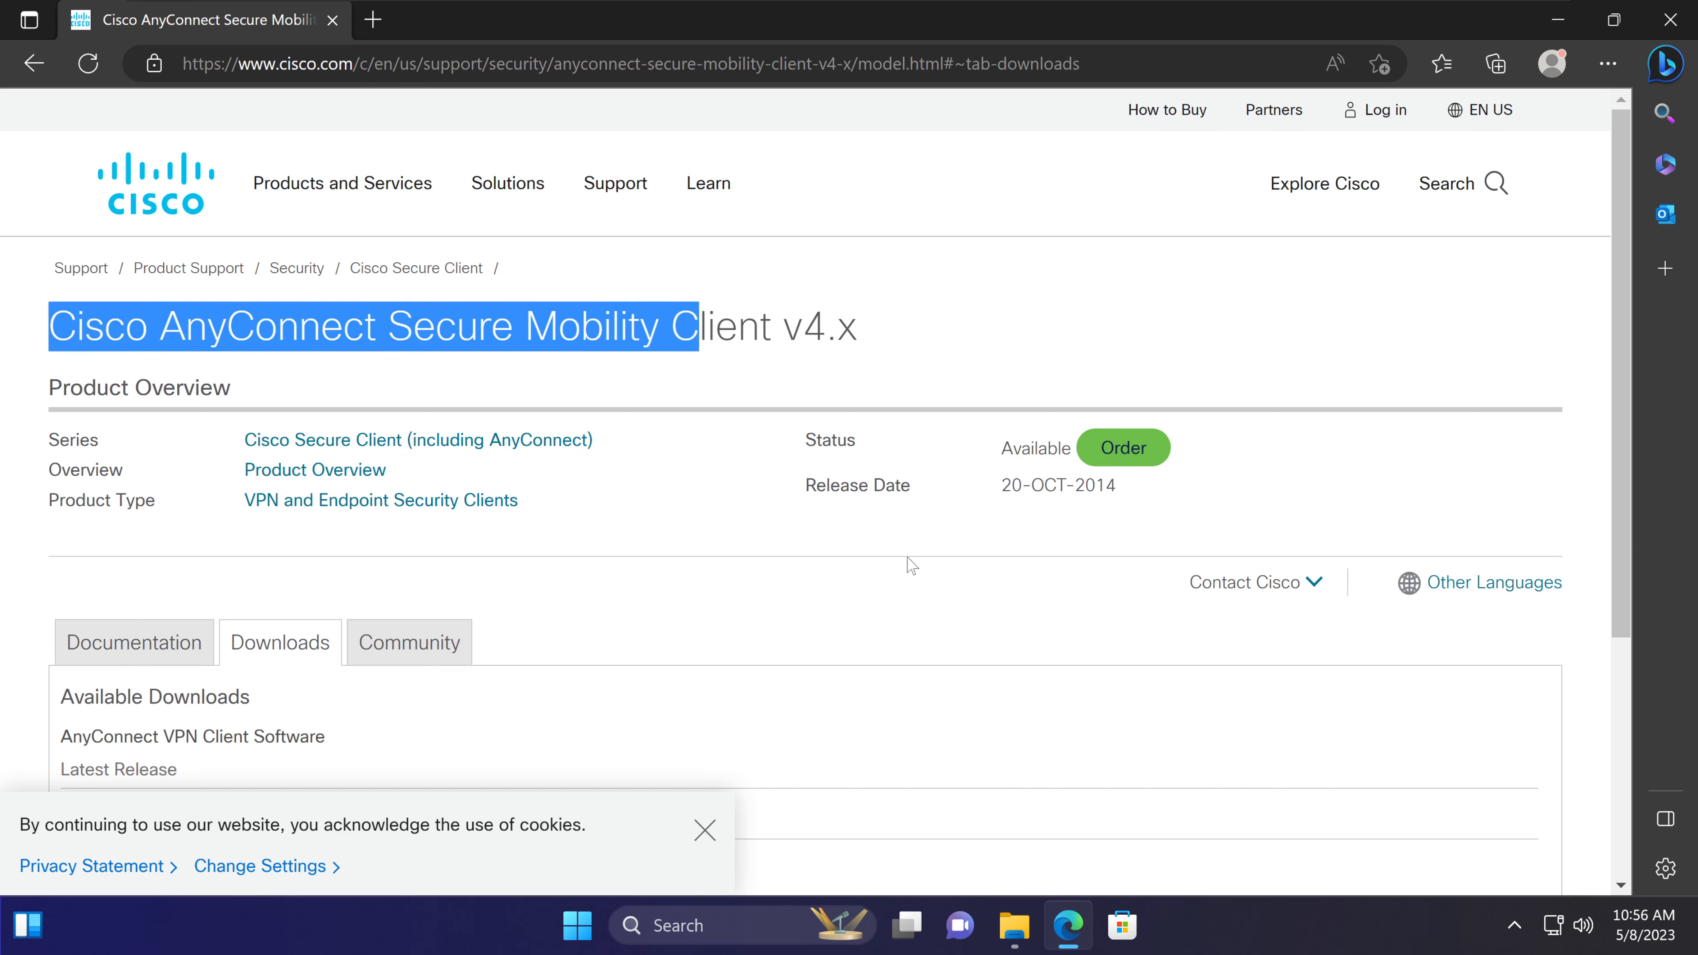
mouse_move(1611, 148)
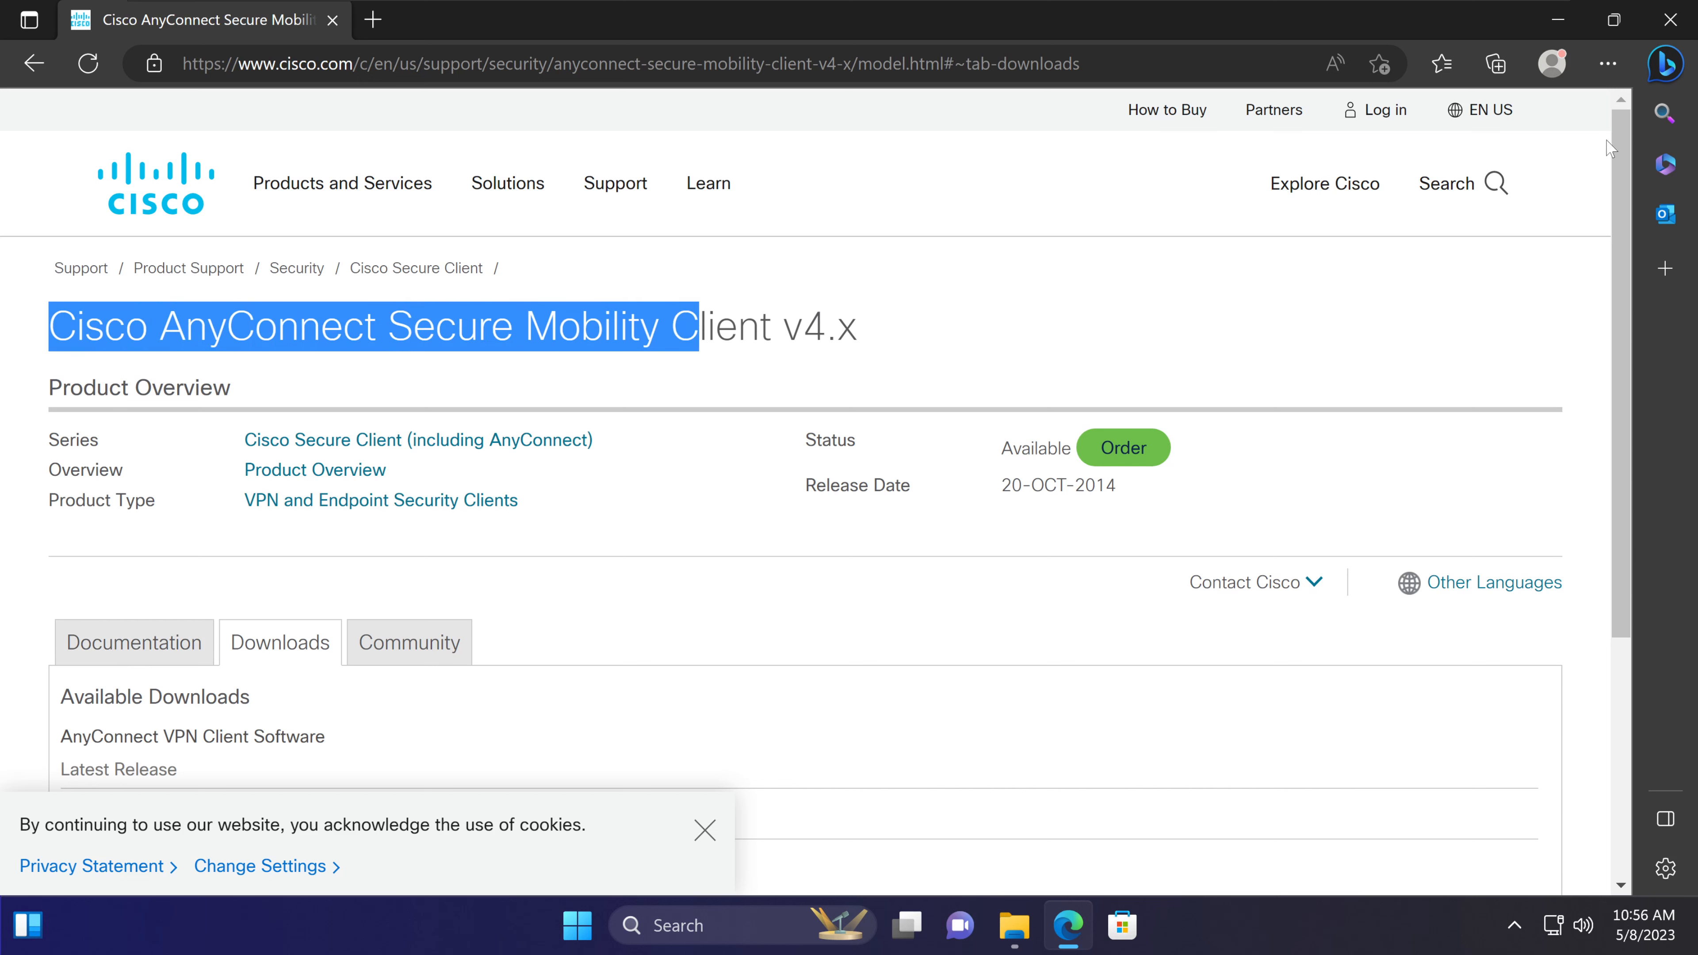
mouse_move(198, 179)
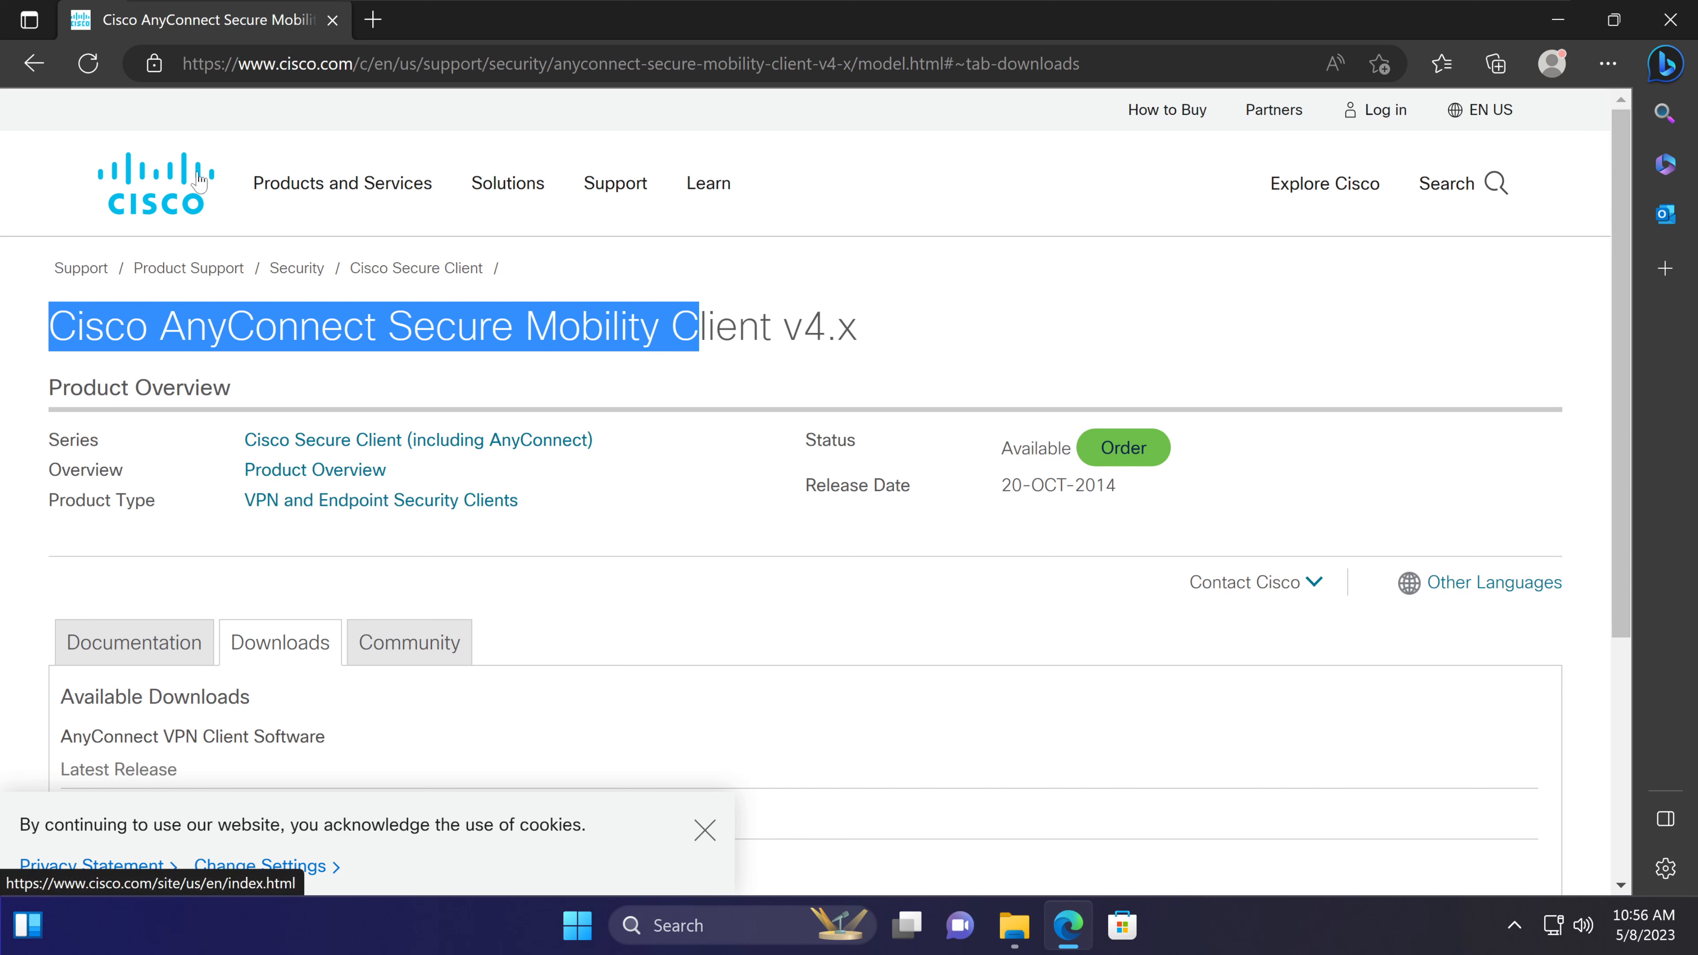
mouse_move(300, 264)
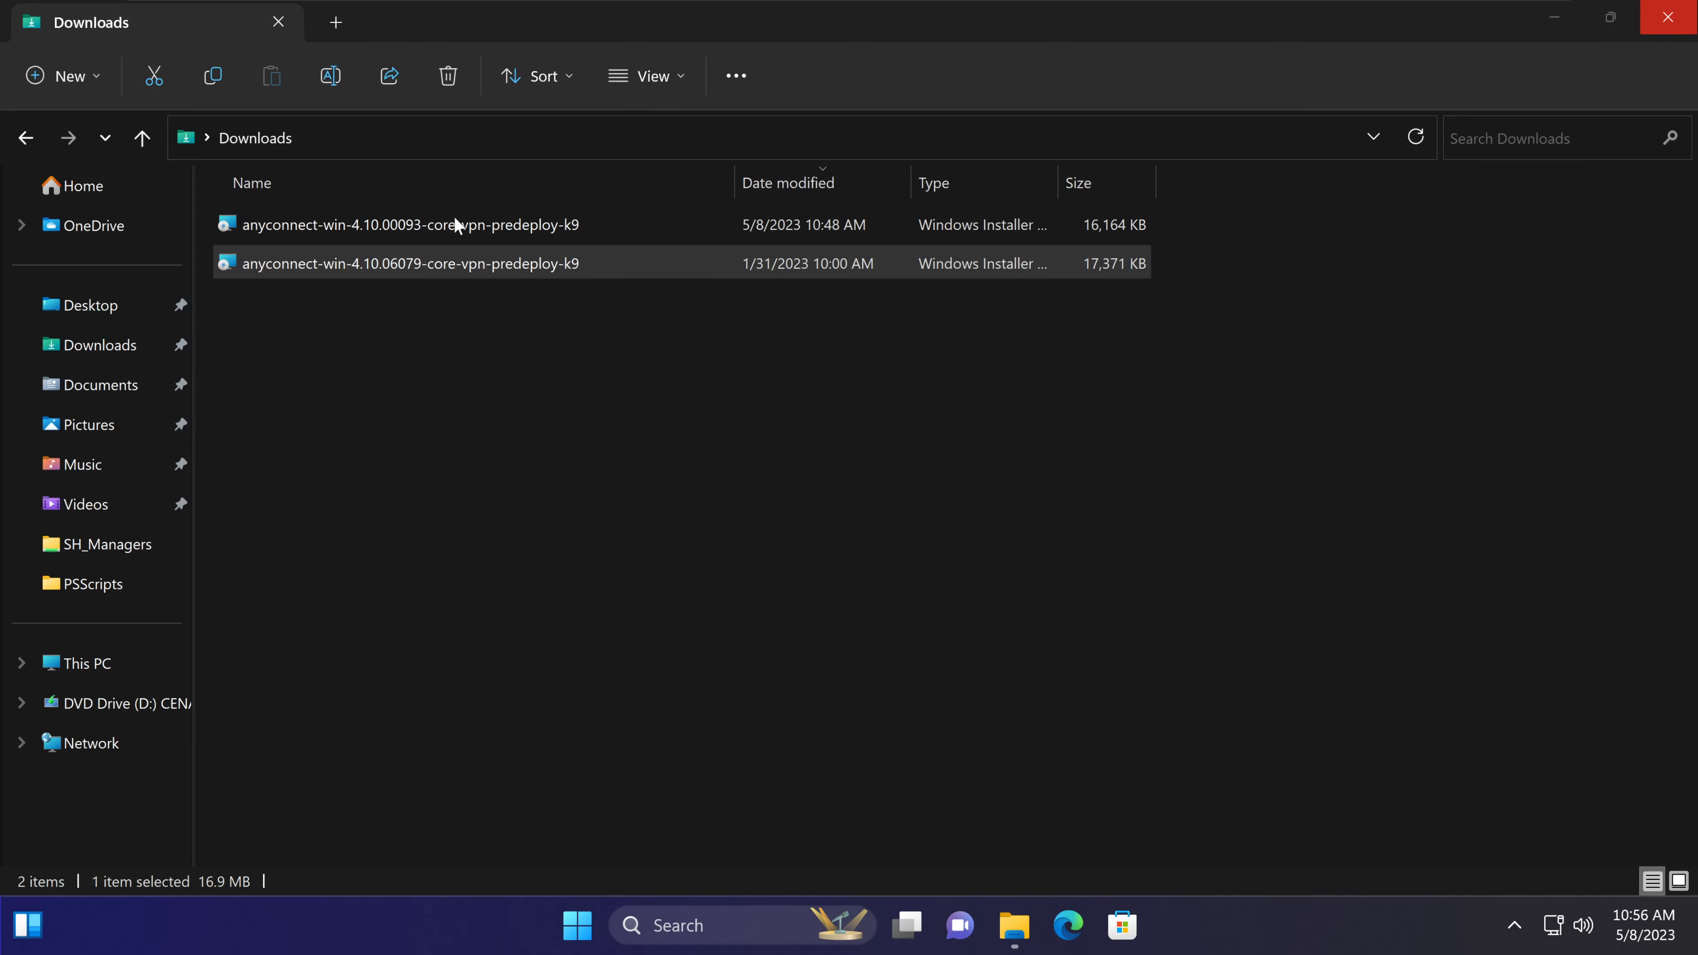
mouse_move(770, 301)
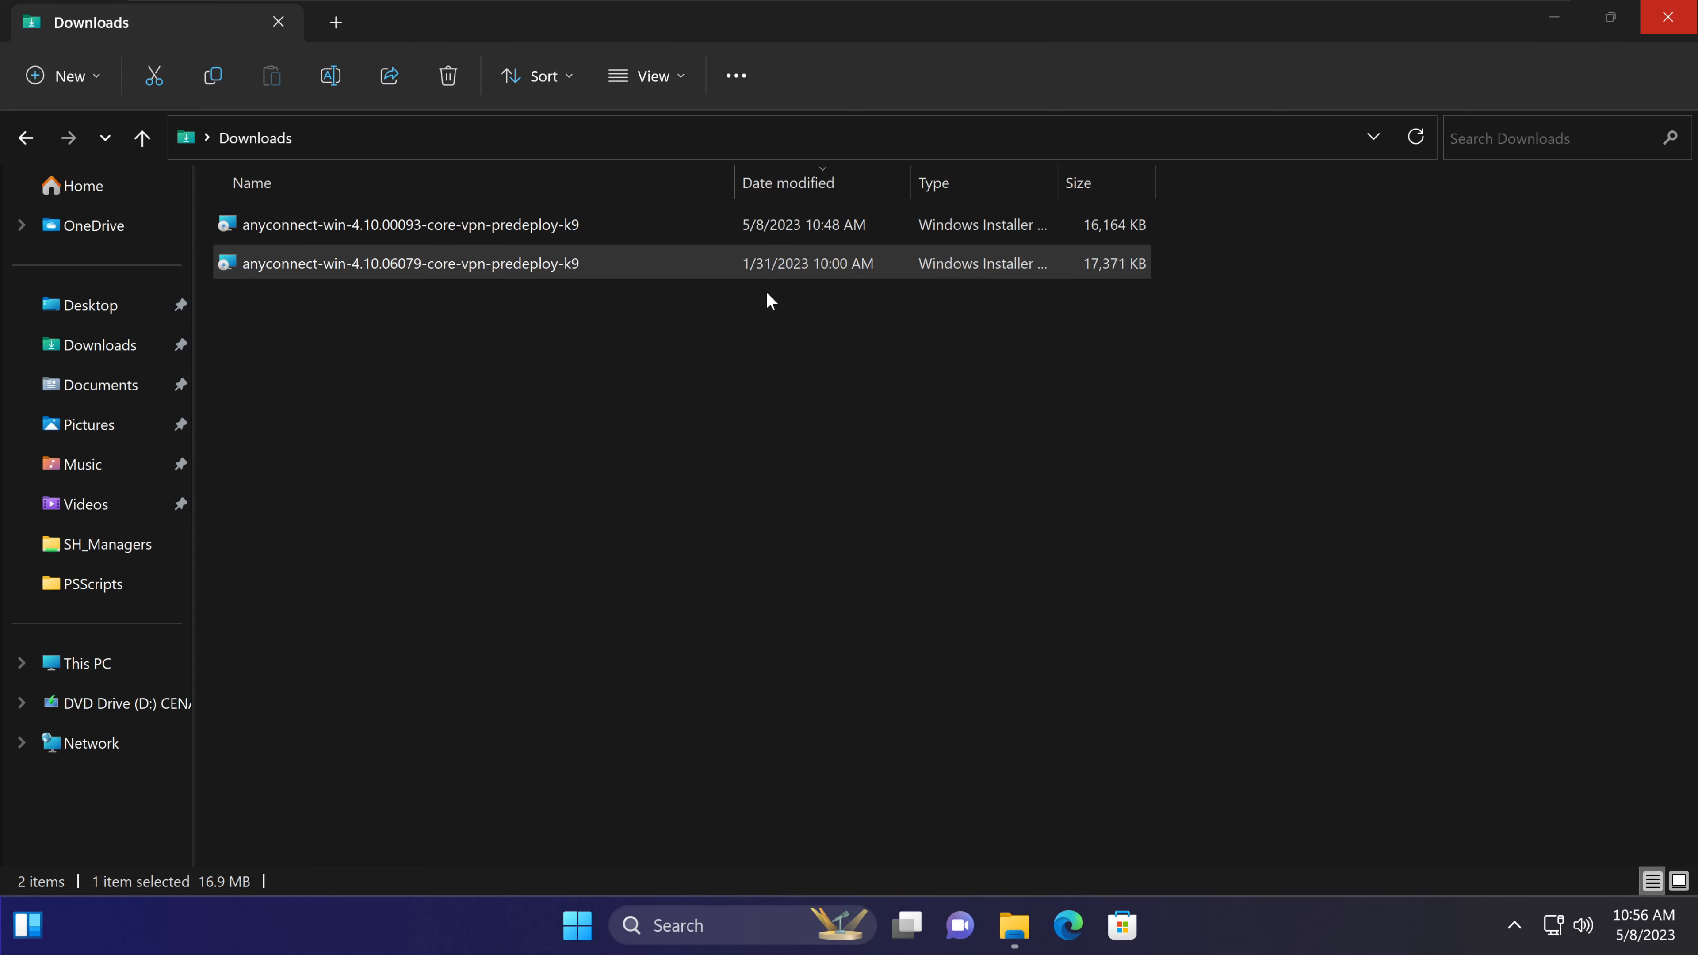
mouse_move(767, 305)
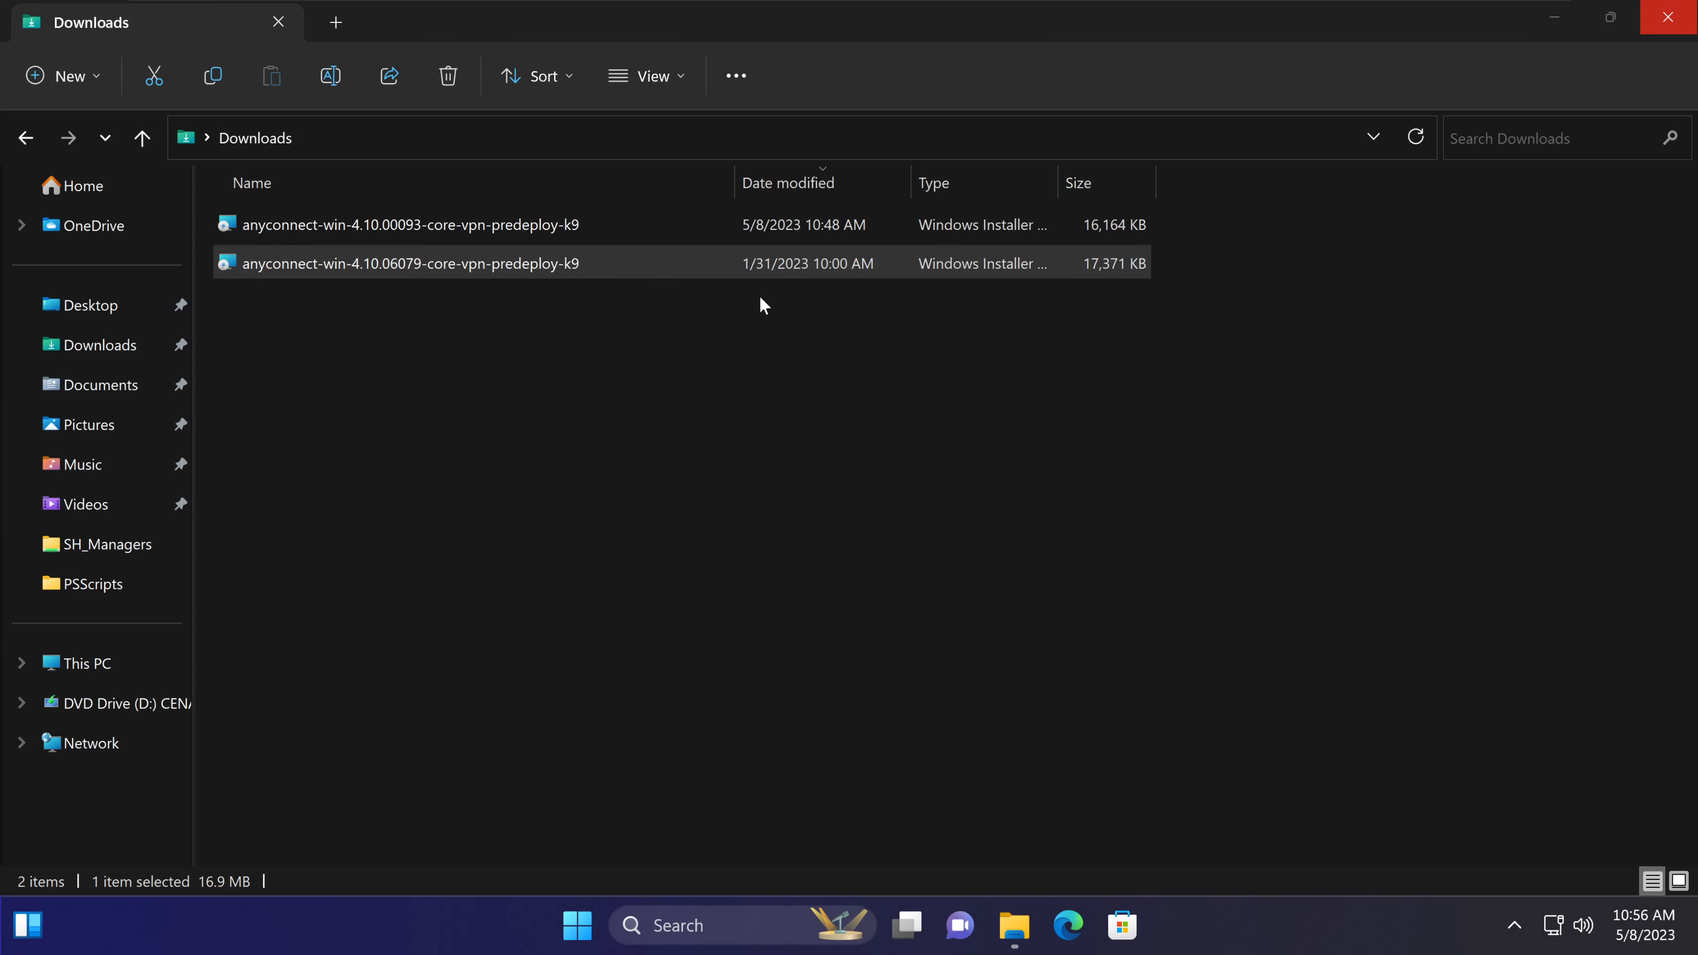
mouse_move(747, 323)
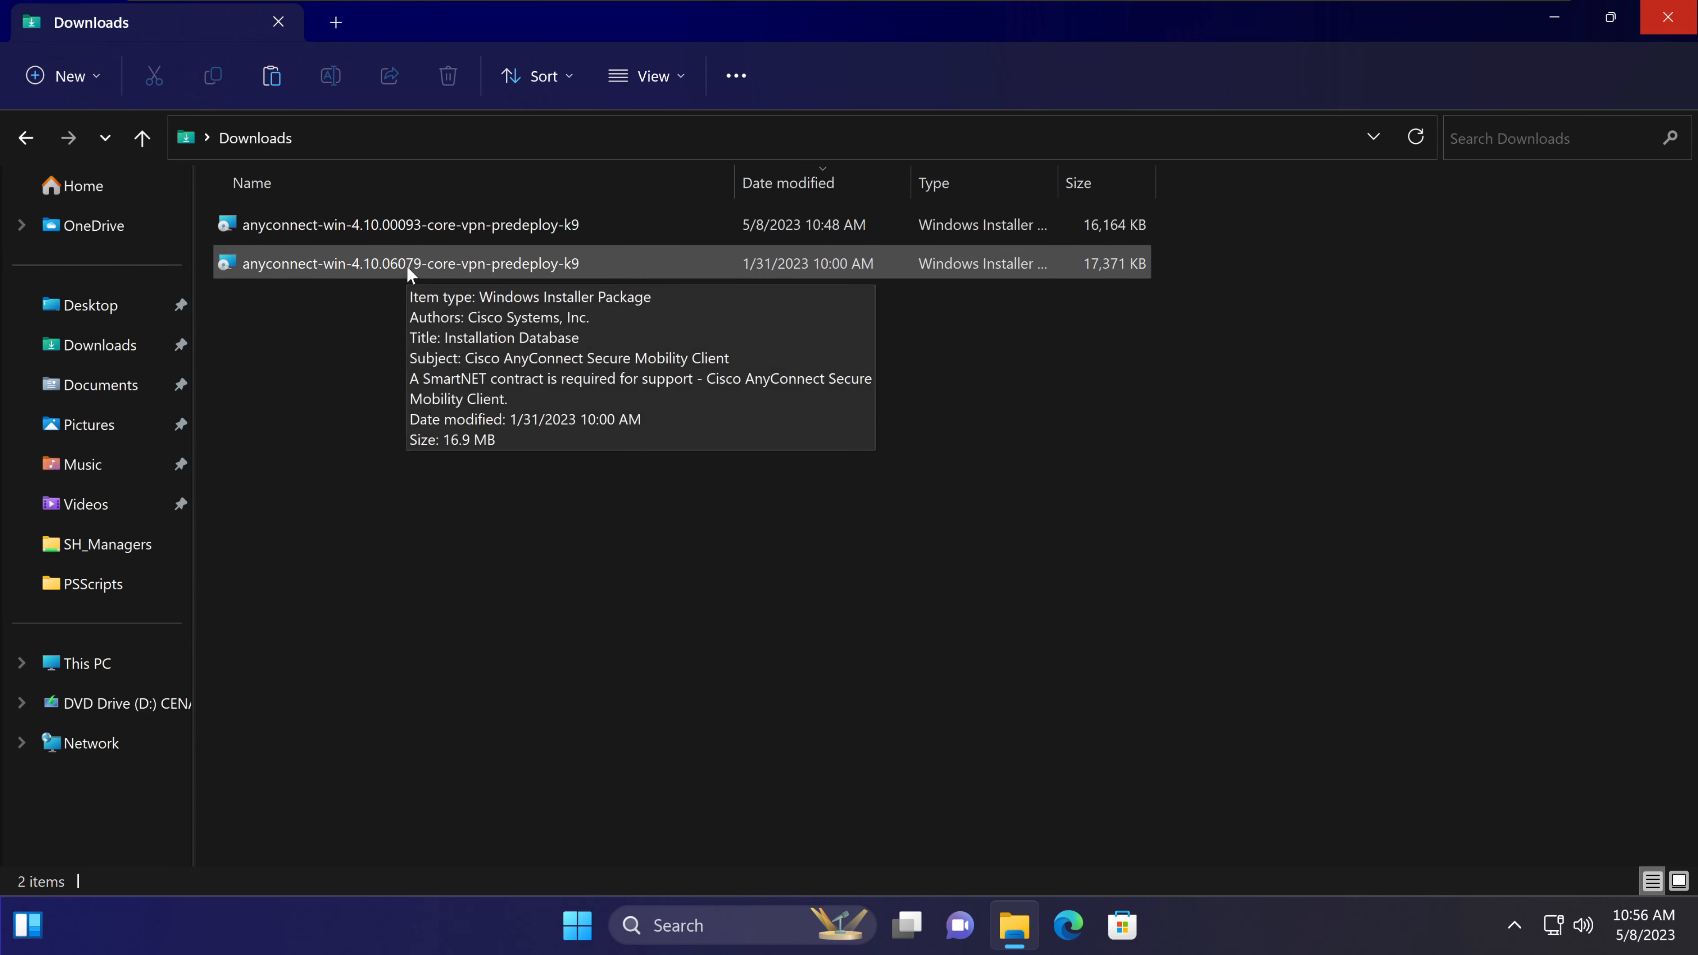
mouse_move(636, 449)
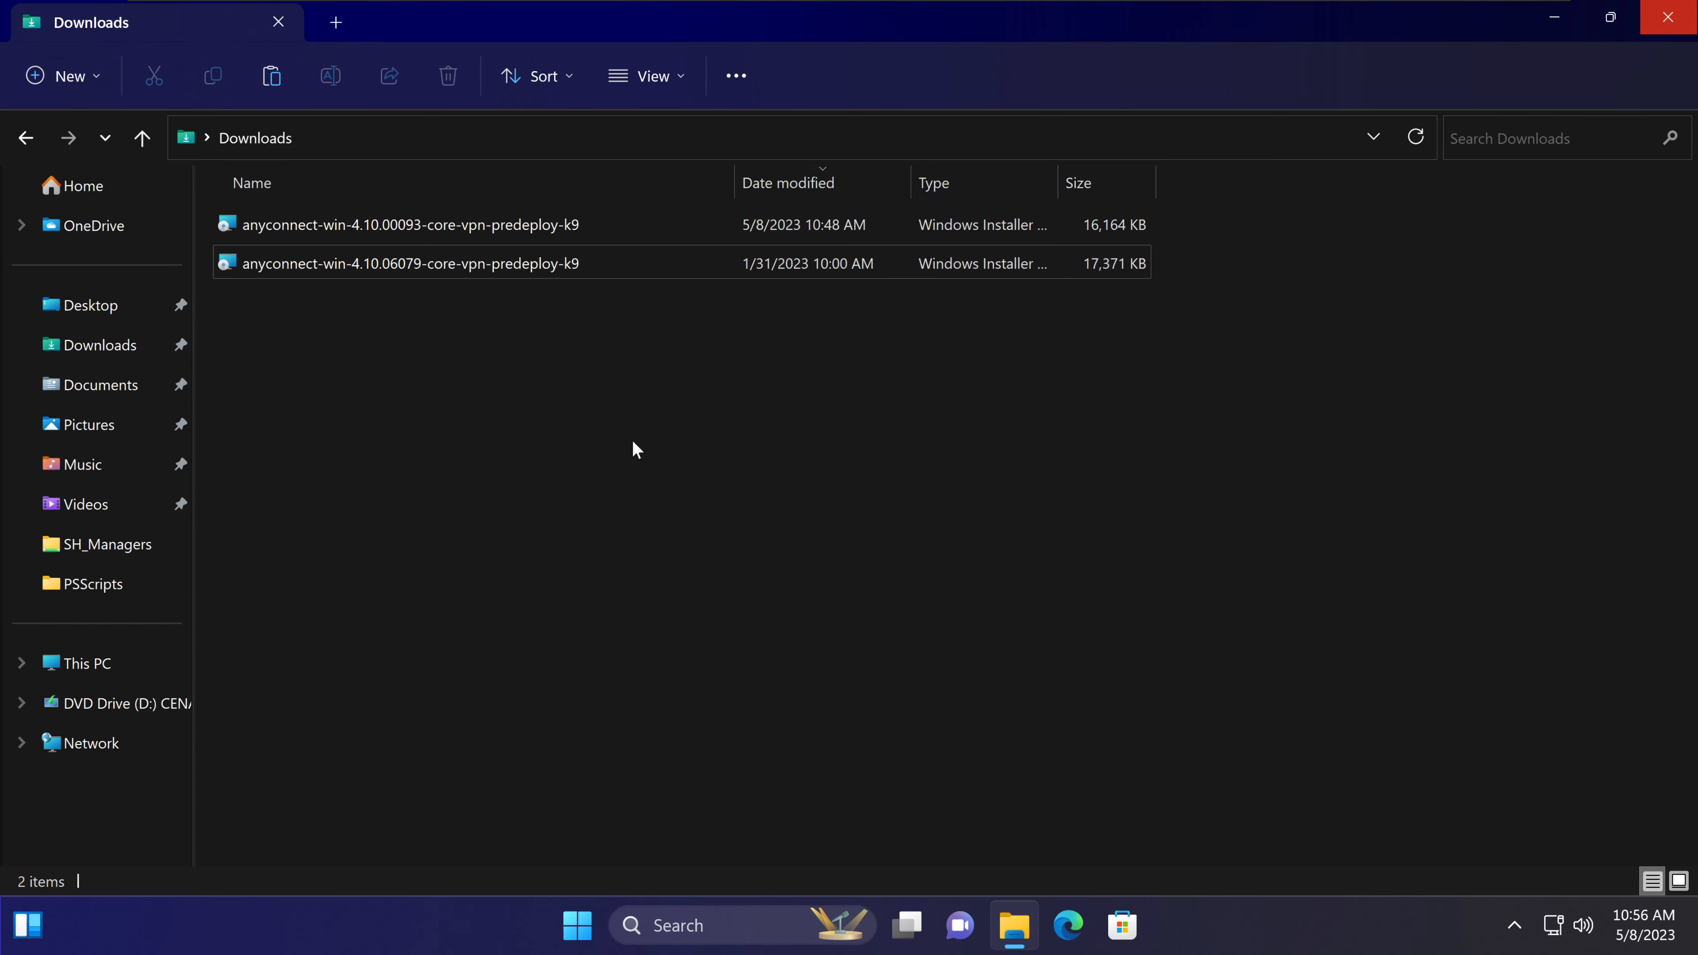
mouse_move(477, 290)
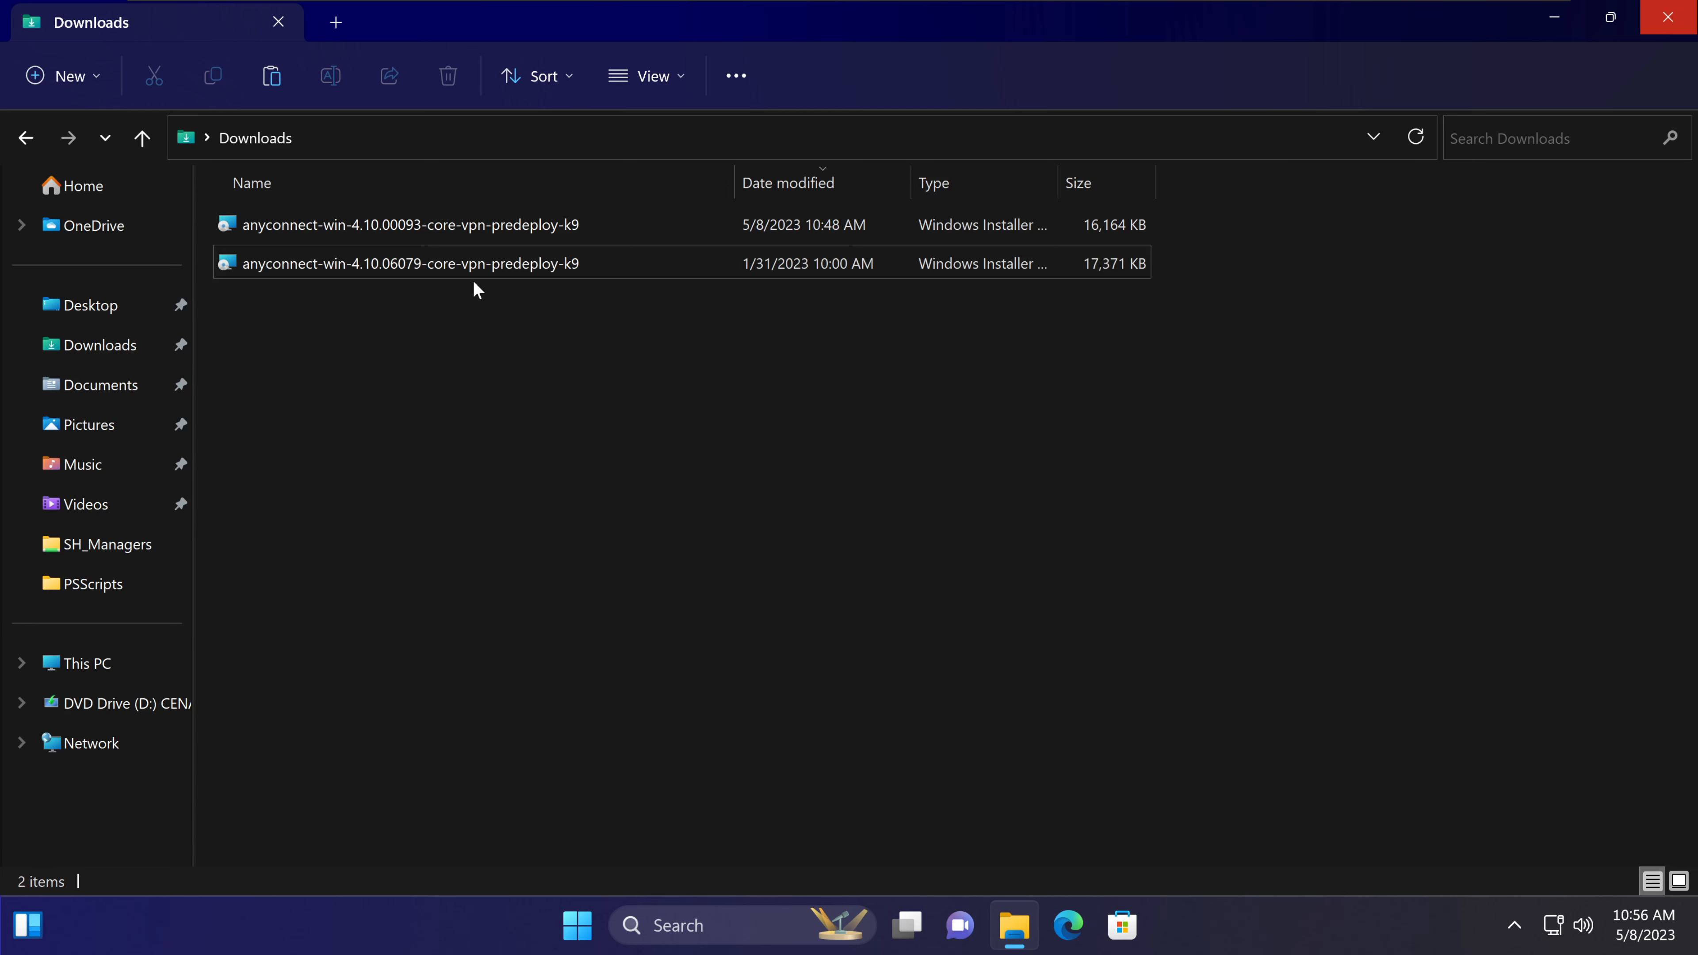
mouse_move(476, 266)
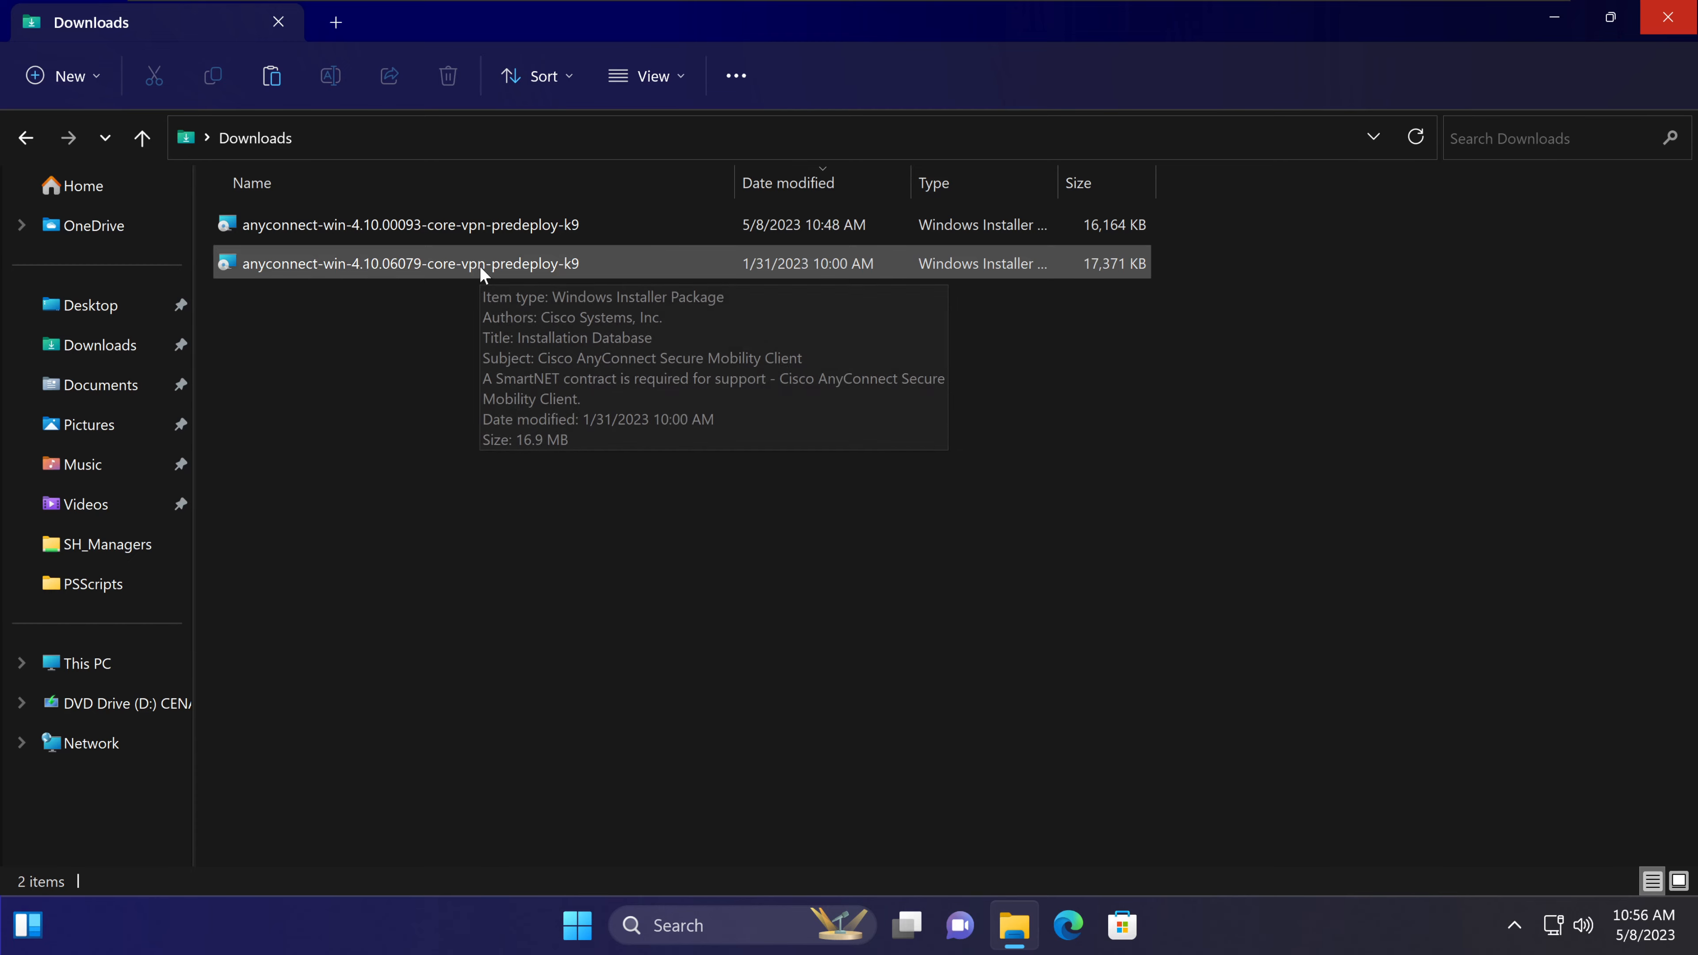
Bring up the full action menu for the anyconnect-win-4.10.06079 predeploy .msi package in Downloads.
right_click(411, 264)
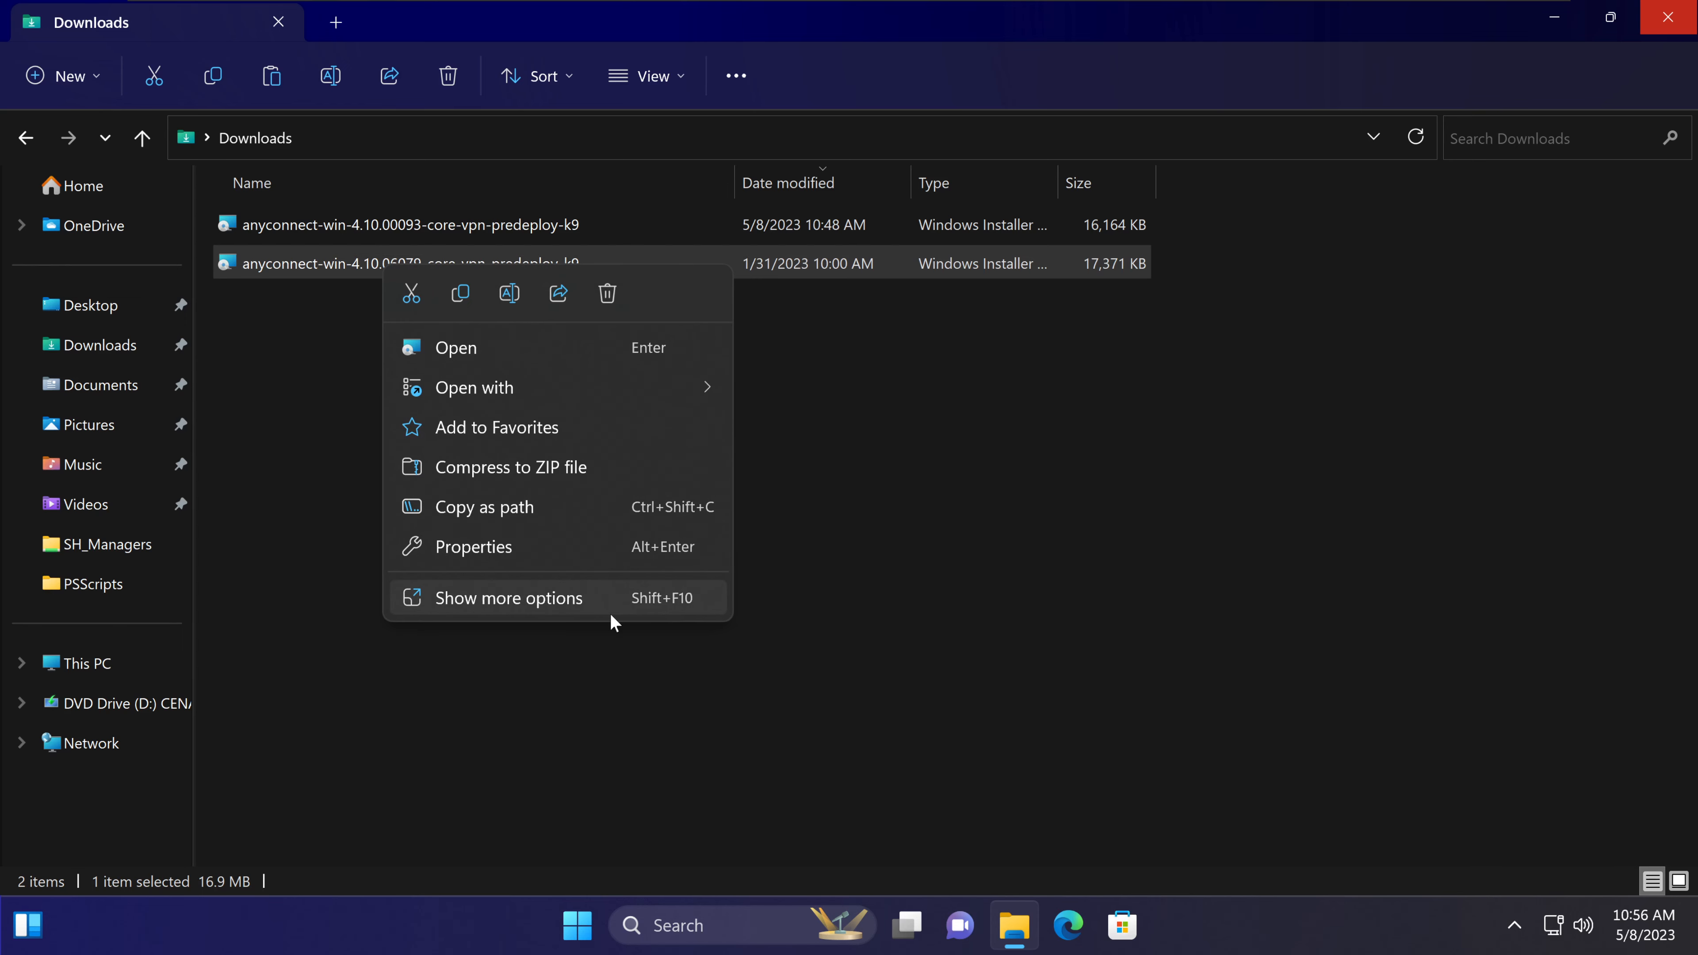
left_click(506, 598)
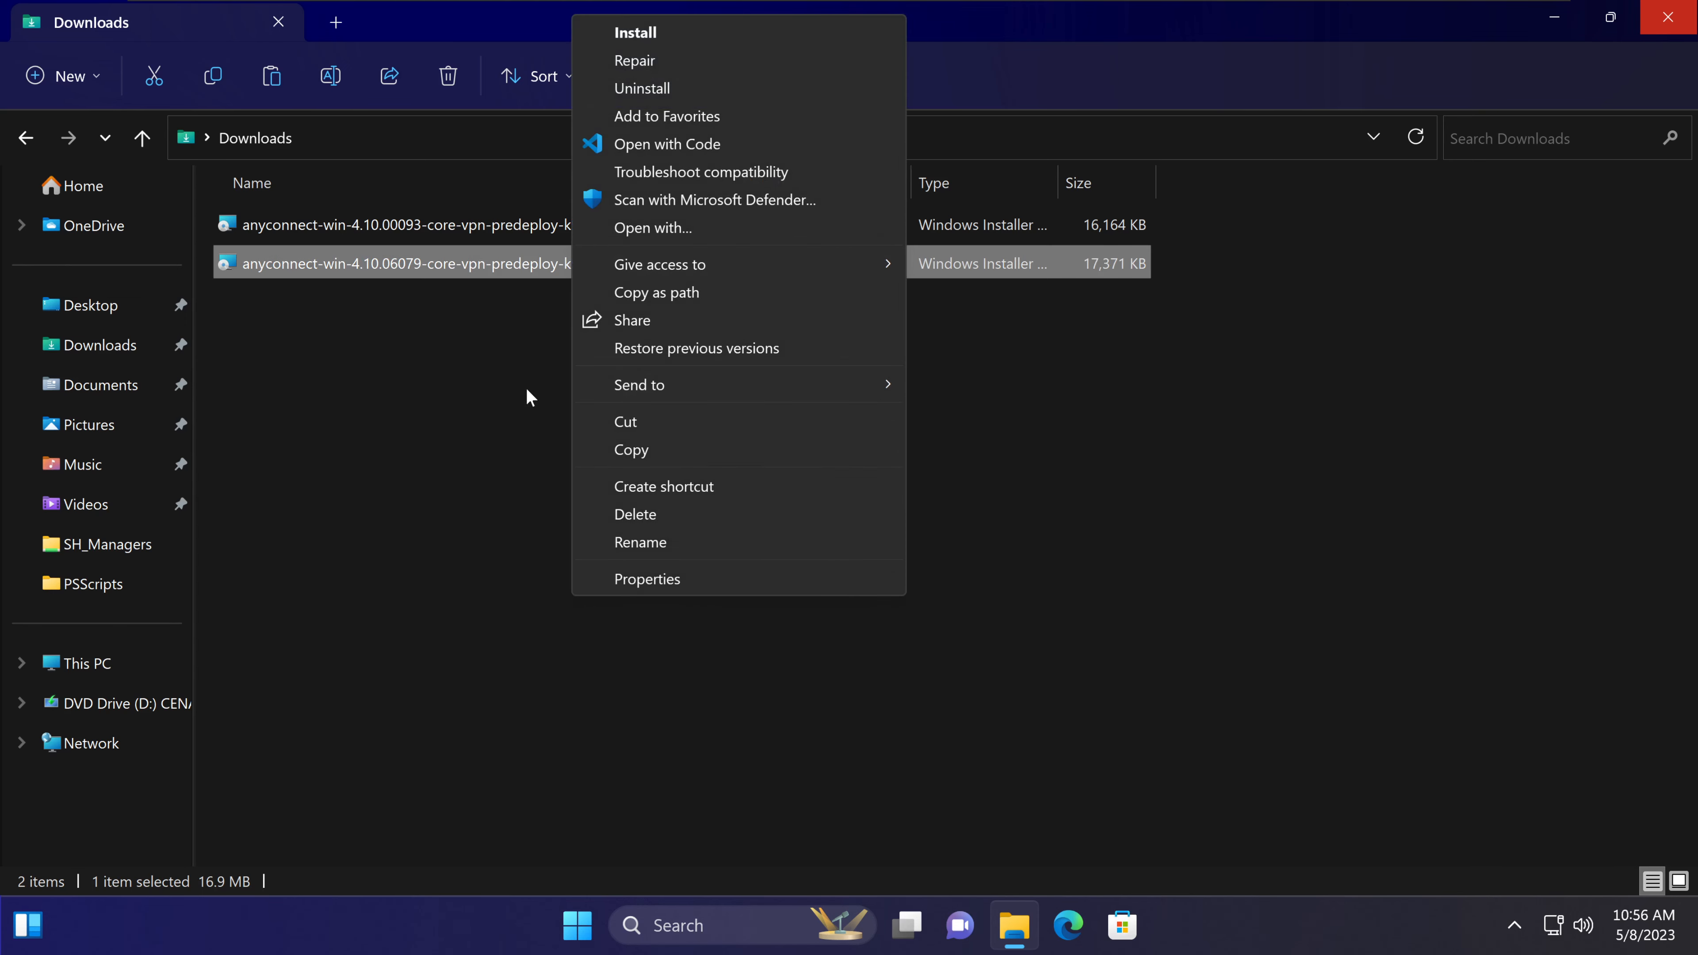
mouse_move(665, 62)
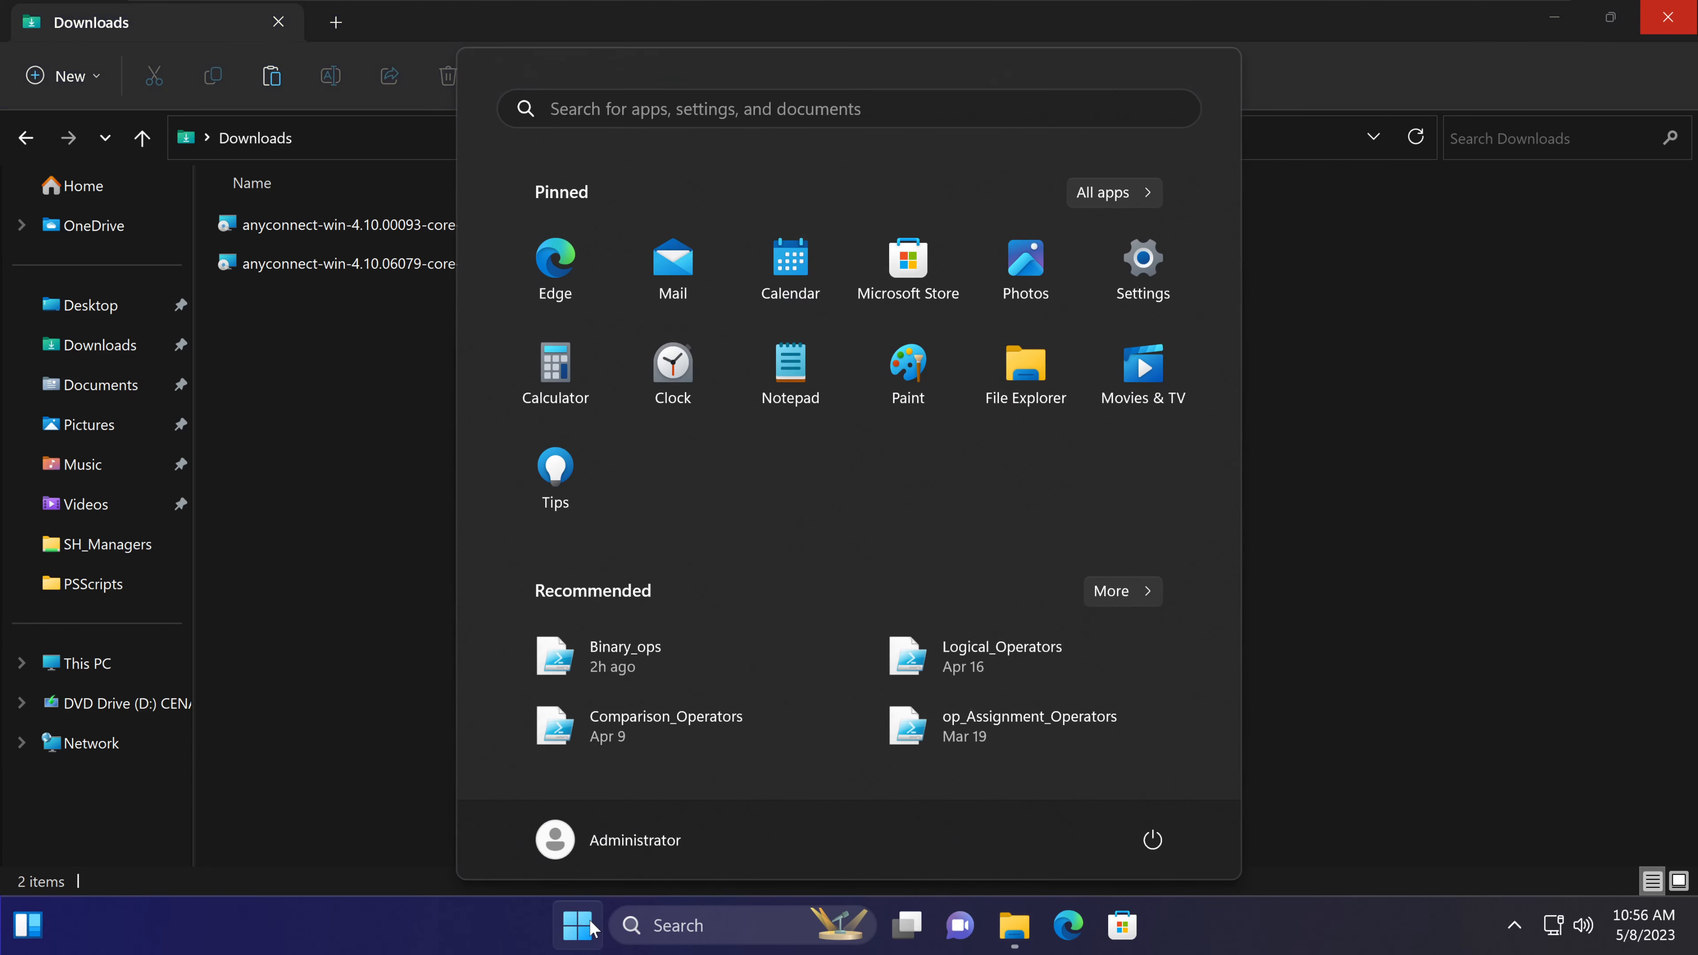
mouse_move(621, 849)
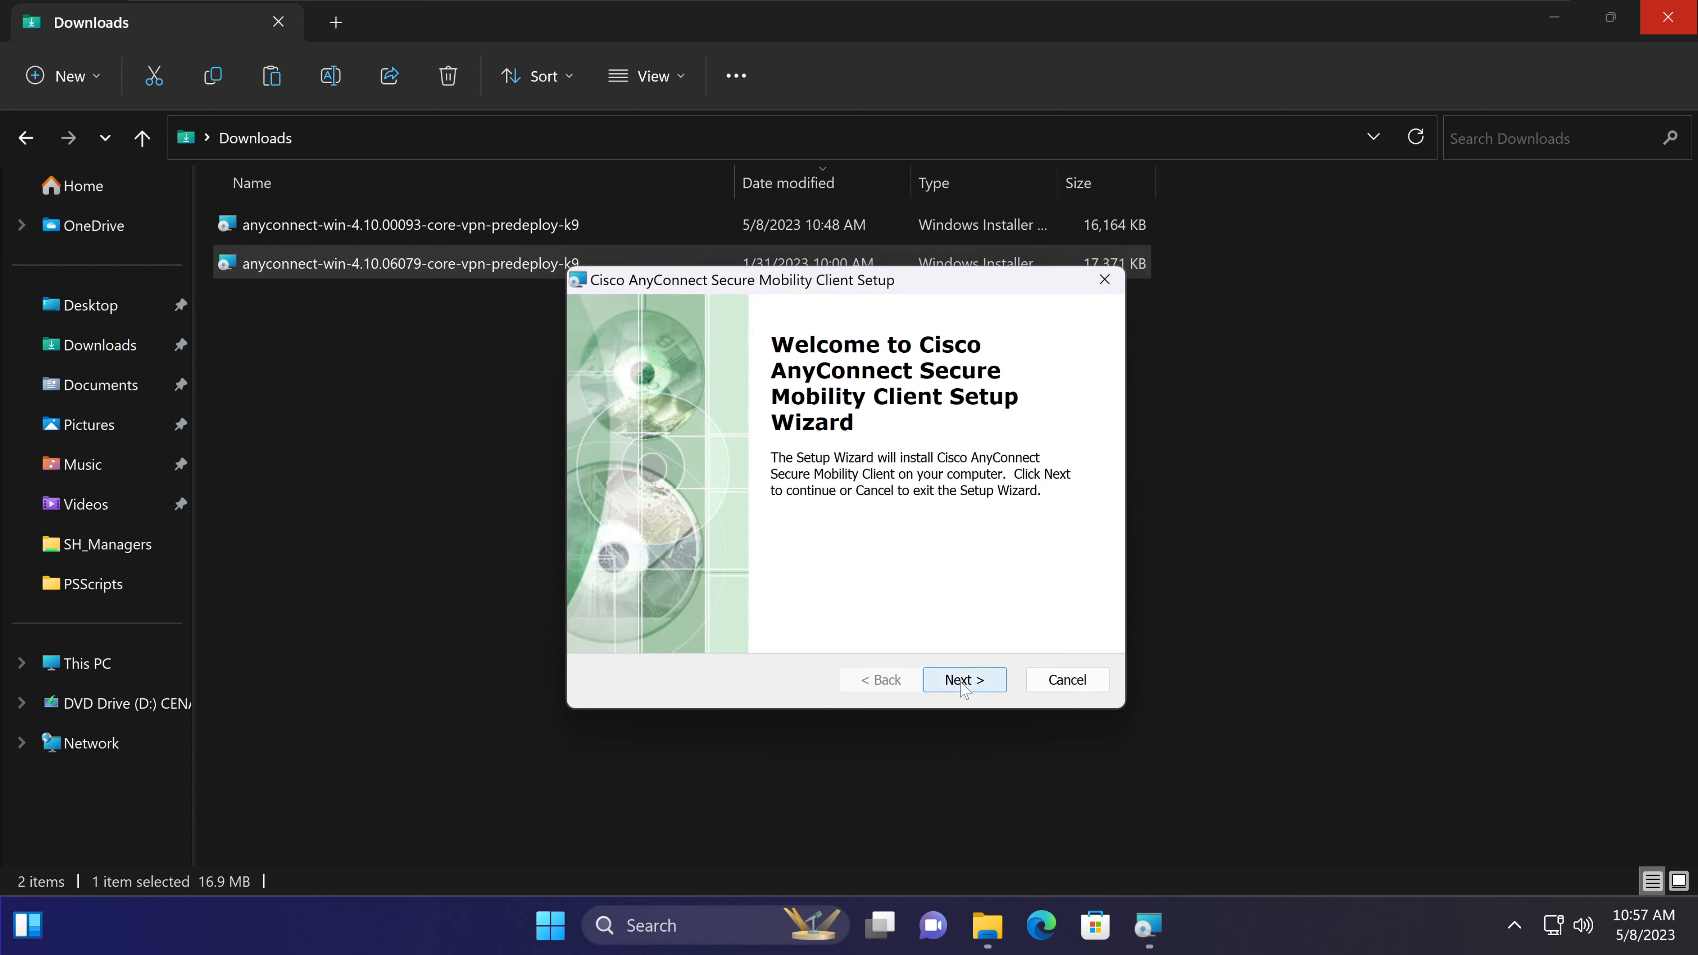
Run the setup wizard through license acceptance to Finish, installing the AnyConnect client.
left_click(964, 679)
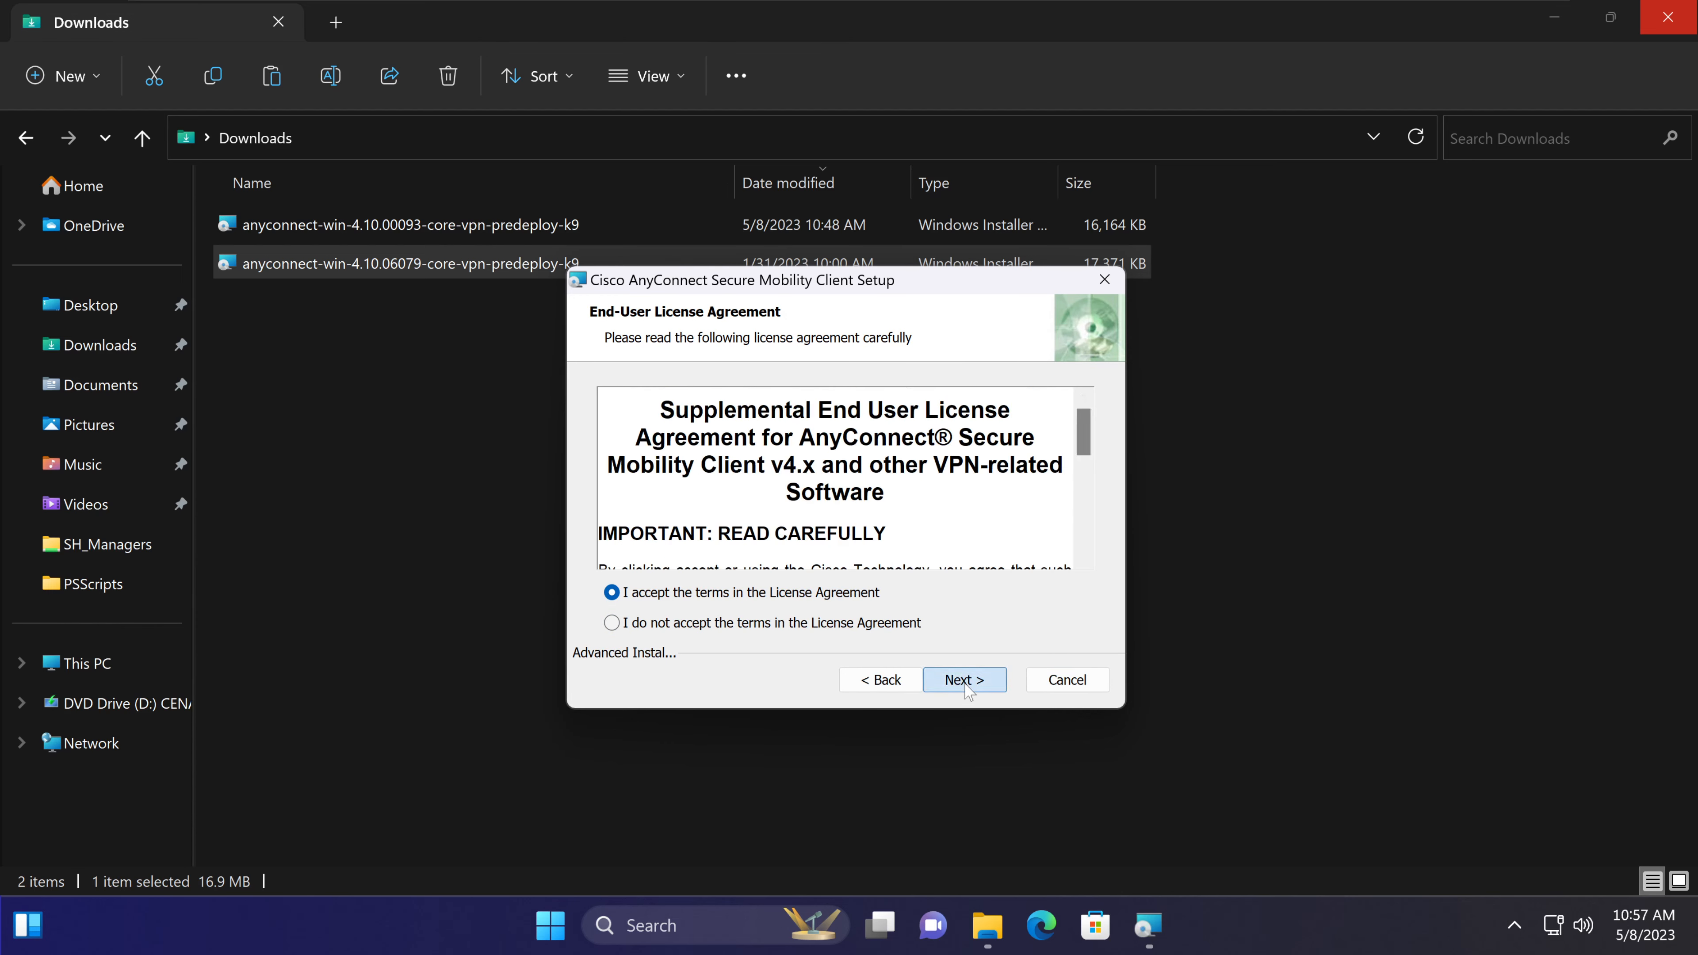
left_click(963, 679)
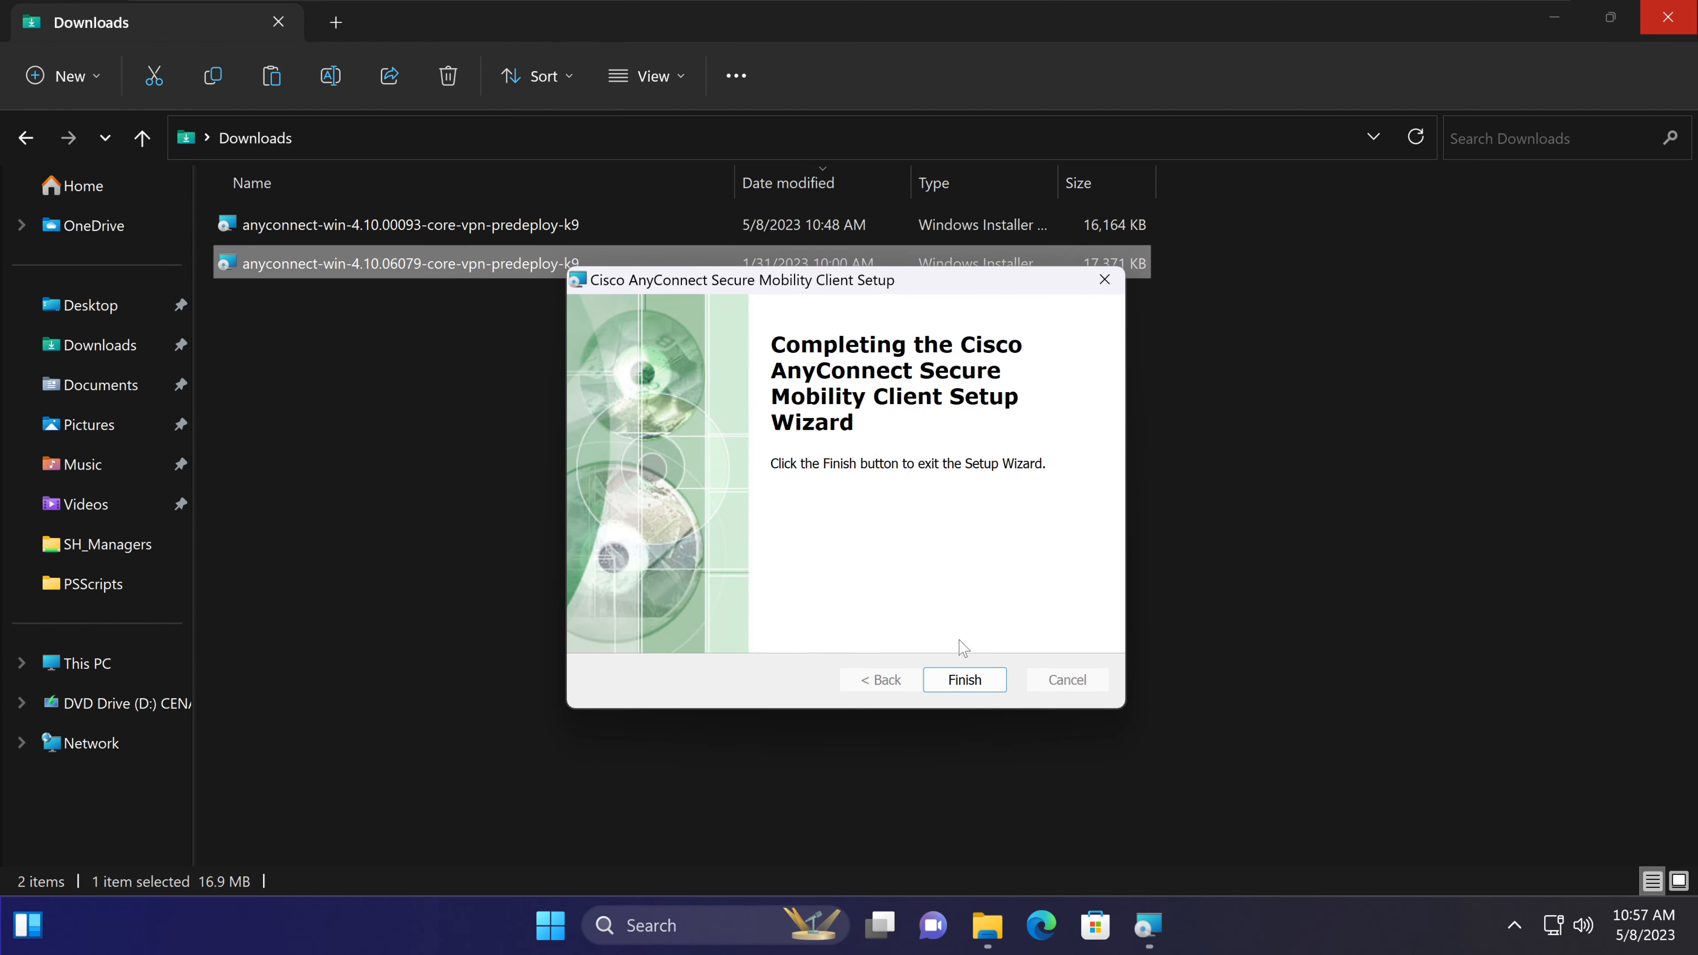
left_click(963, 679)
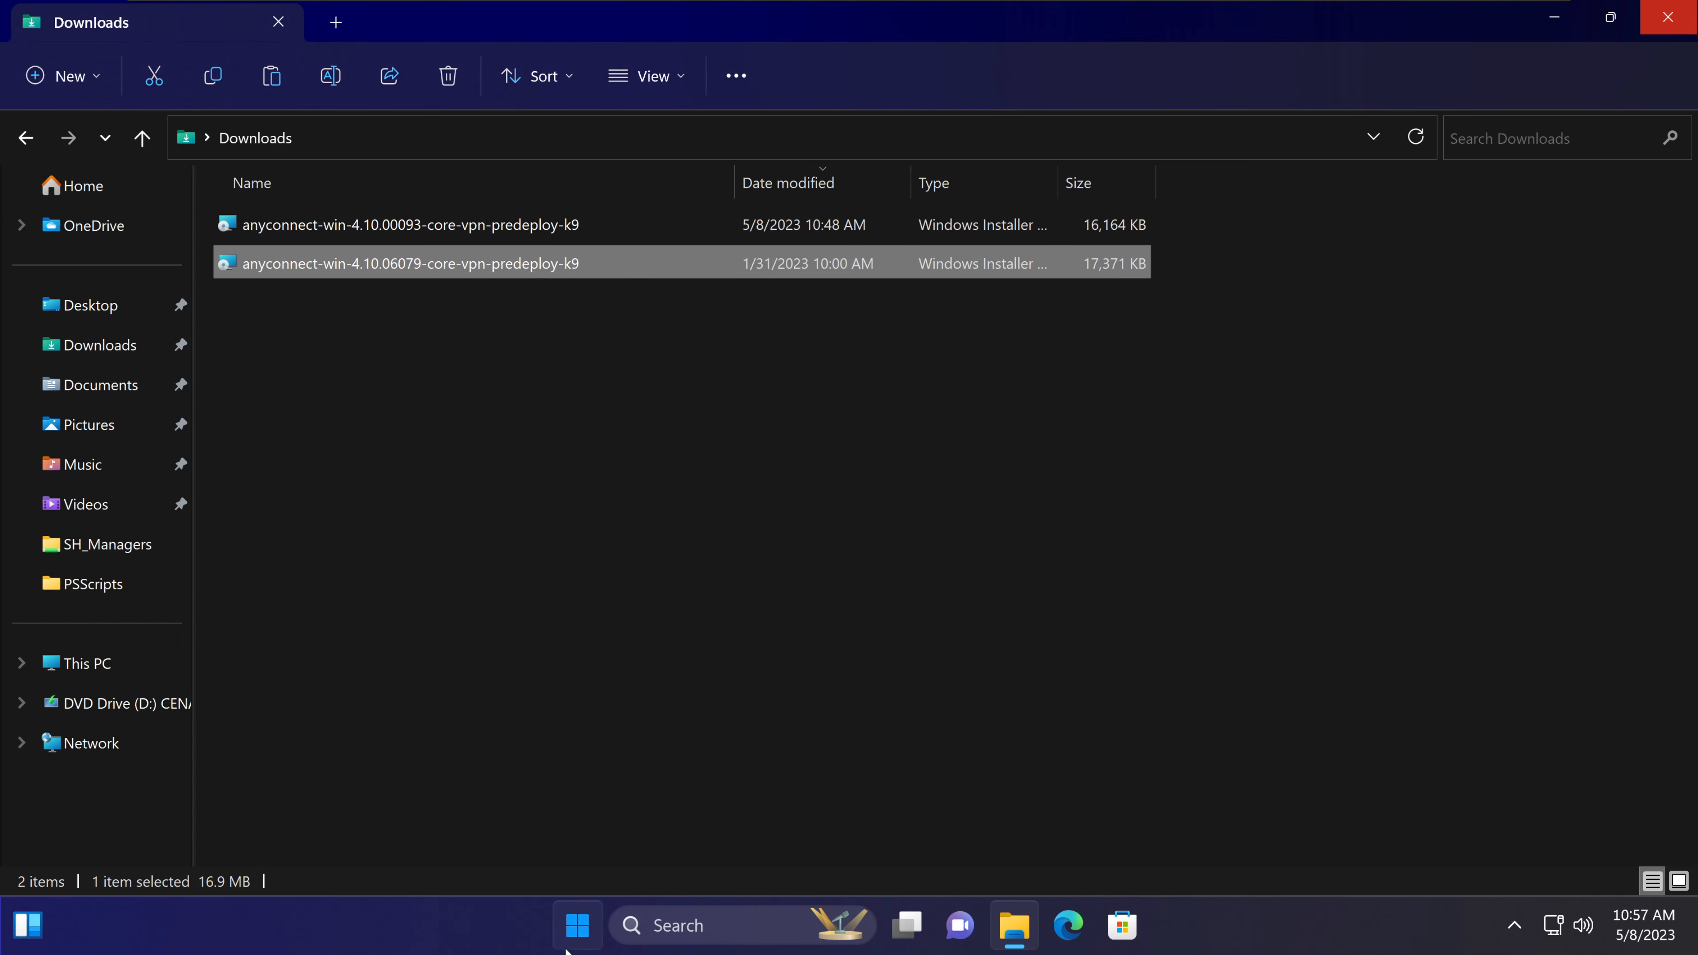
Launch AnyConnect from the recently added apps, close it and reopen it from the hidden tray icons.
left_click(576, 925)
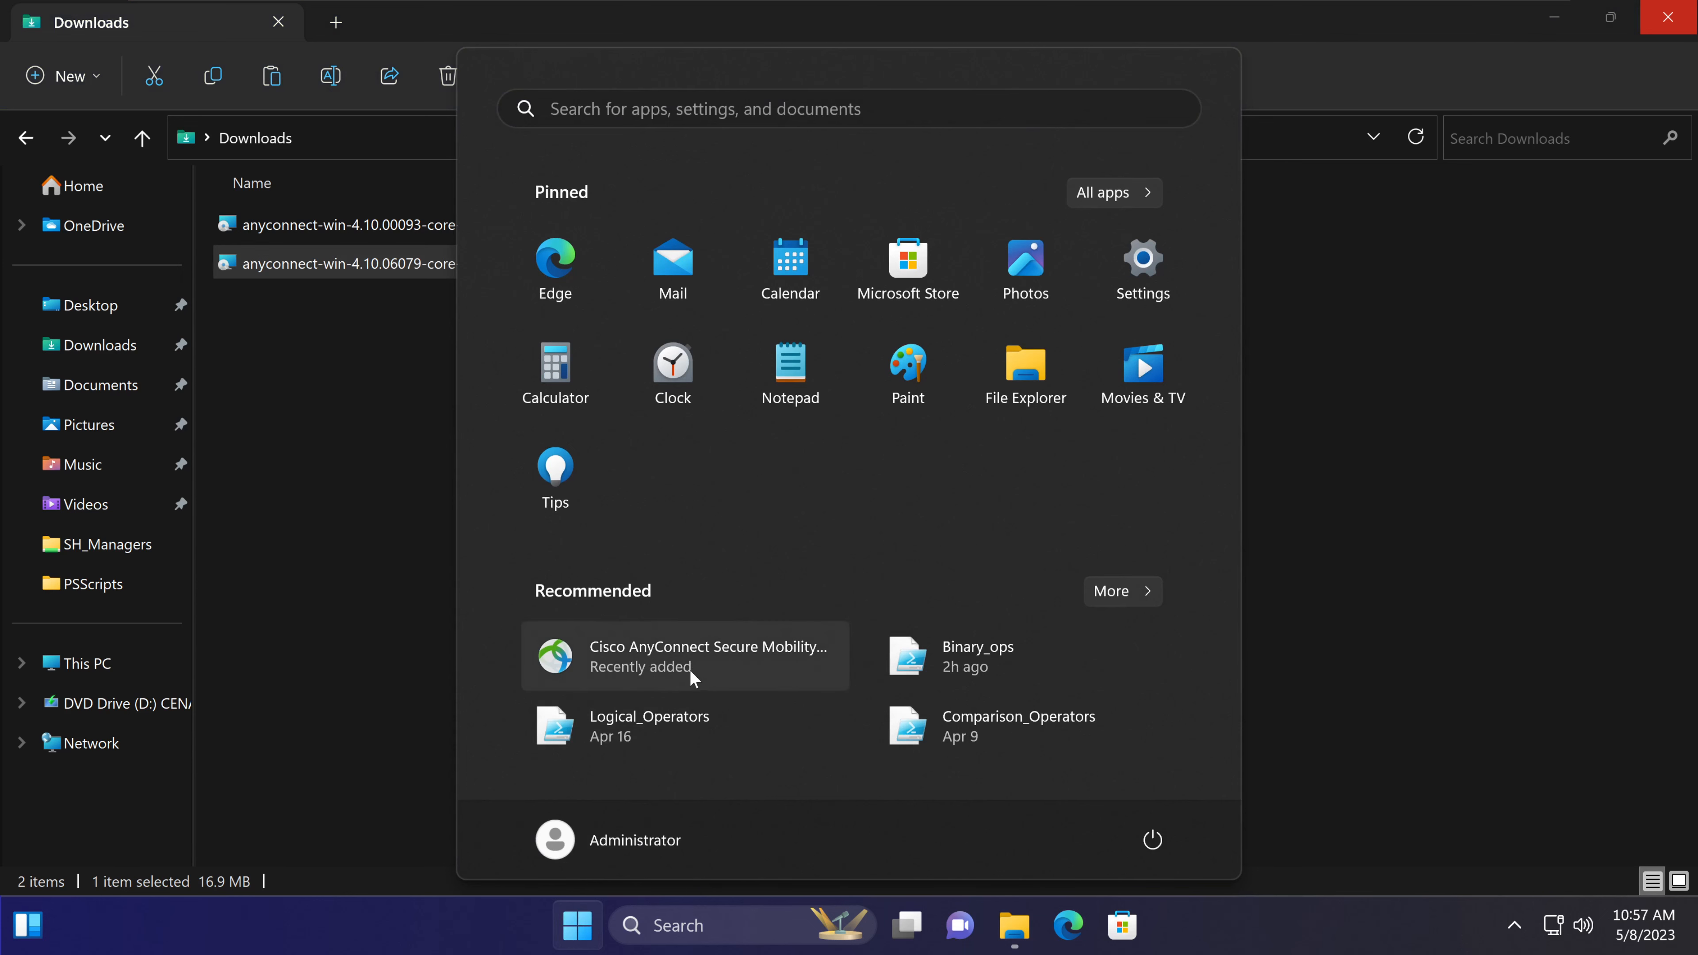
mouse_move(691, 675)
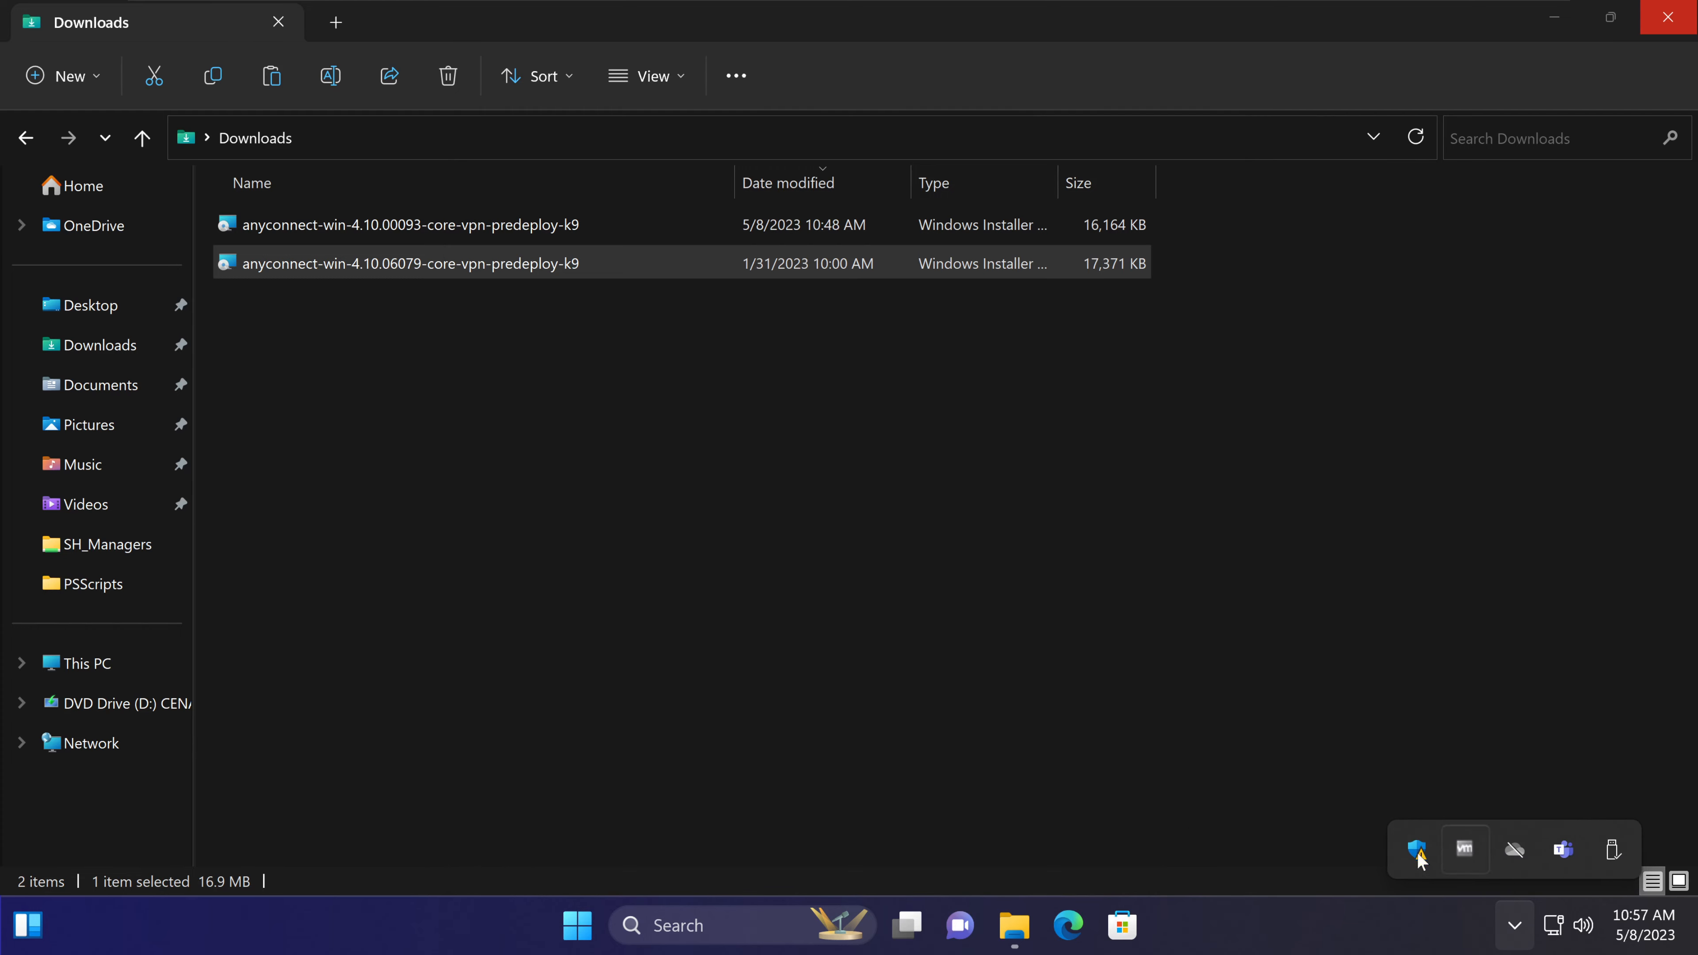
left_click(576, 925)
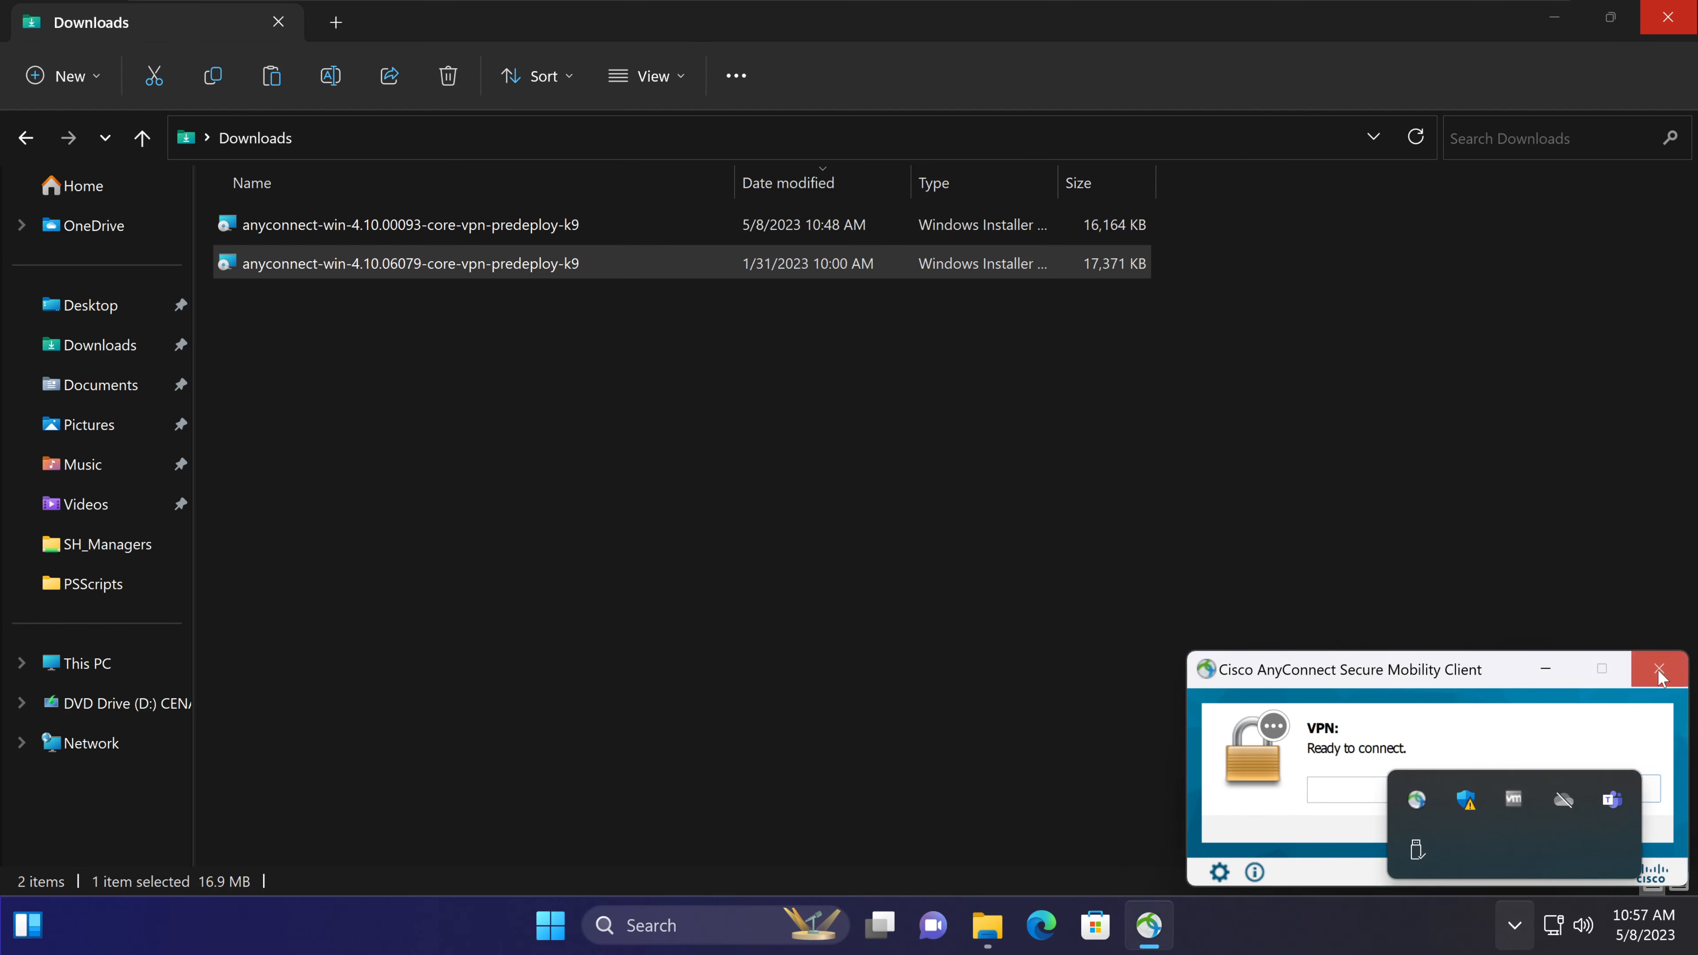
left_click(1659, 670)
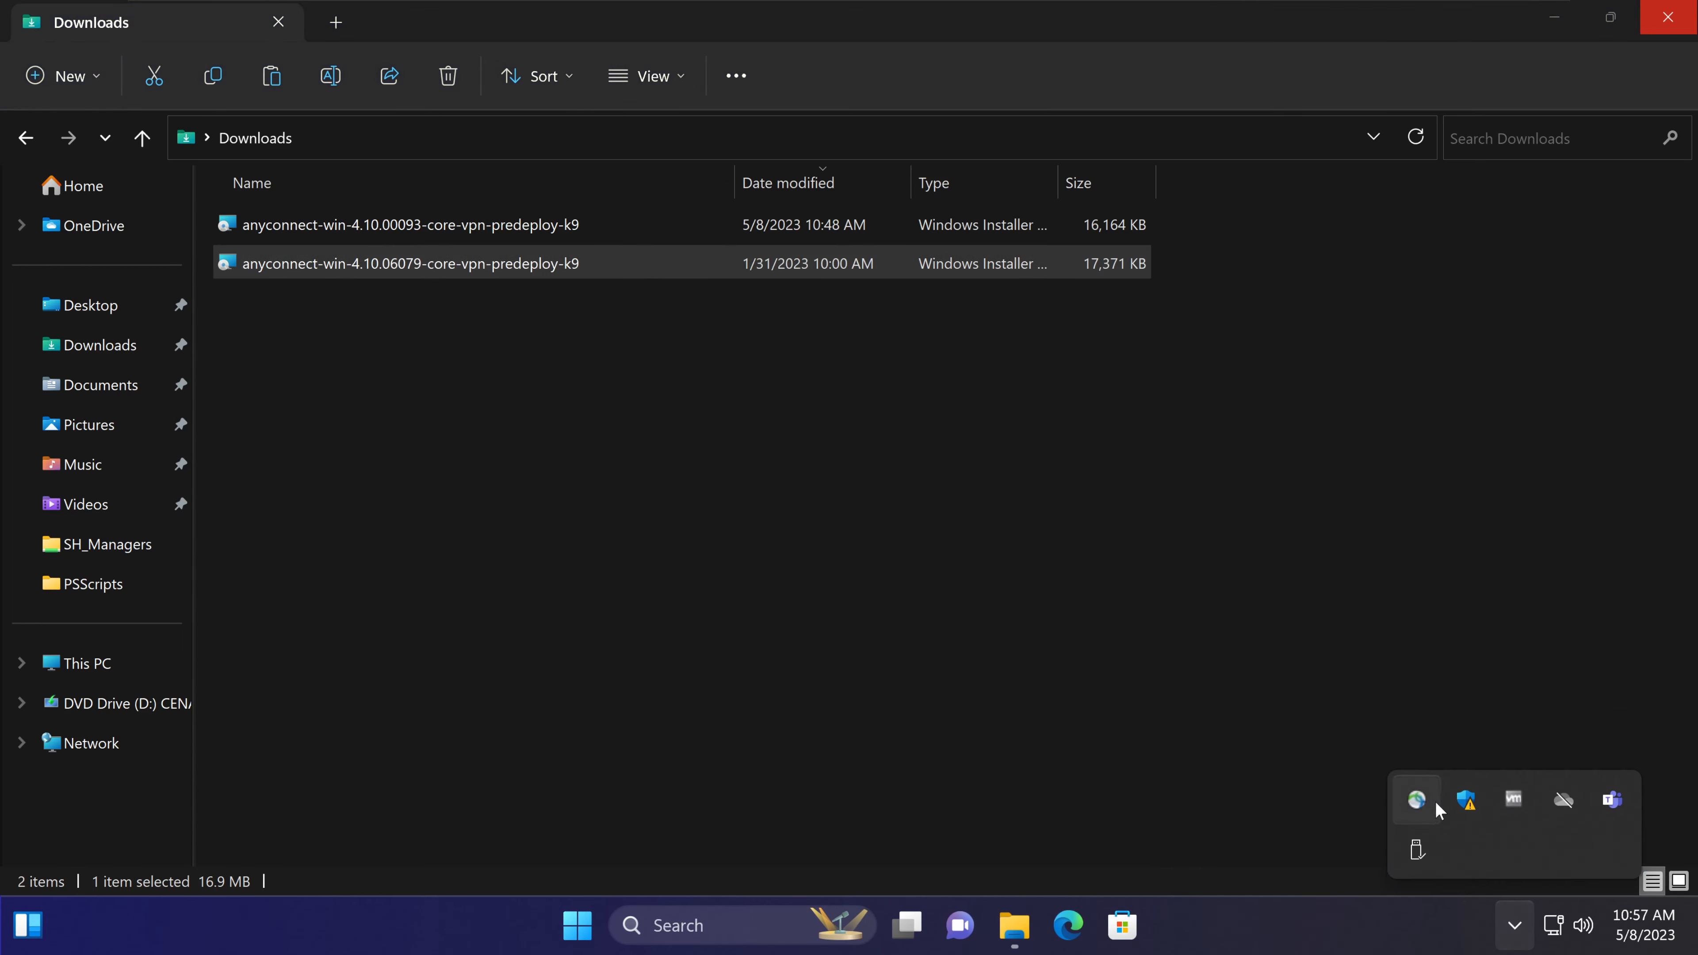
mouse_move(1416, 800)
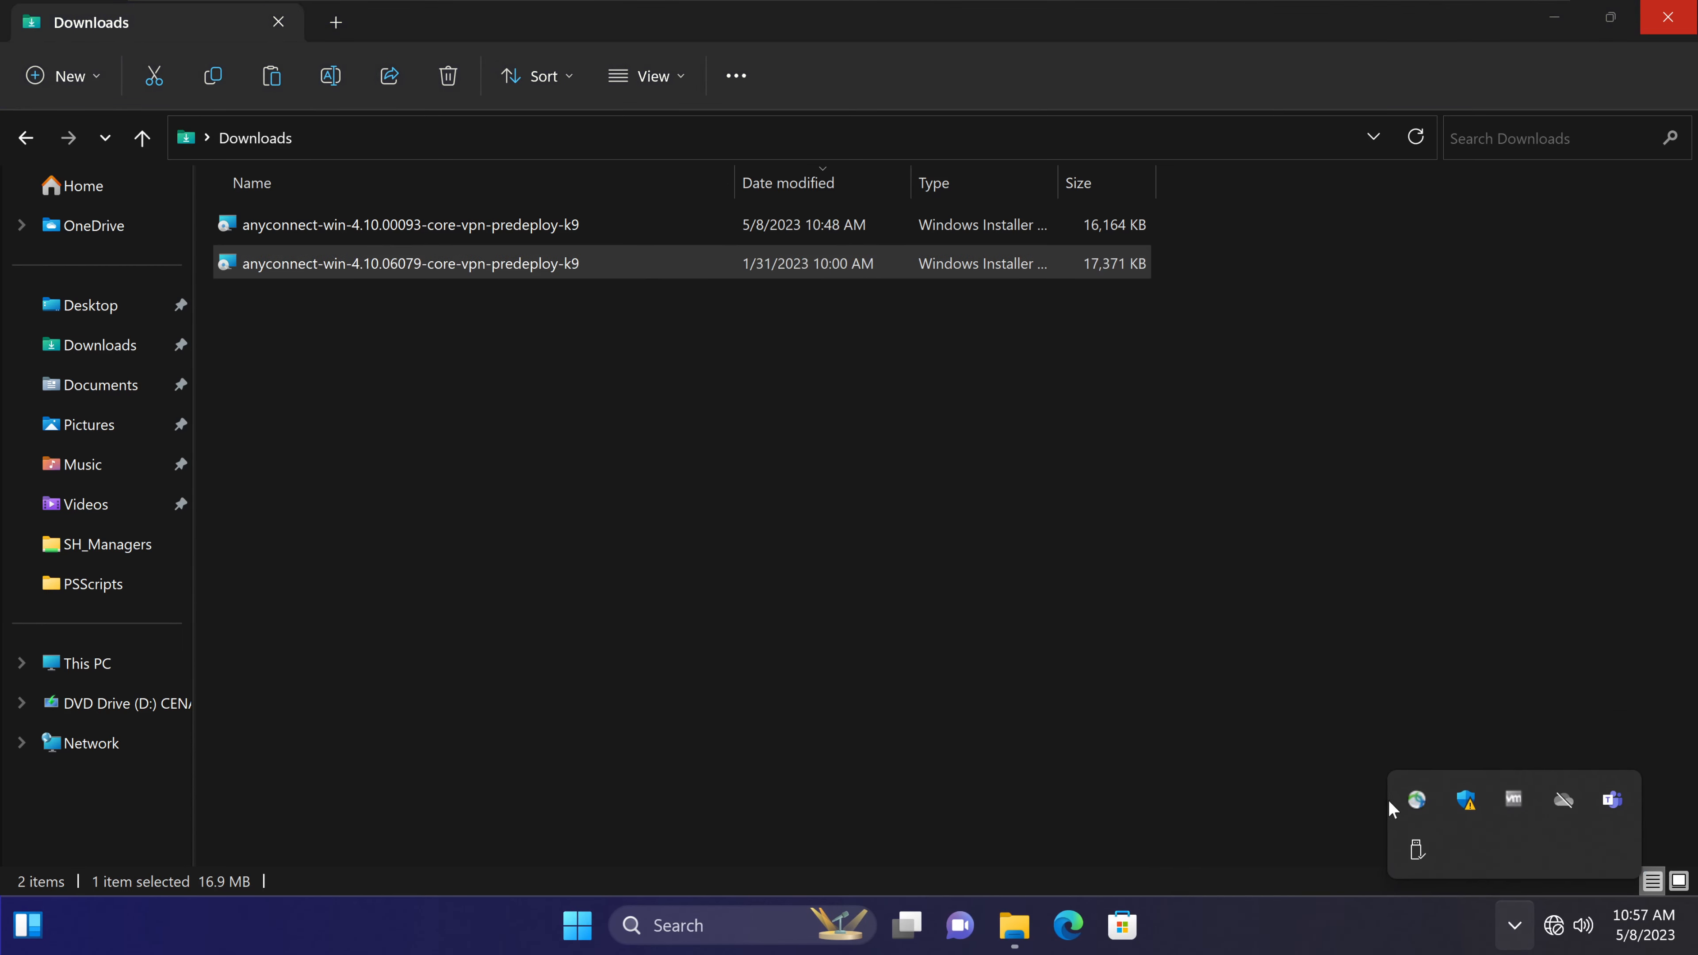
left_click(1417, 800)
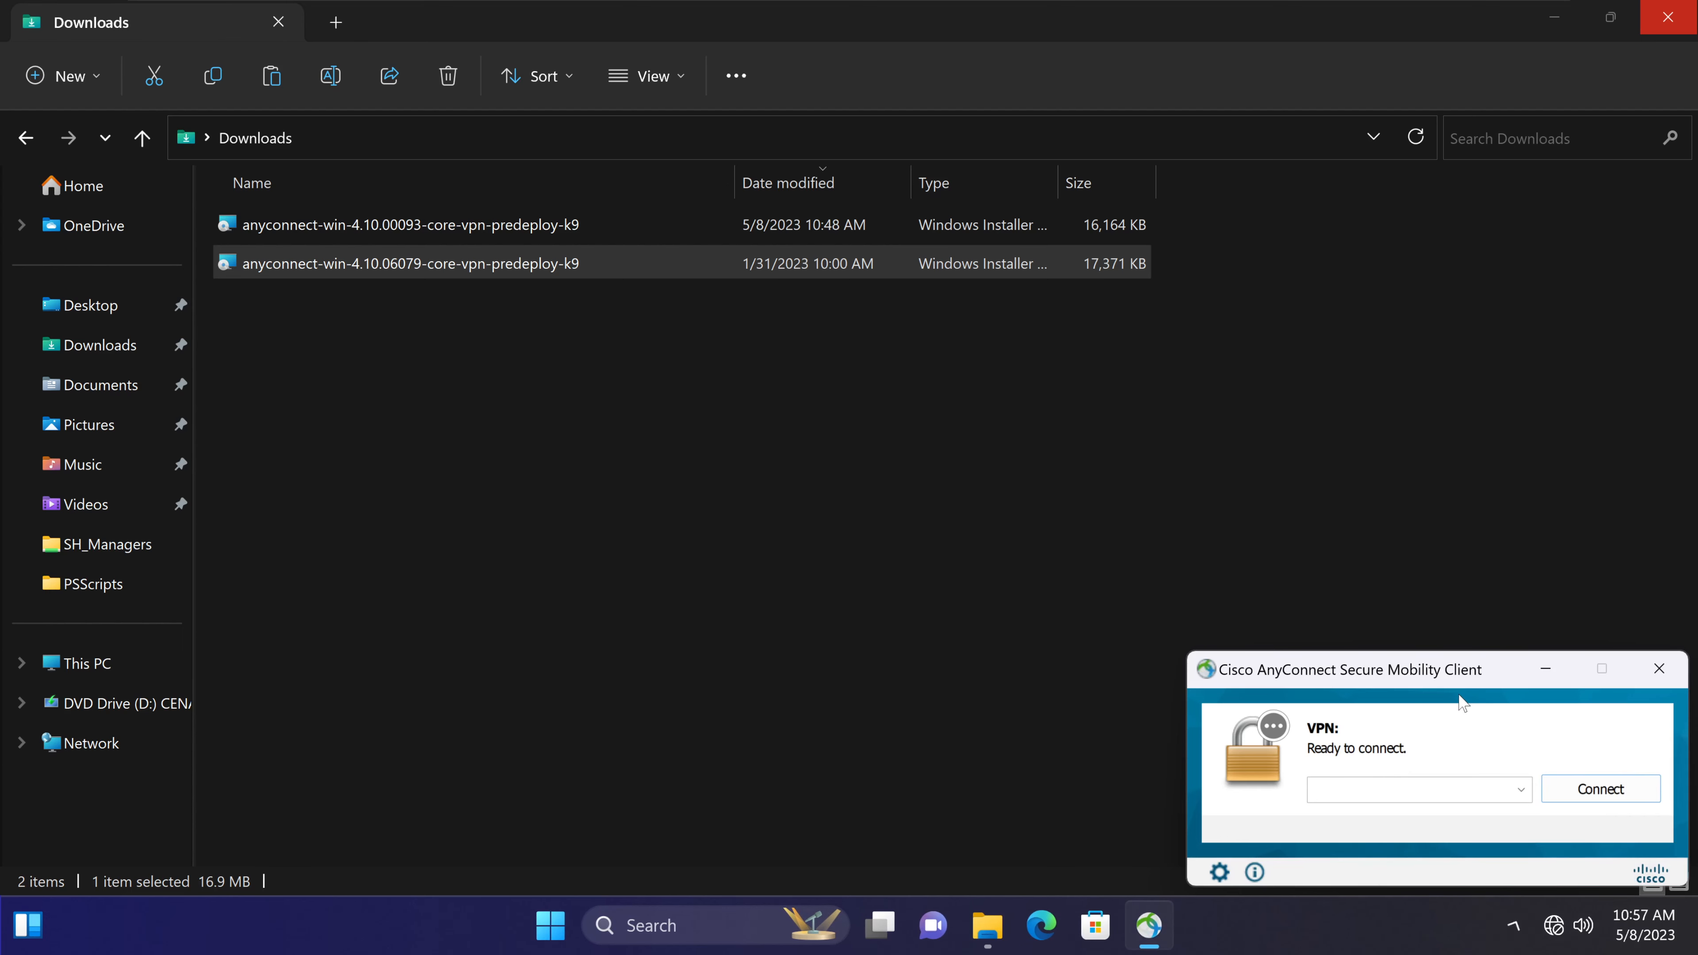
Check the VPN server address dropdown, which lists no saved servers, and dismiss it.
left_click(1520, 788)
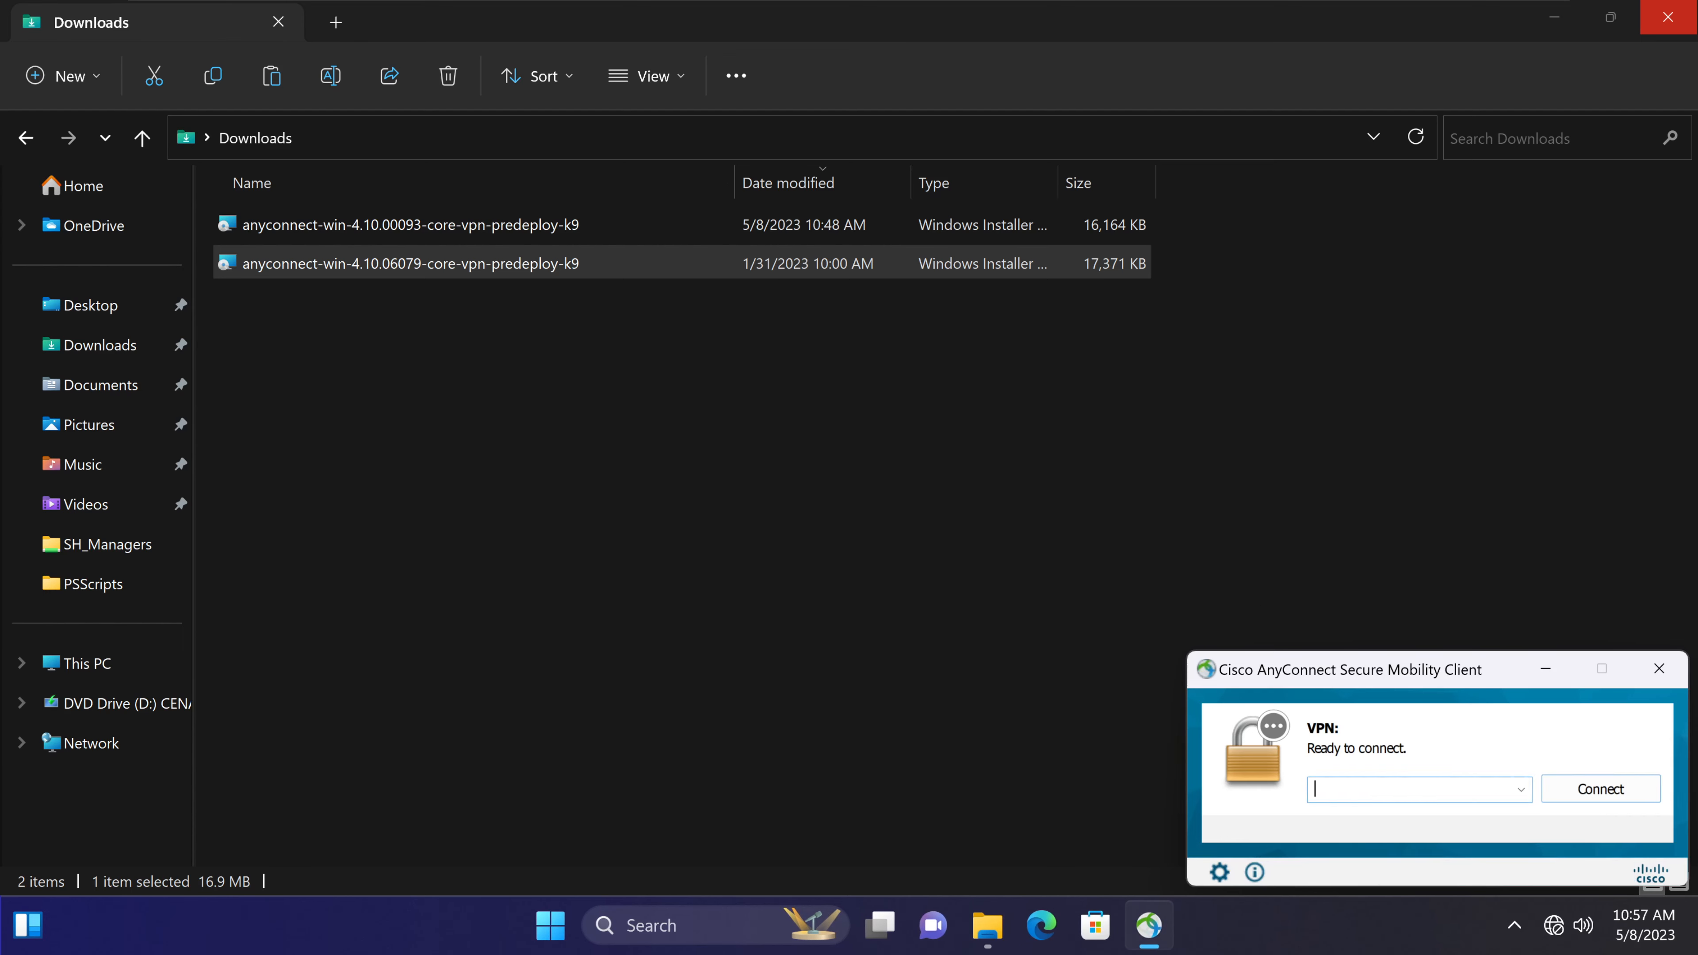
mouse_move(1365, 583)
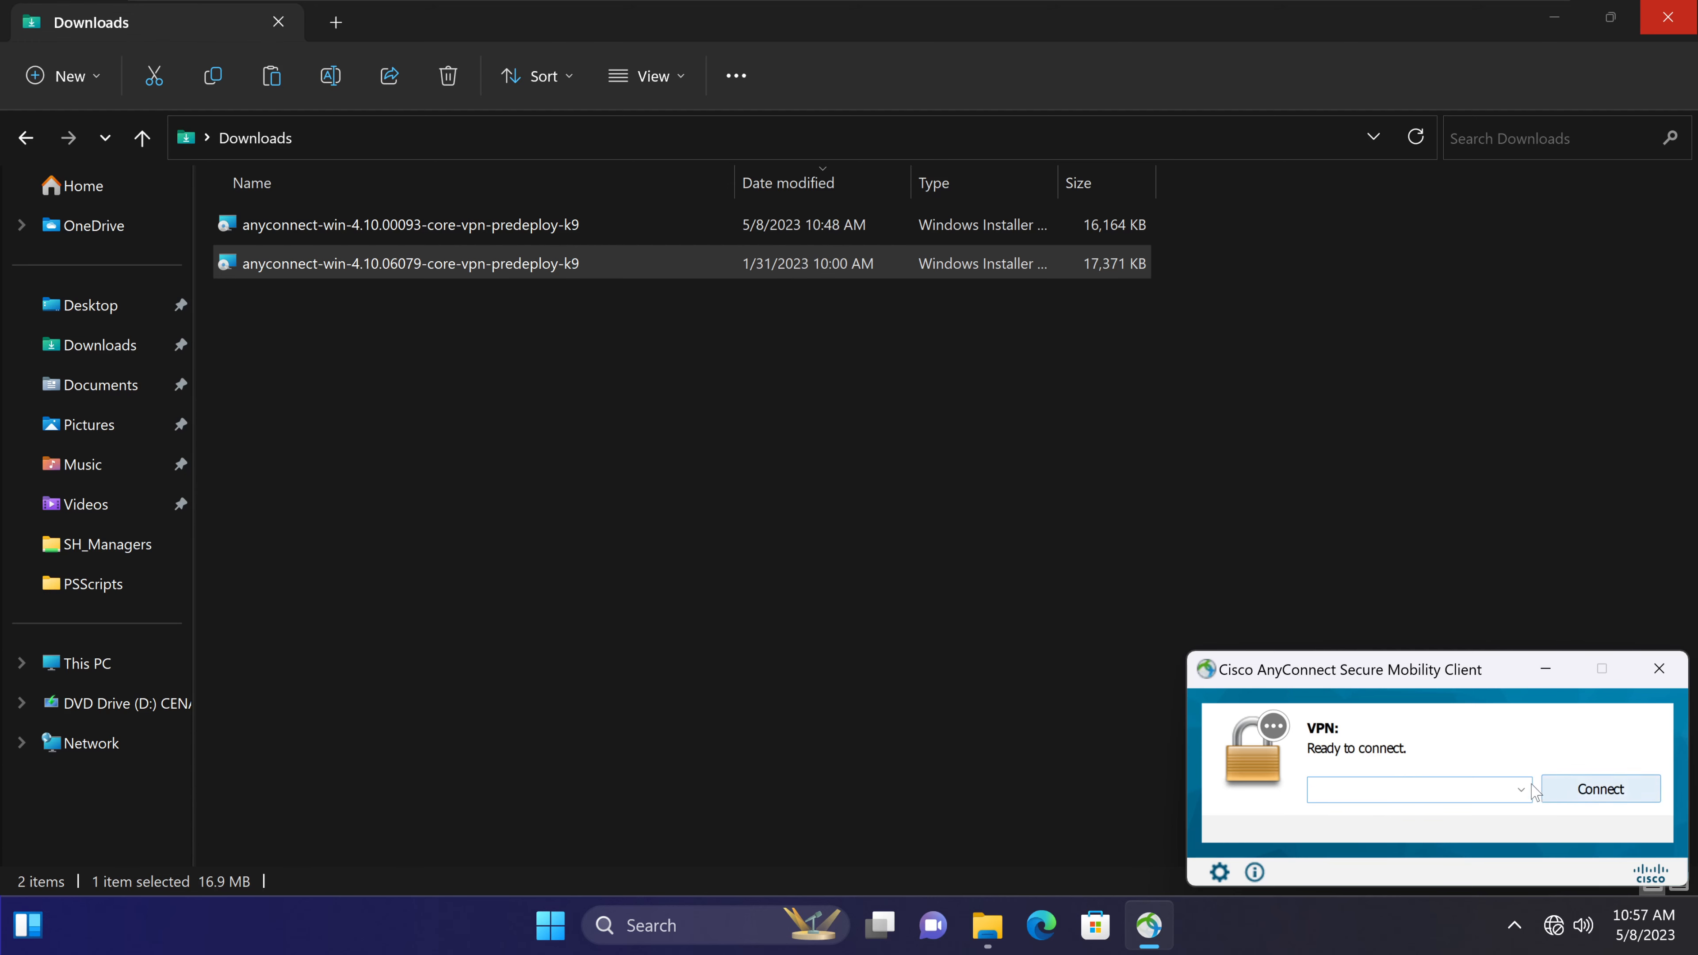
left_click(1521, 790)
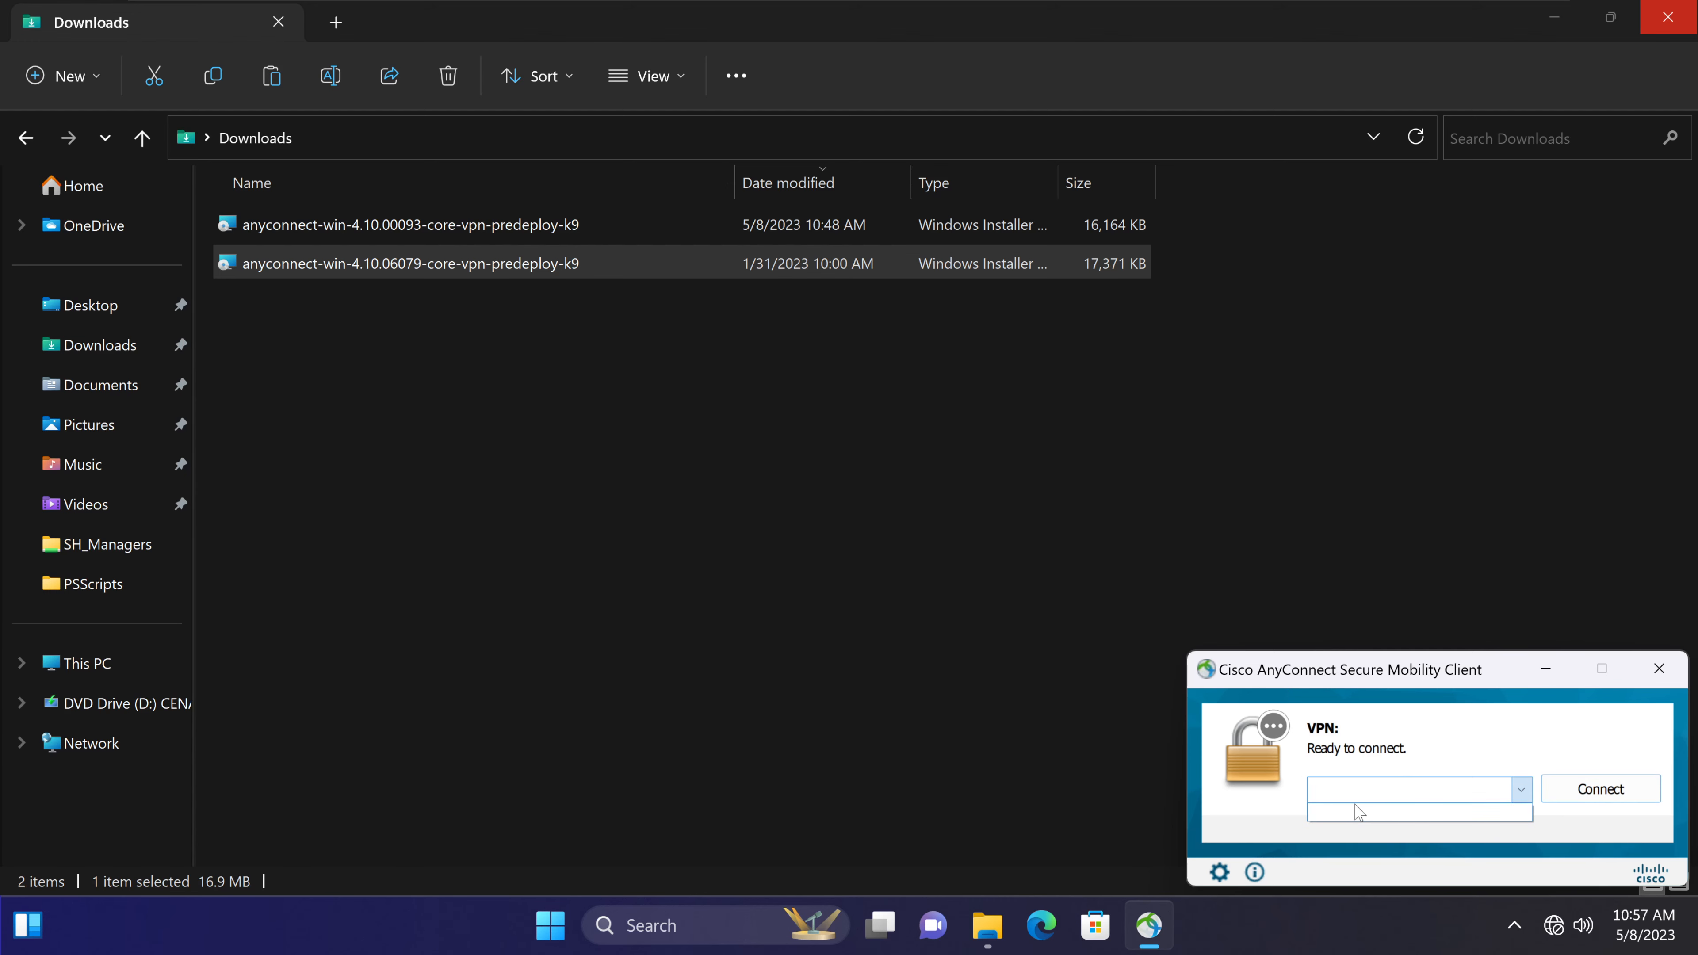
left_click(1408, 788)
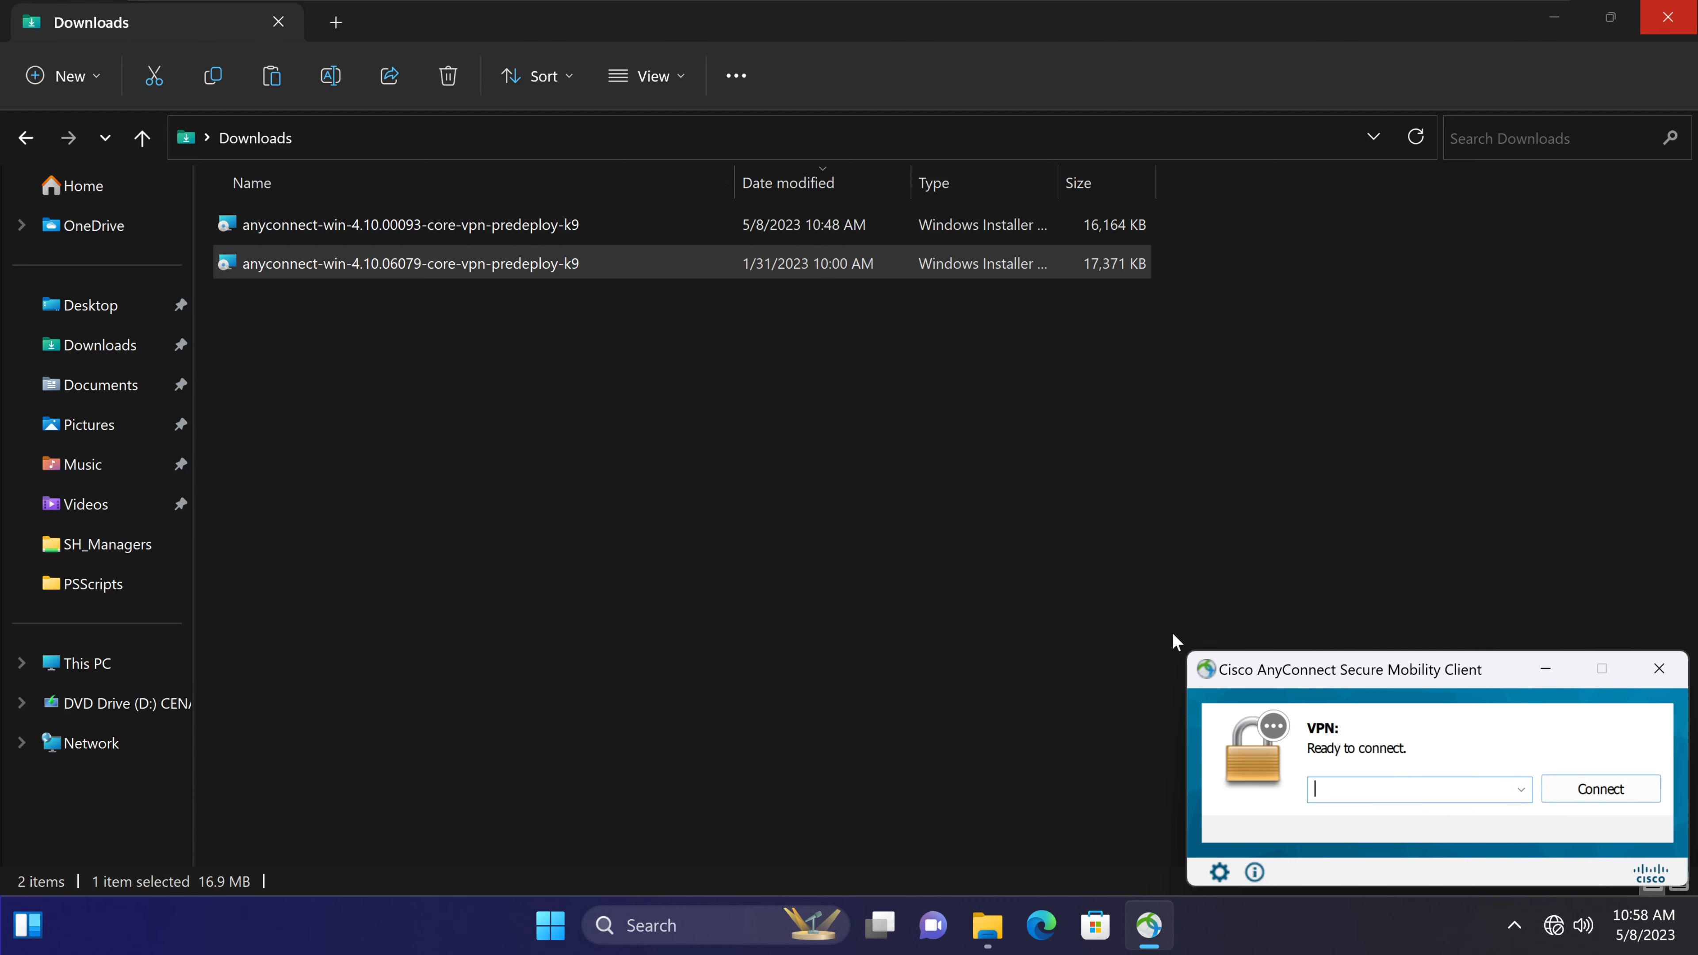
mouse_move(1441, 810)
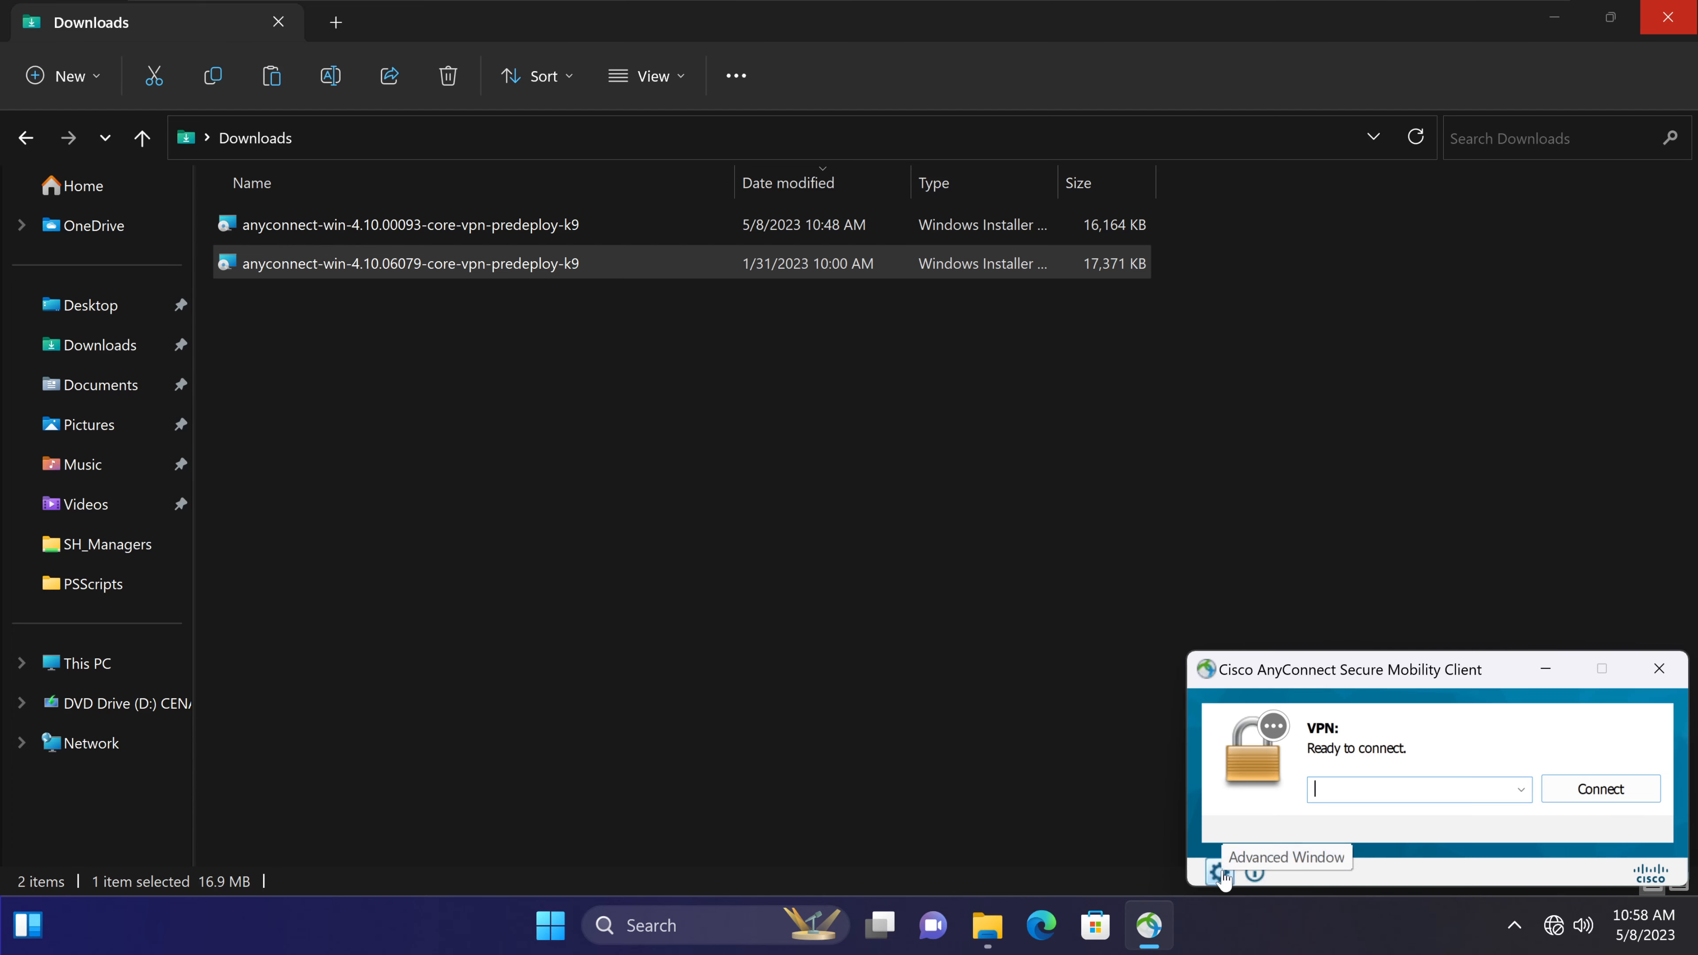
Review the advanced VPN window's Preferences, Route Details and Statistics tabs, then close it.
left_click(1219, 873)
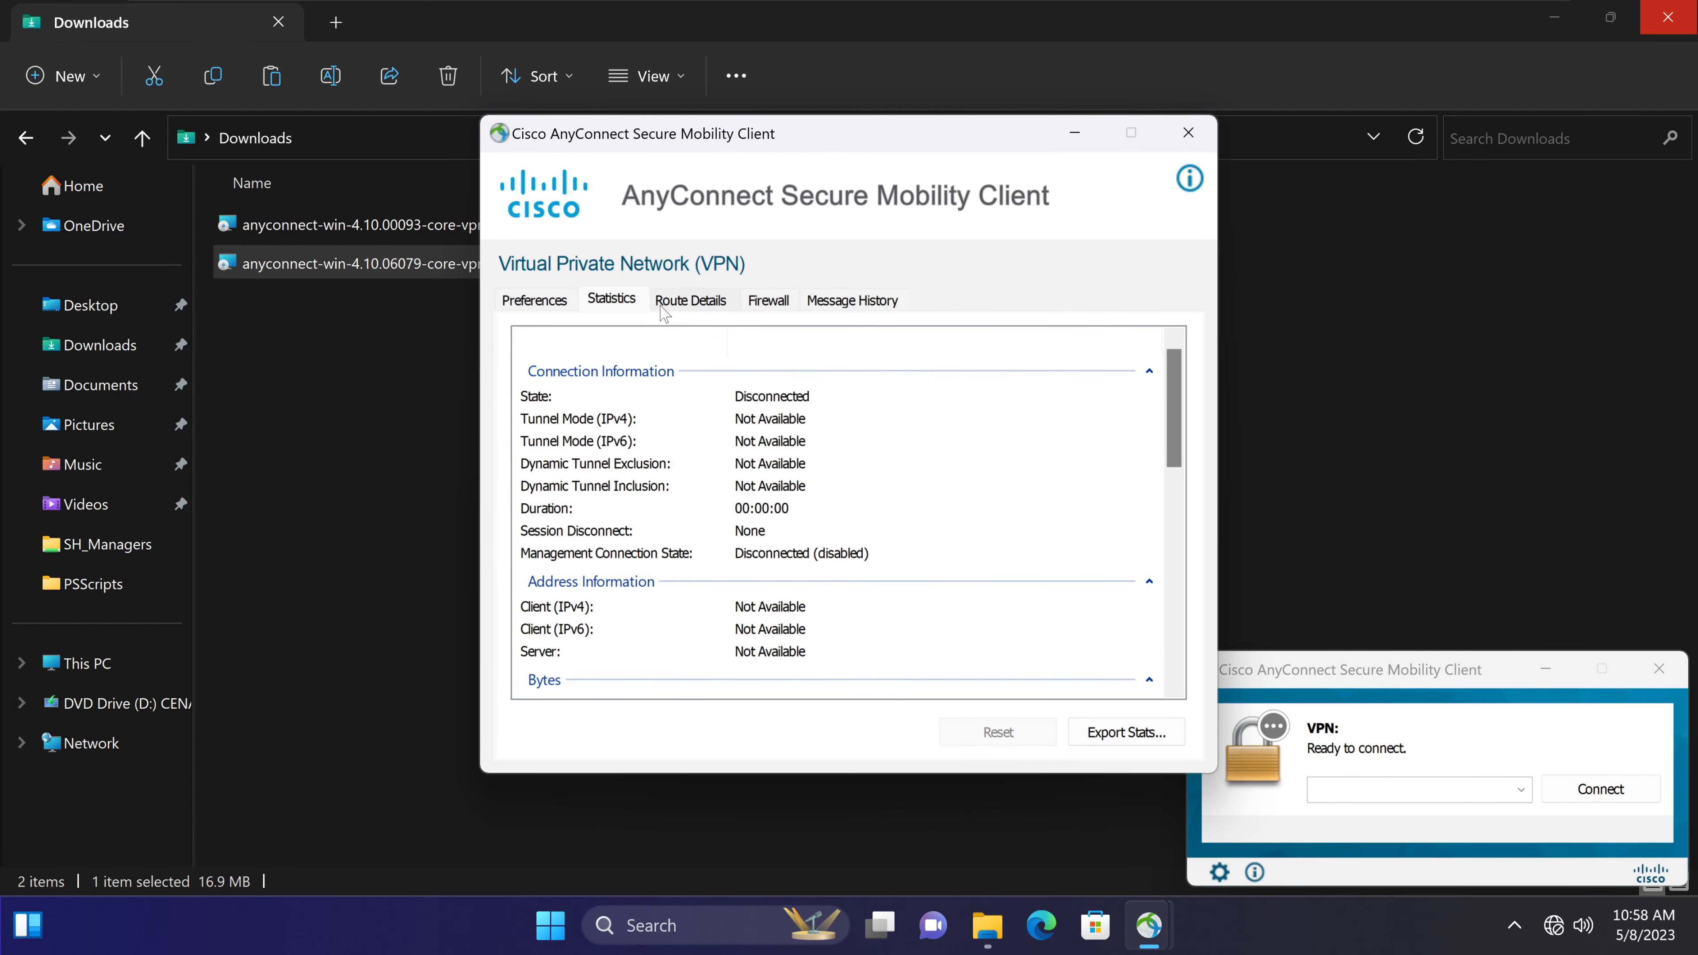
left_click(534, 300)
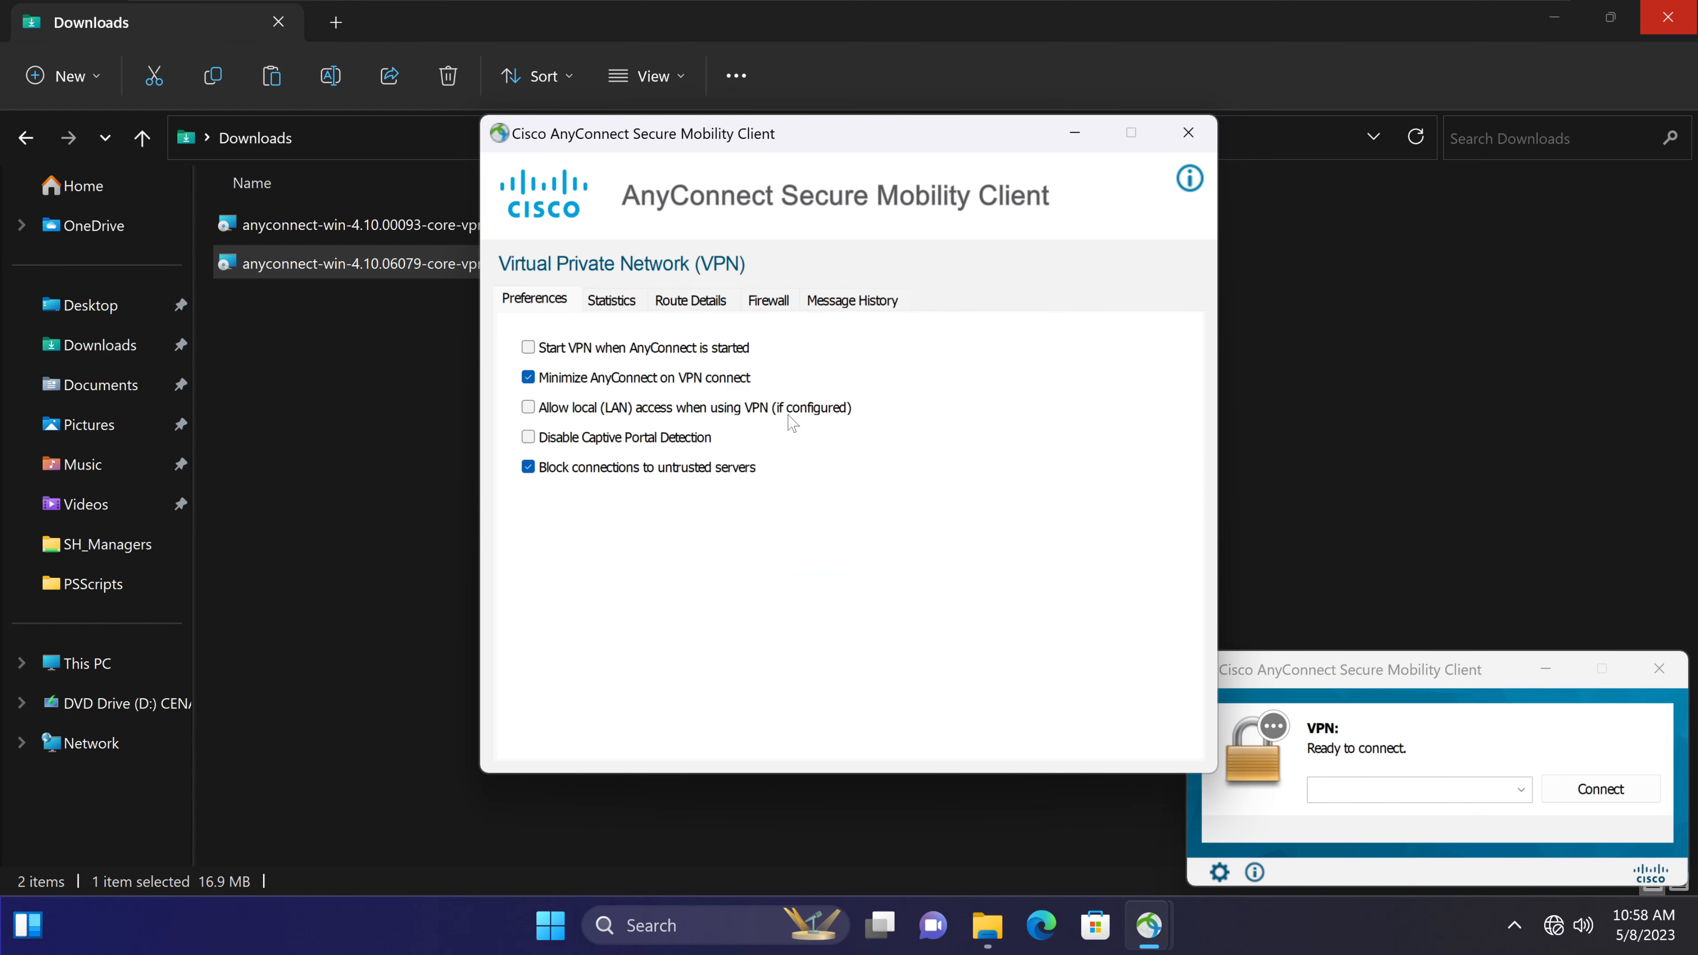
left_click(690, 299)
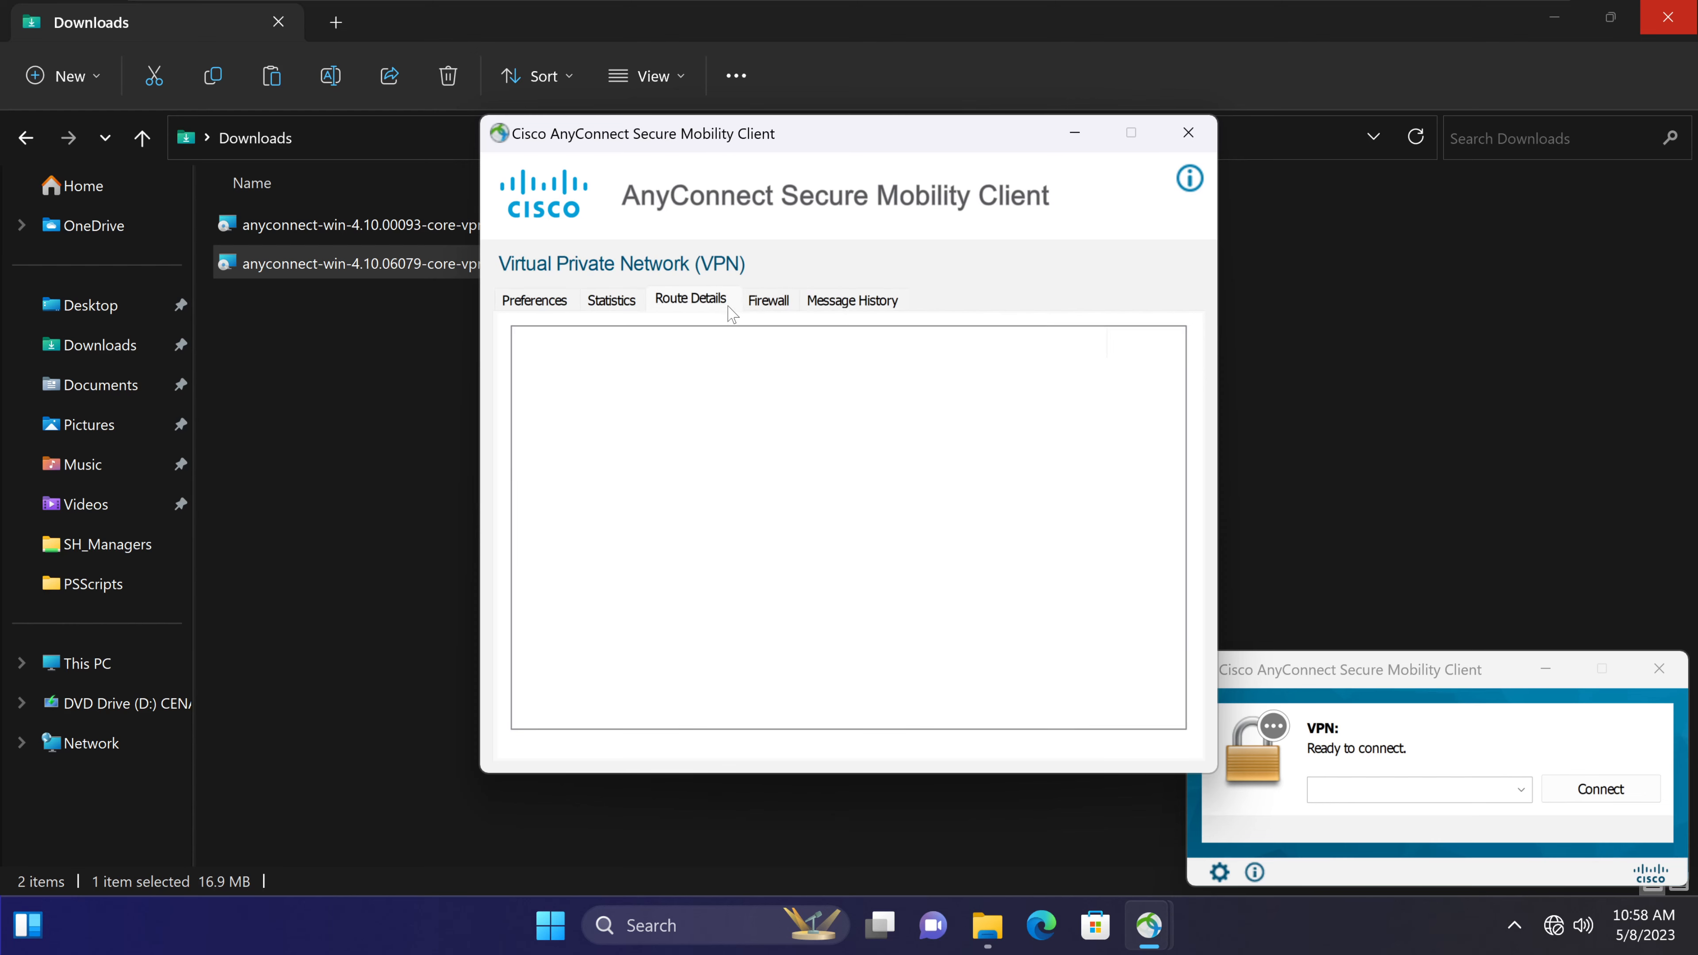
left_click(611, 299)
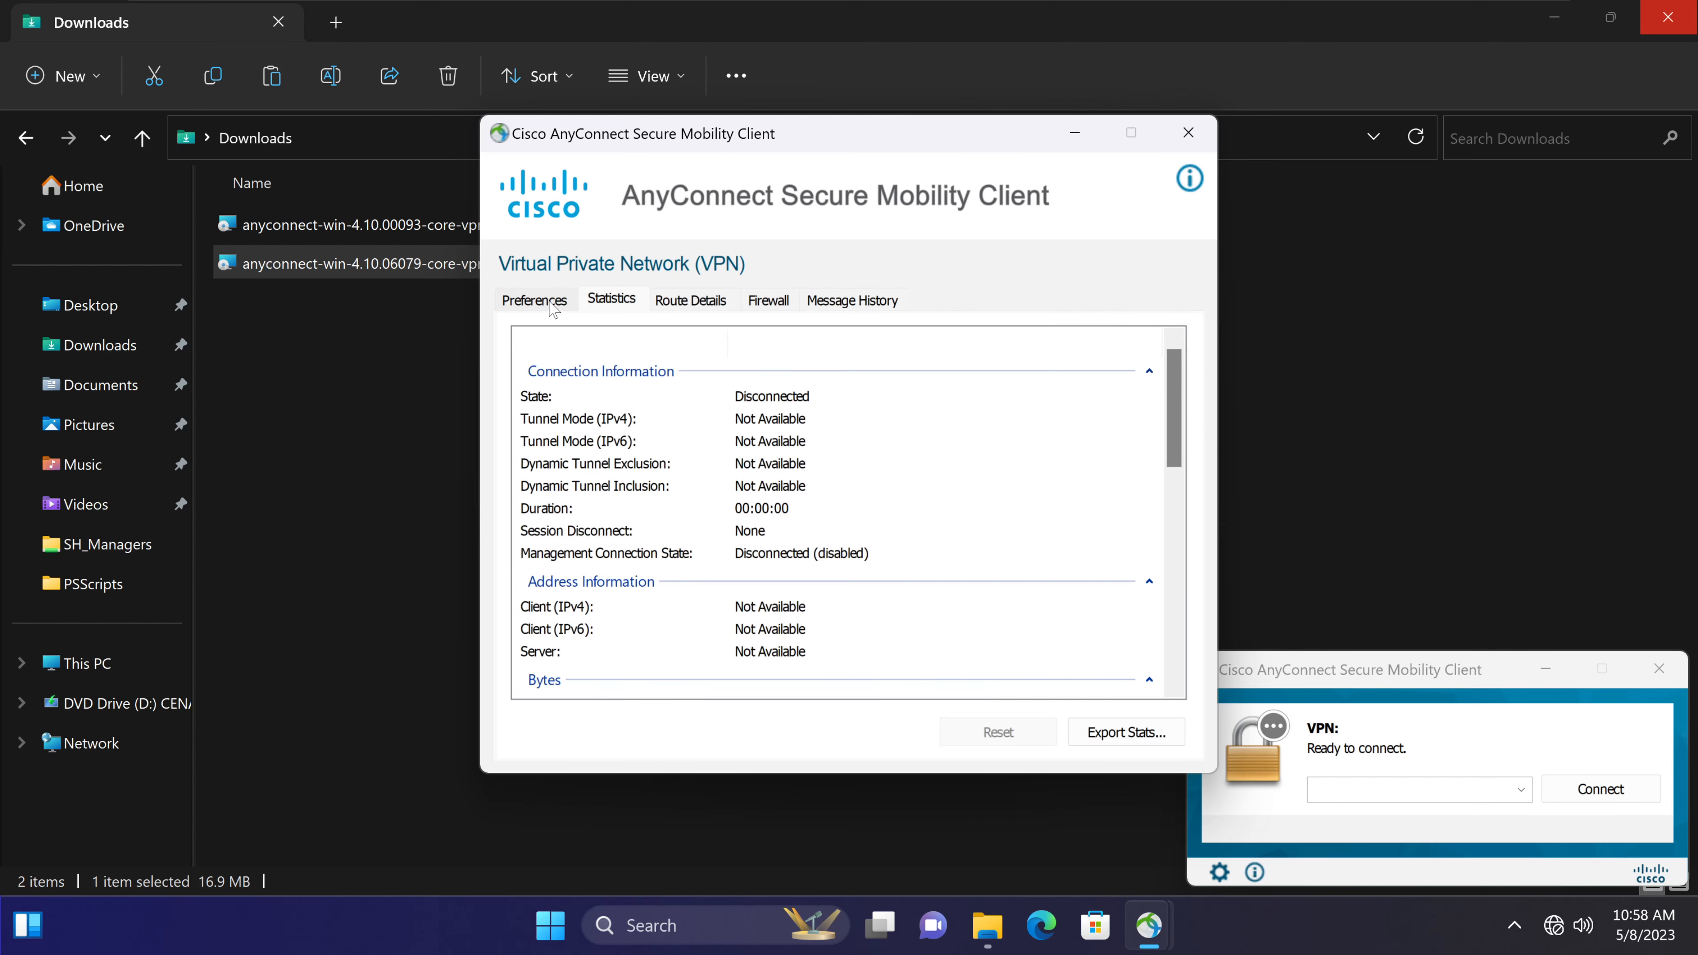
scroll("down", 3)
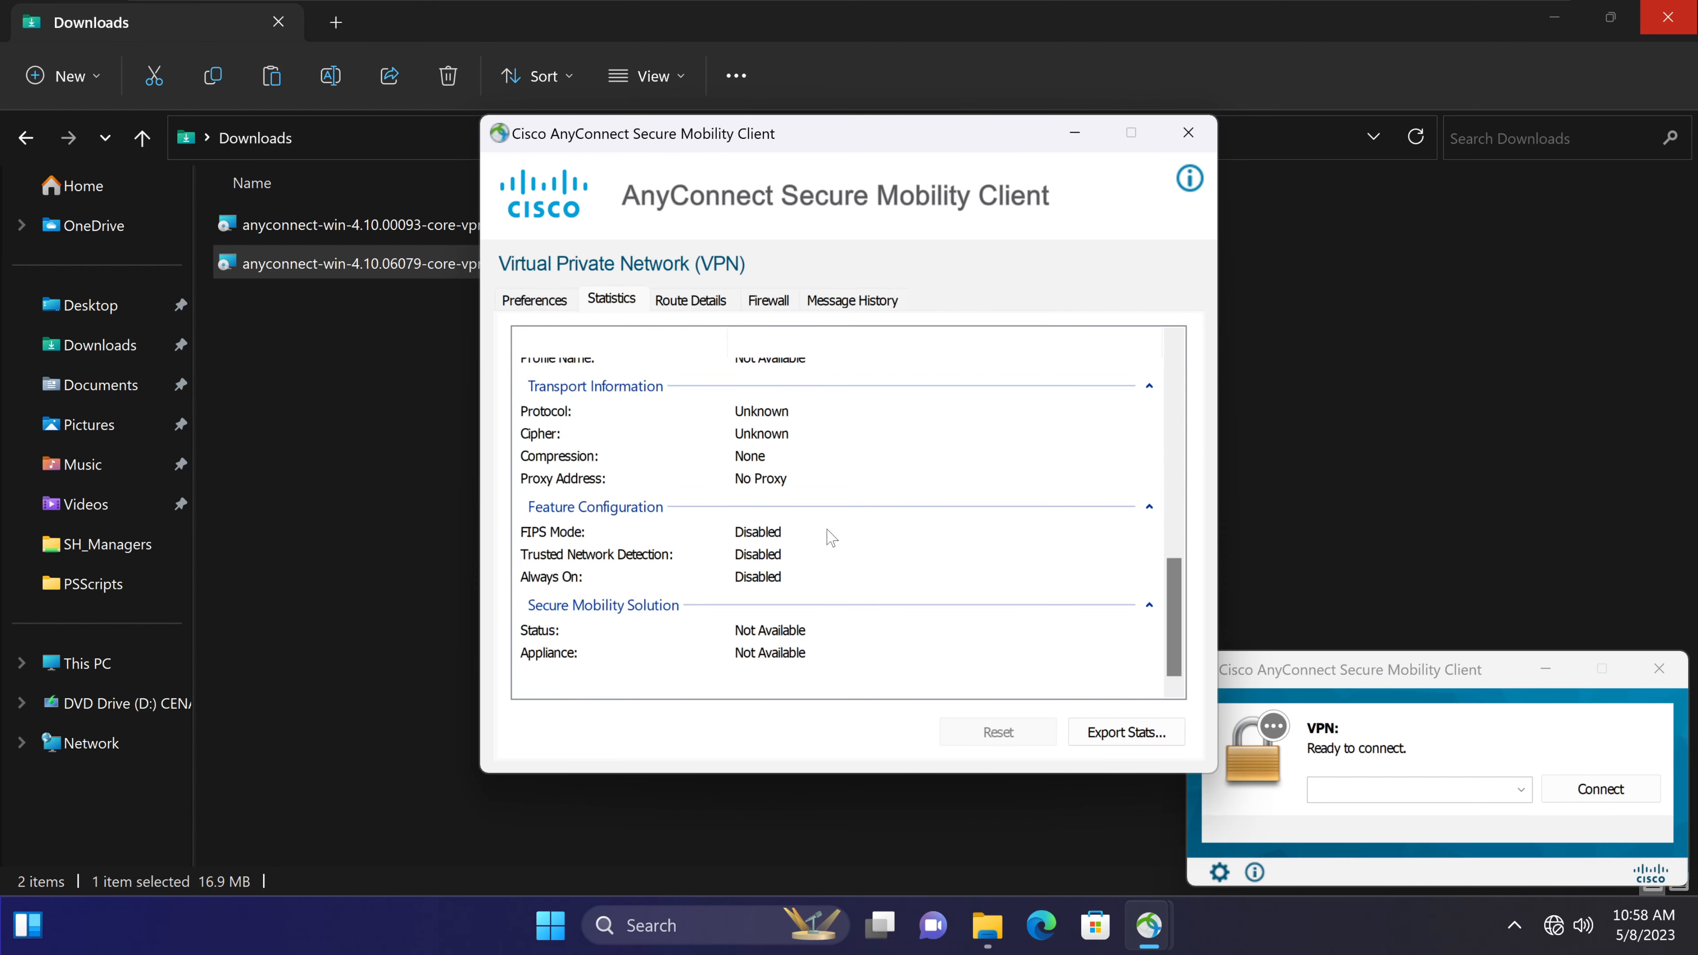
left_click(534, 299)
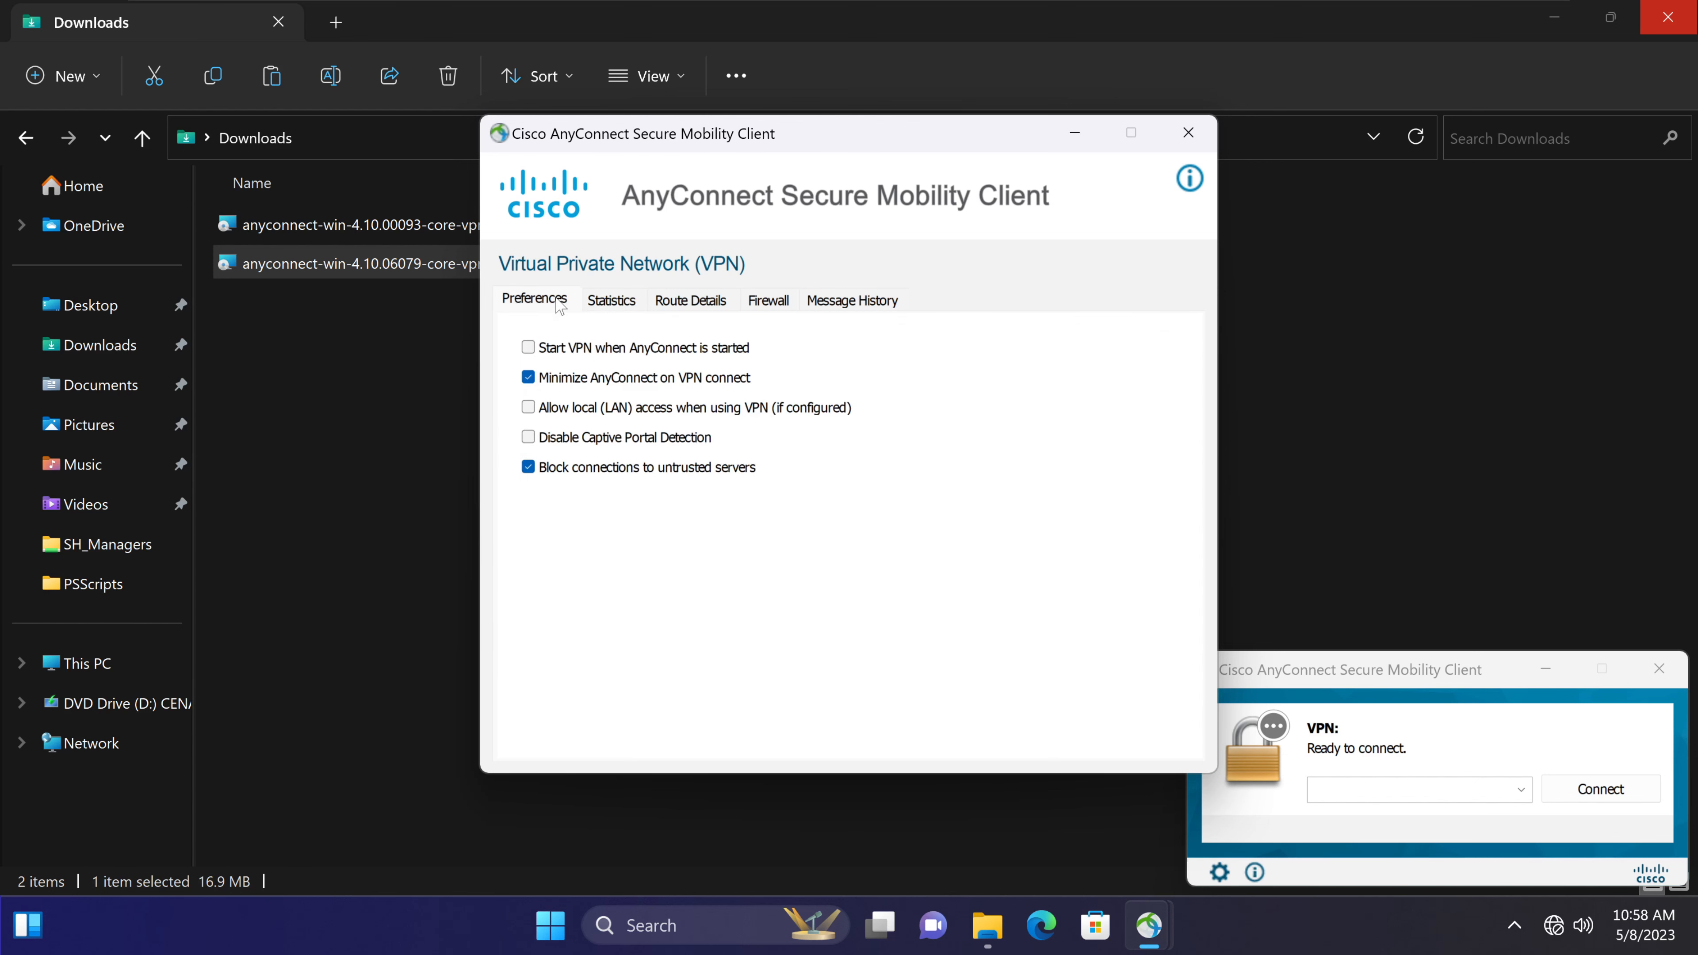
mouse_move(661, 470)
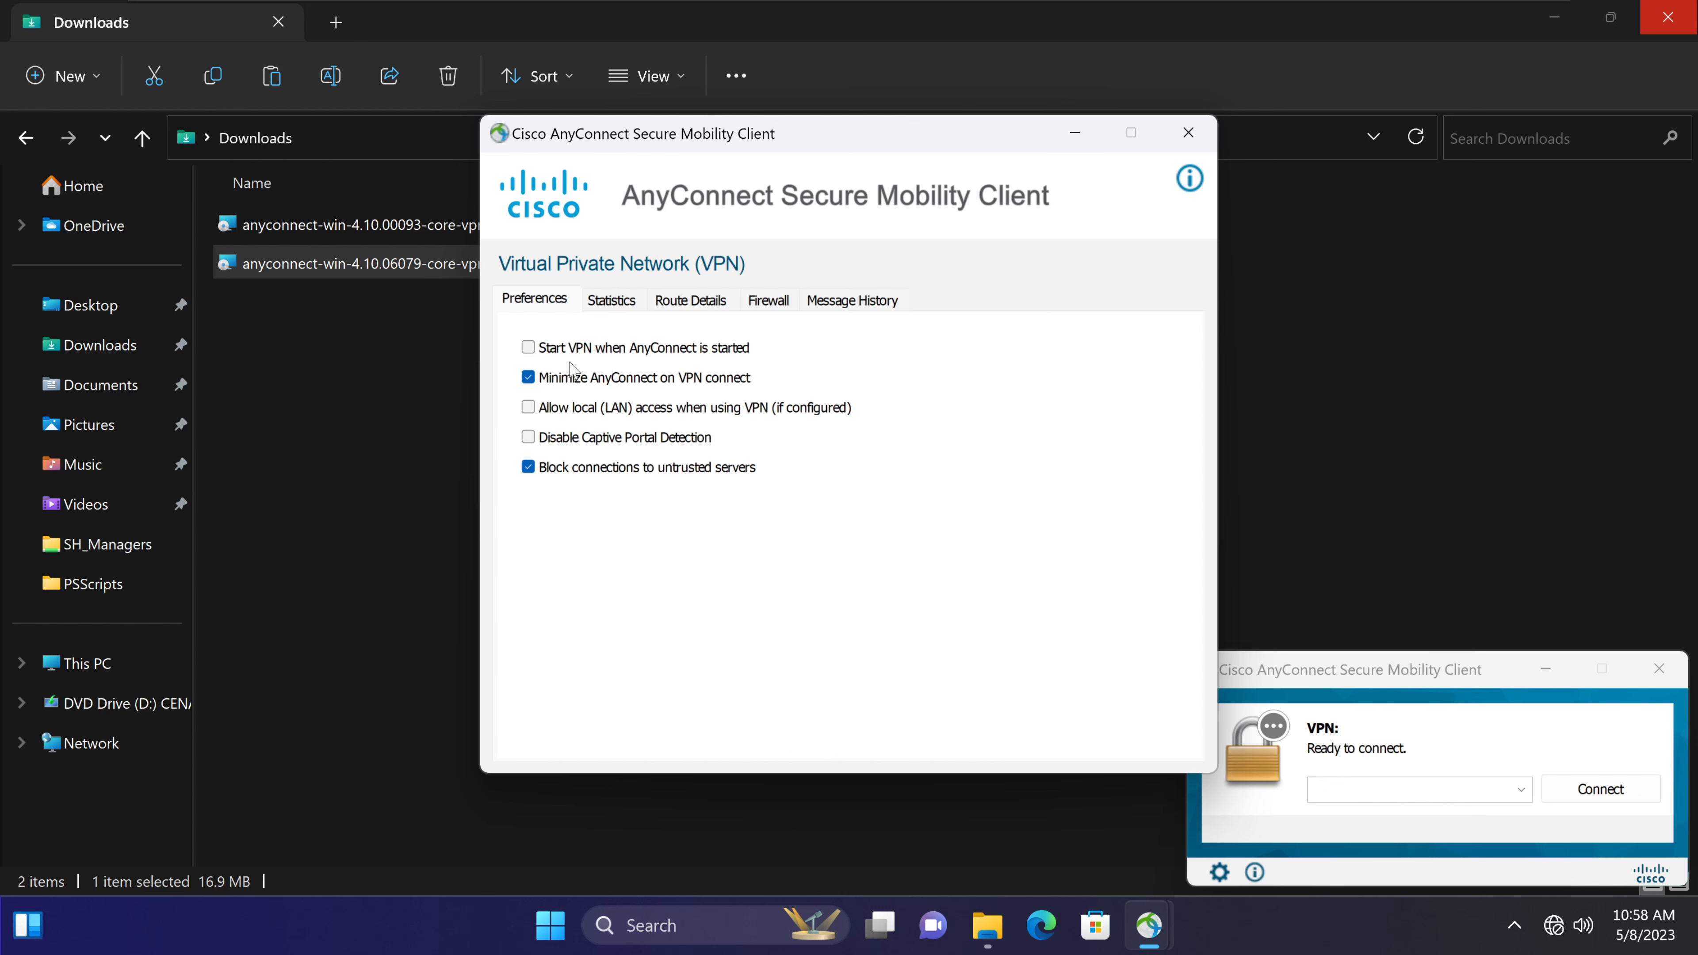
mouse_move(574, 421)
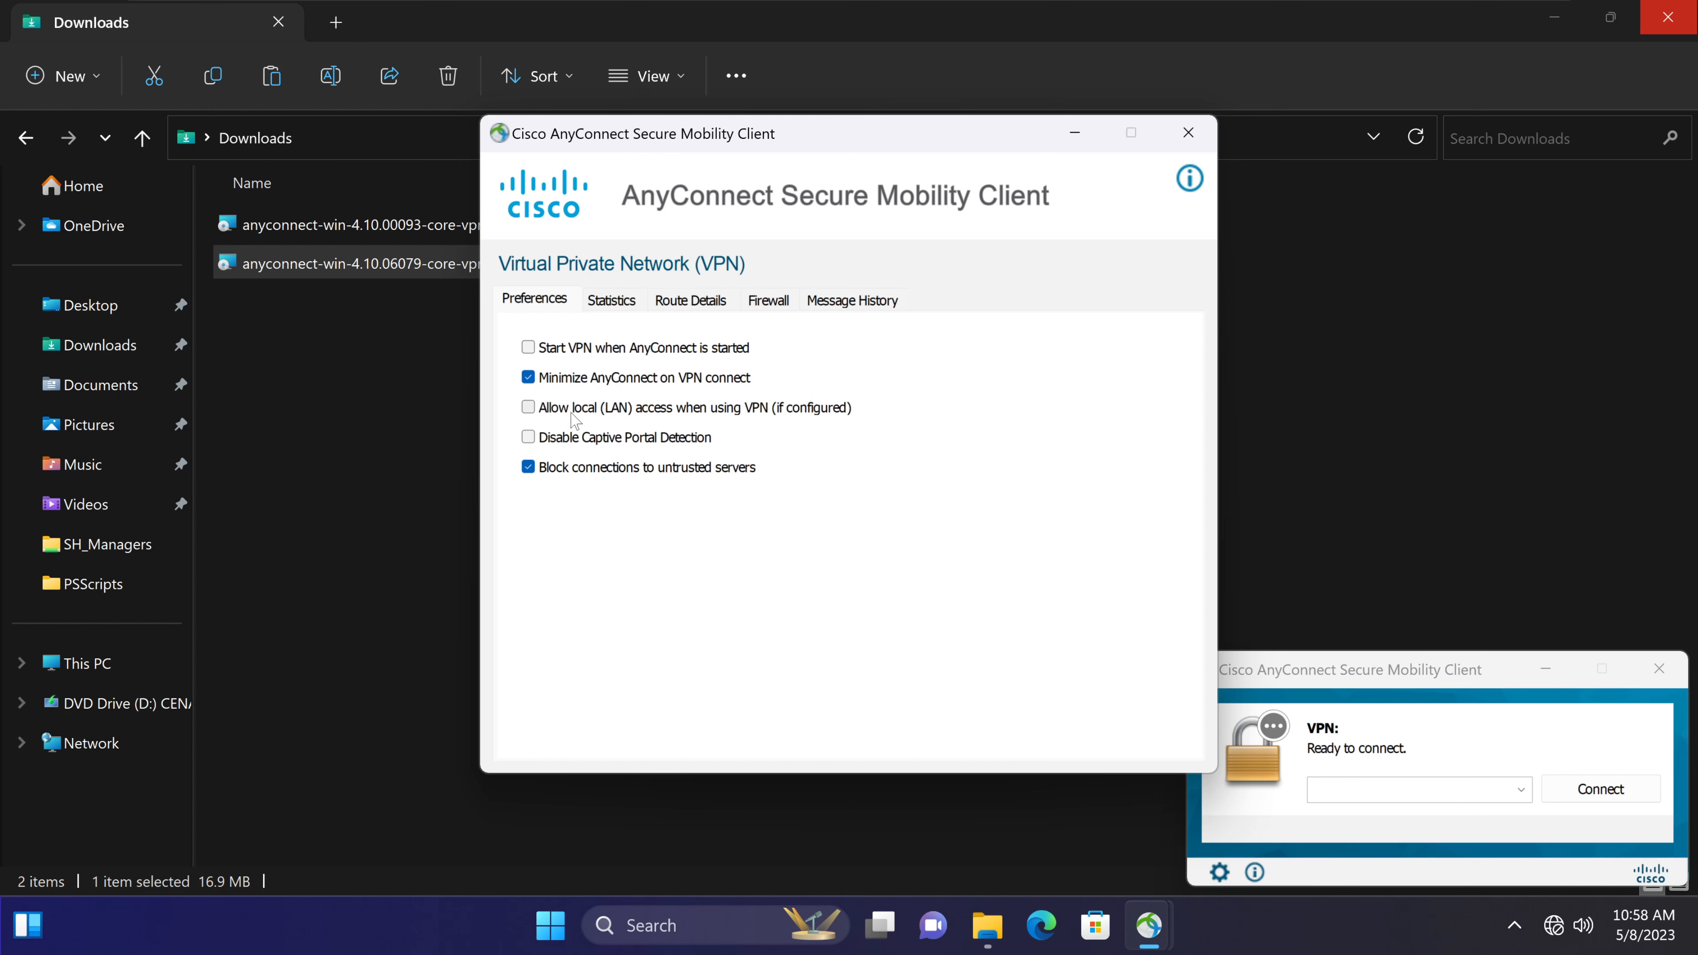
mouse_move(729, 423)
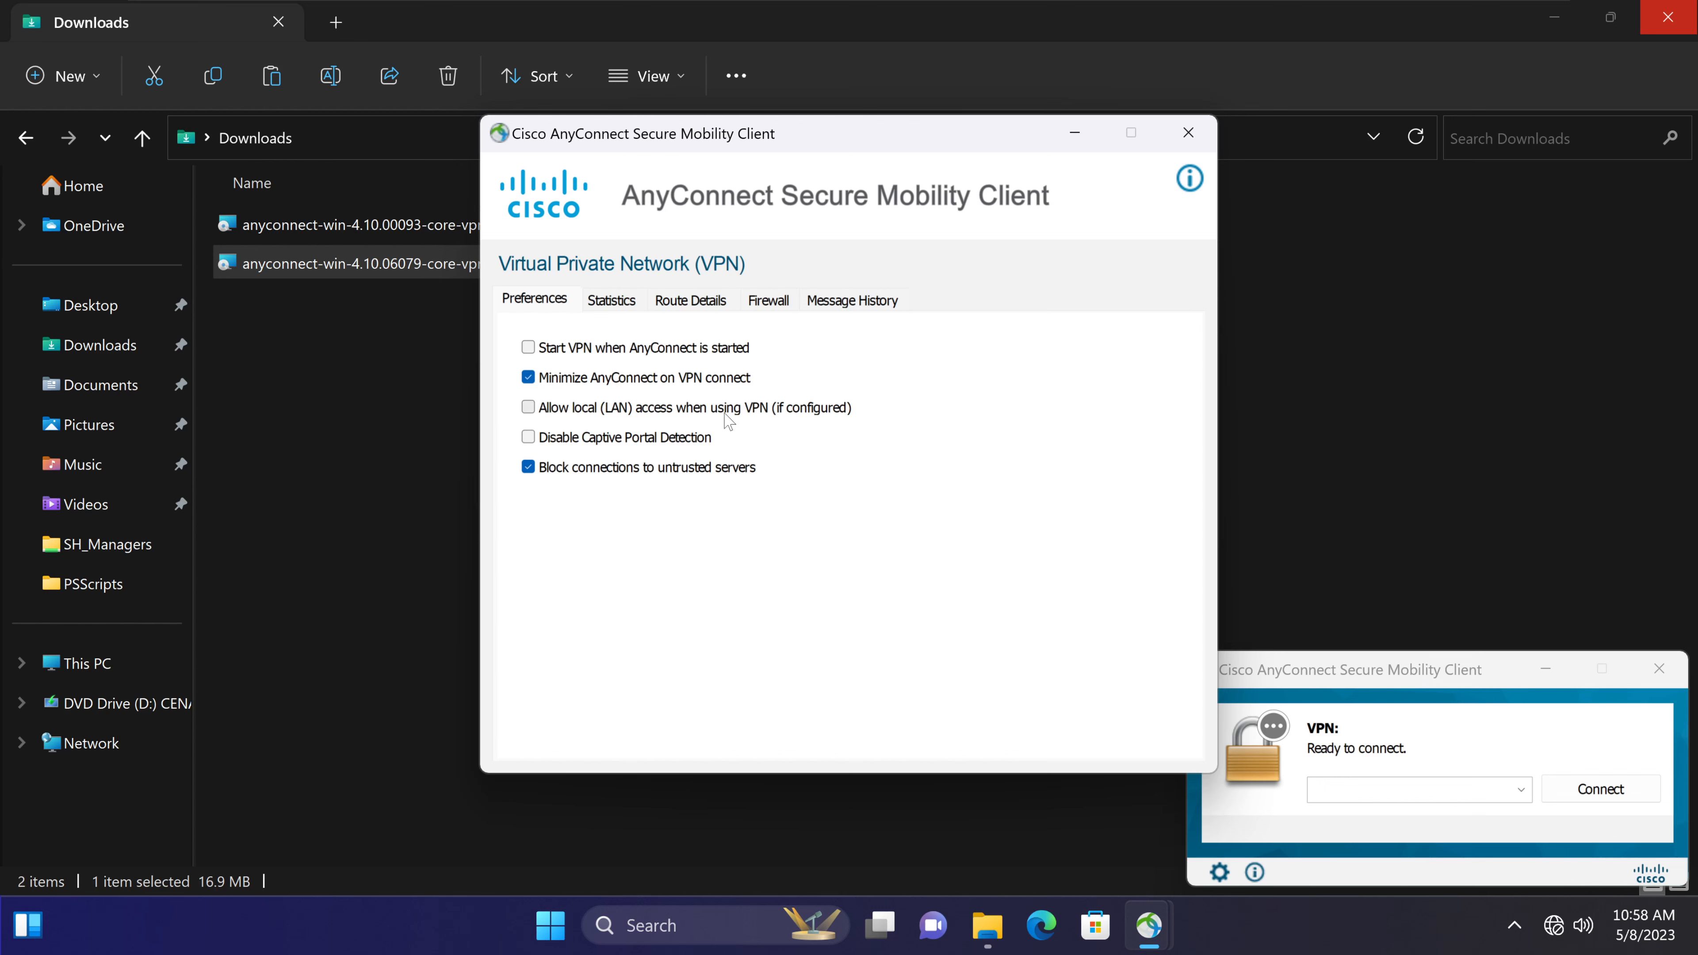
mouse_move(590, 450)
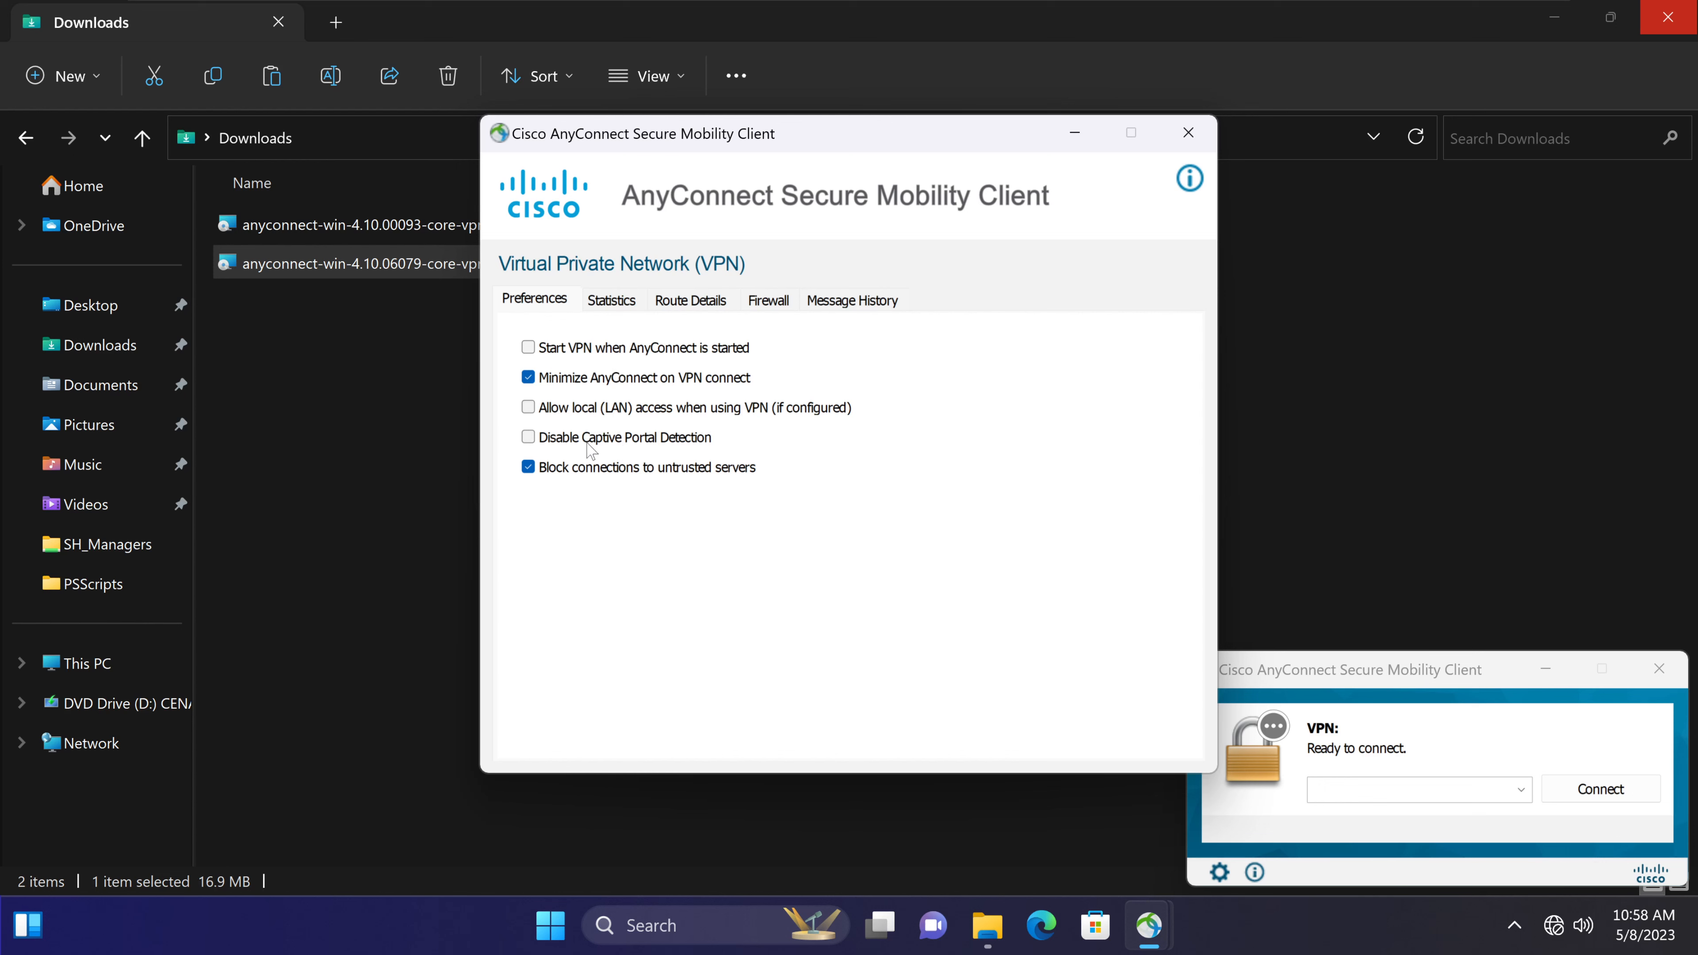
mouse_move(714, 455)
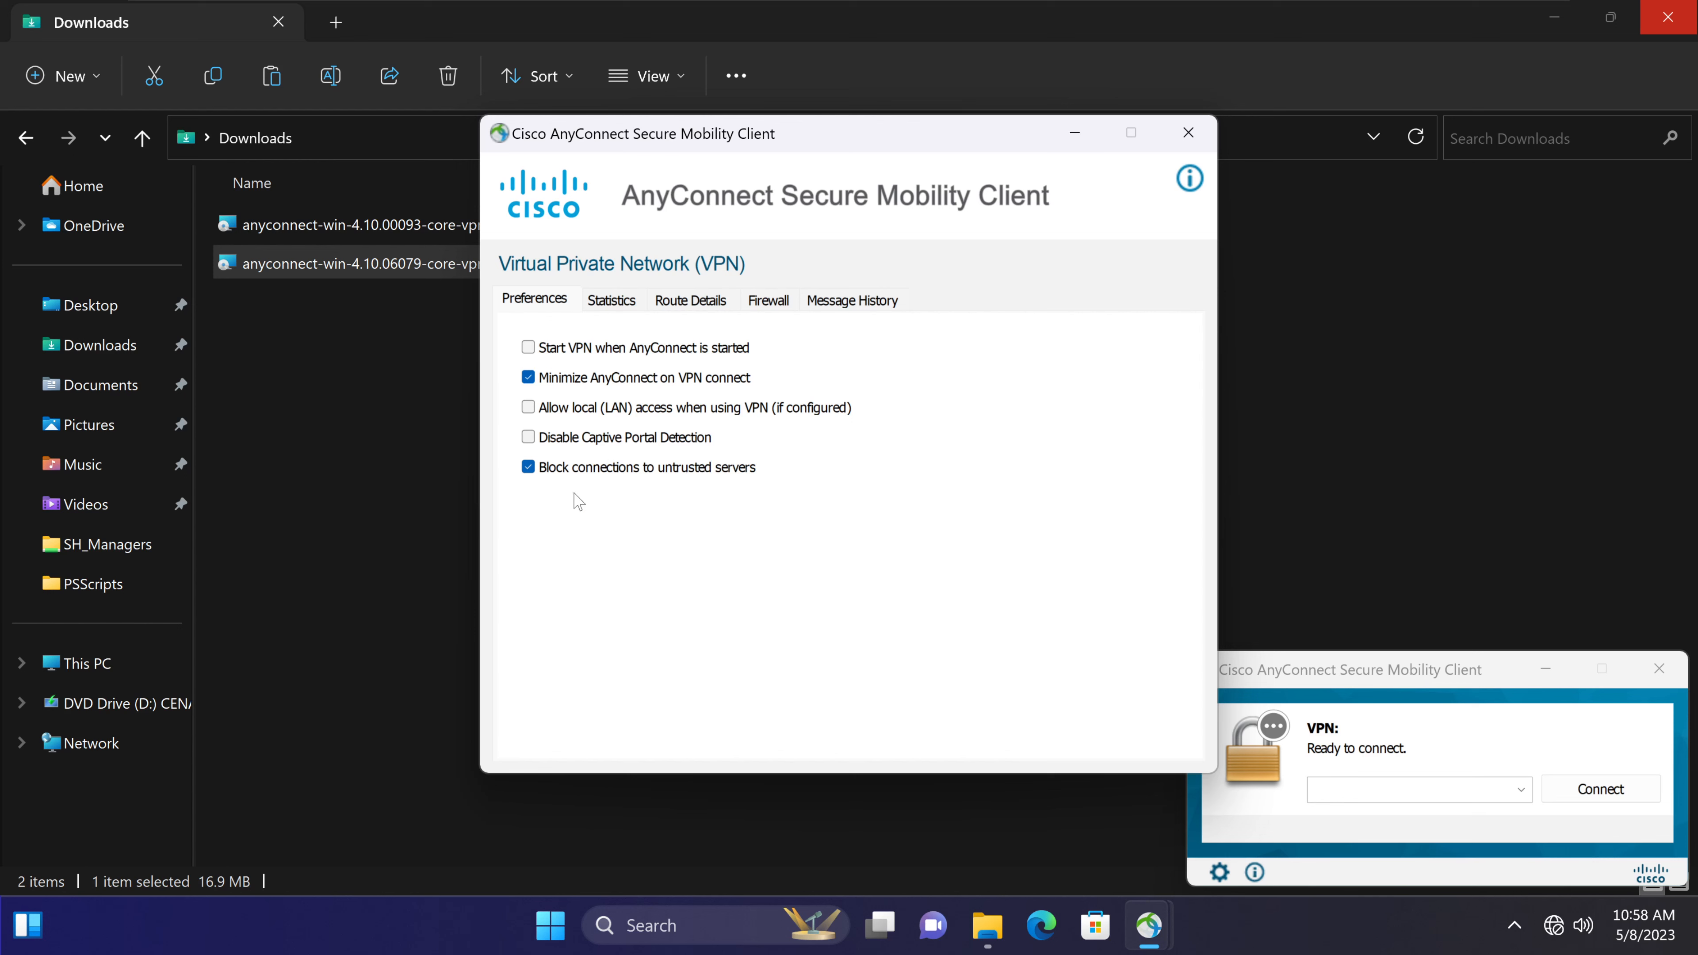
mouse_move(427, 559)
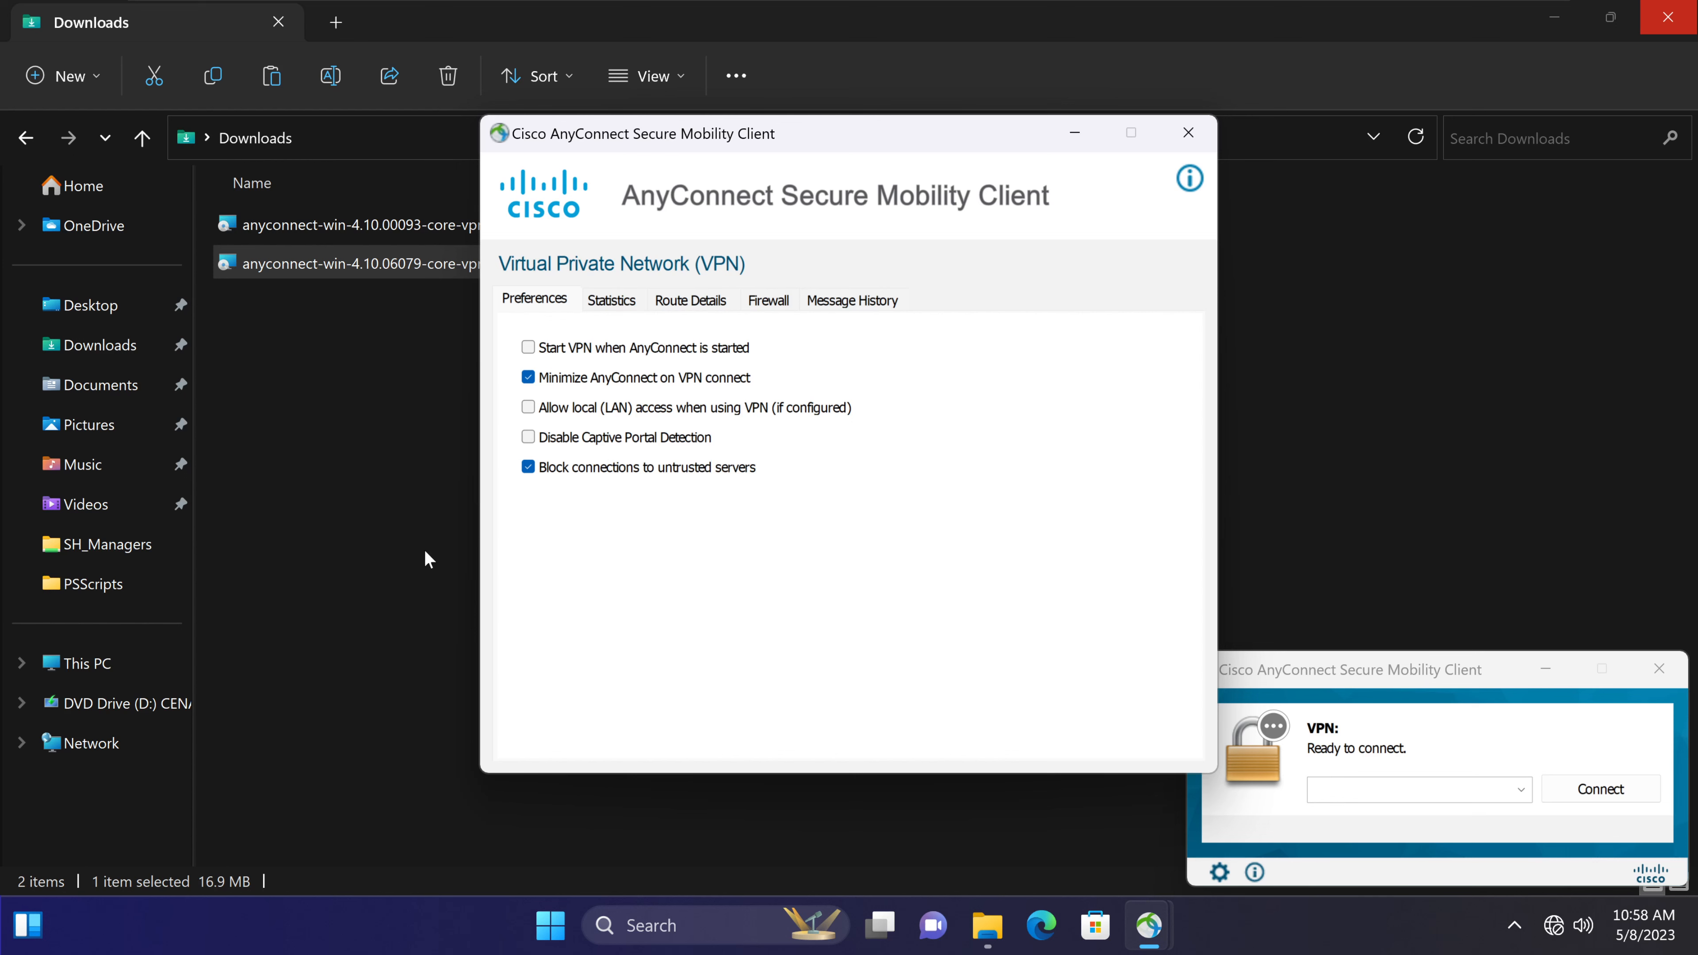
mouse_move(734, 547)
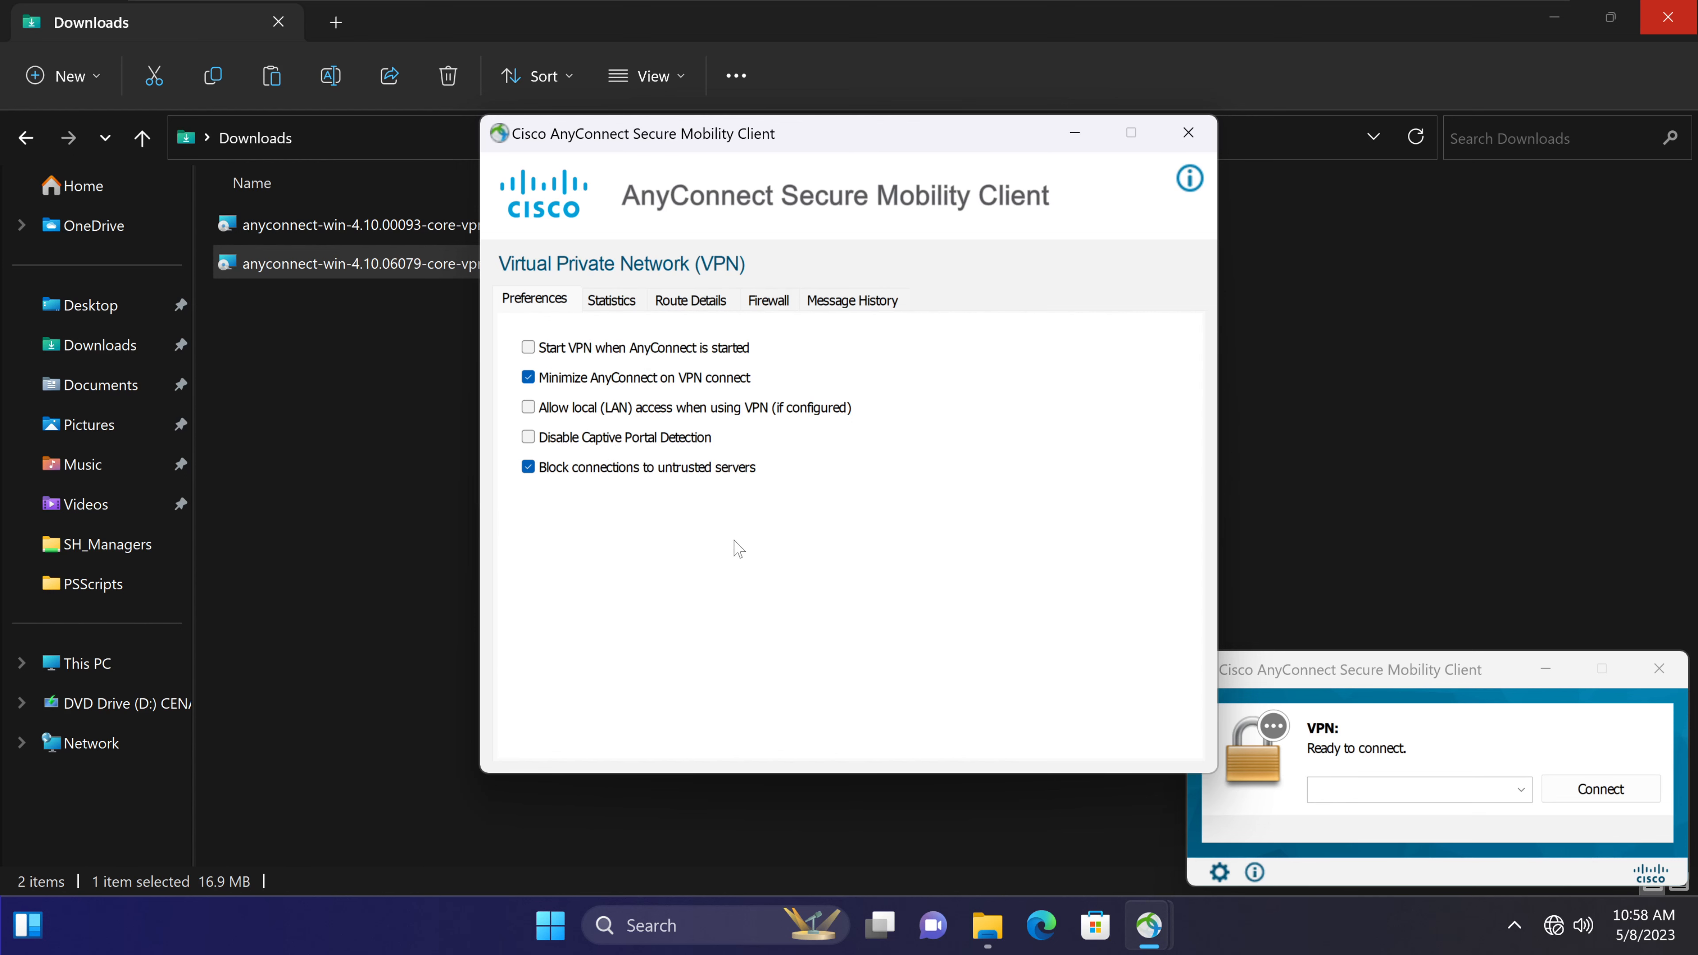
mouse_move(873, 434)
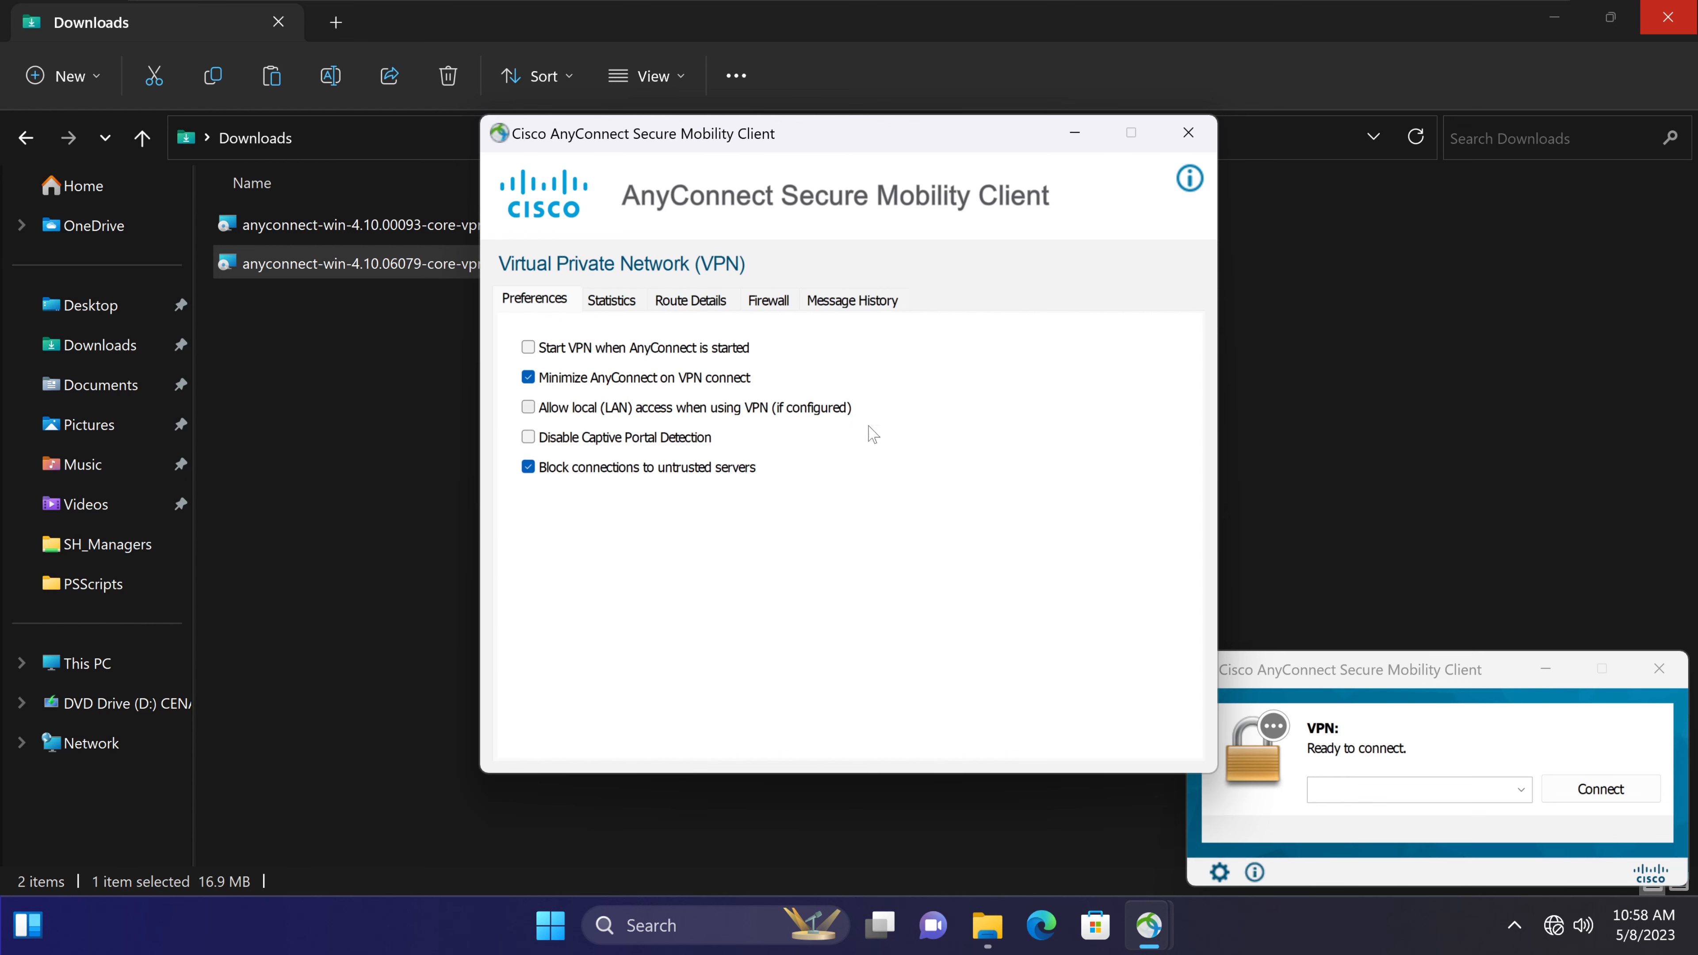
mouse_move(1147, 367)
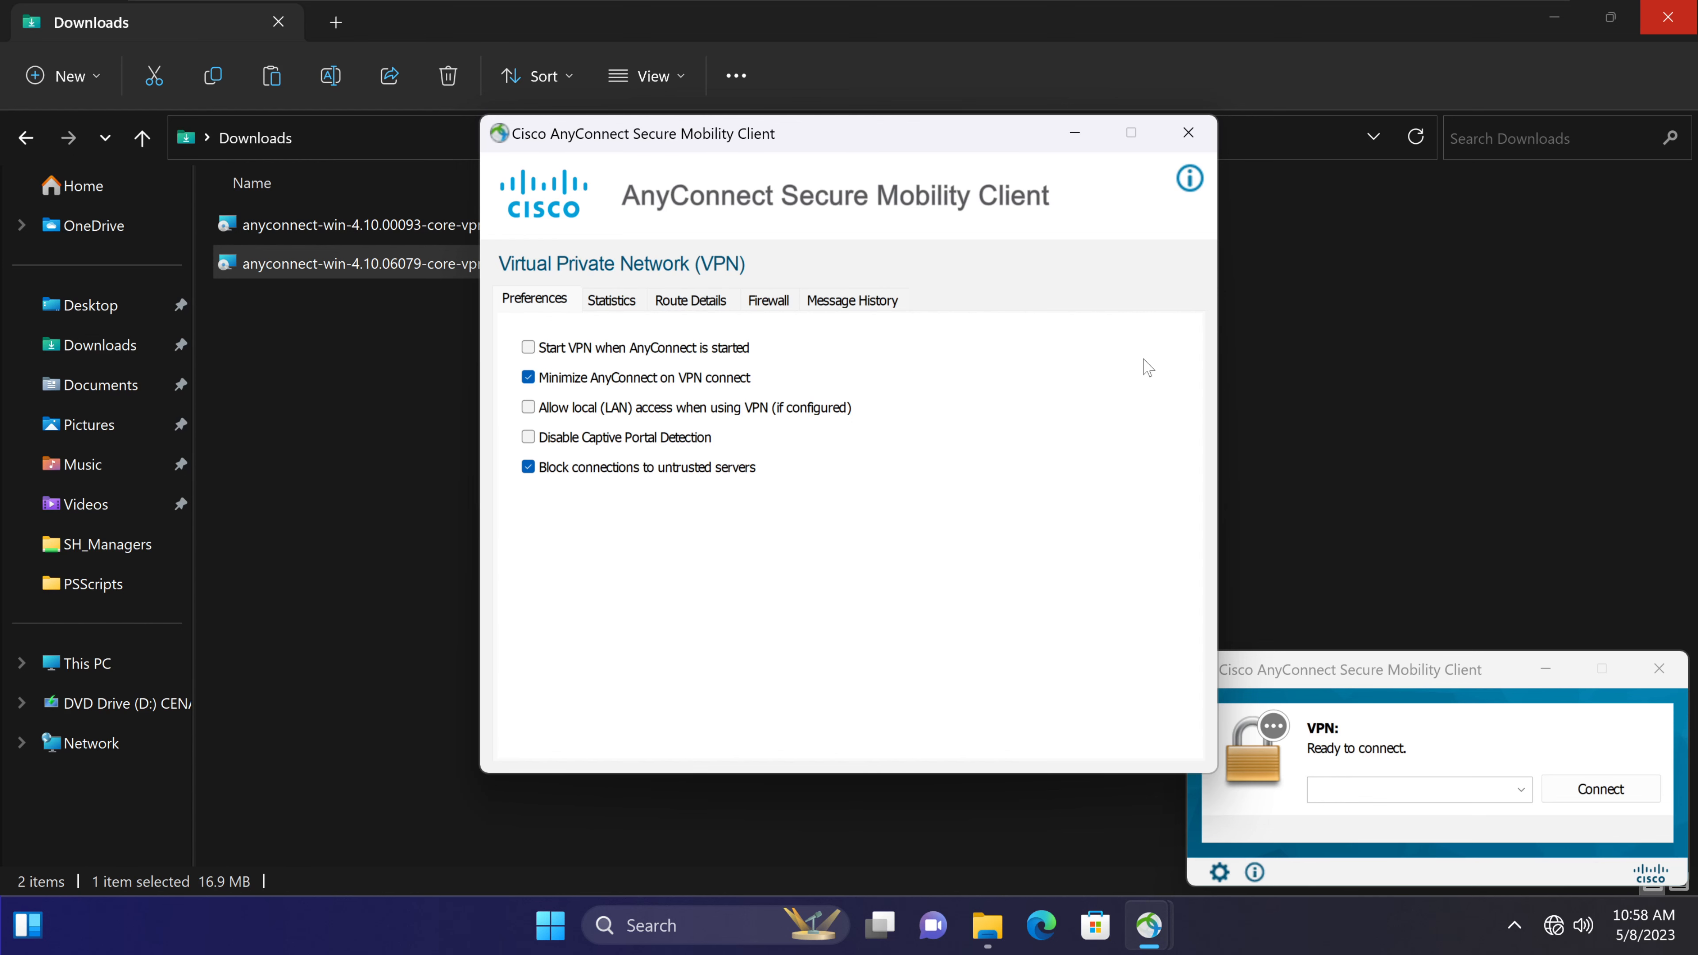
left_click(1187, 133)
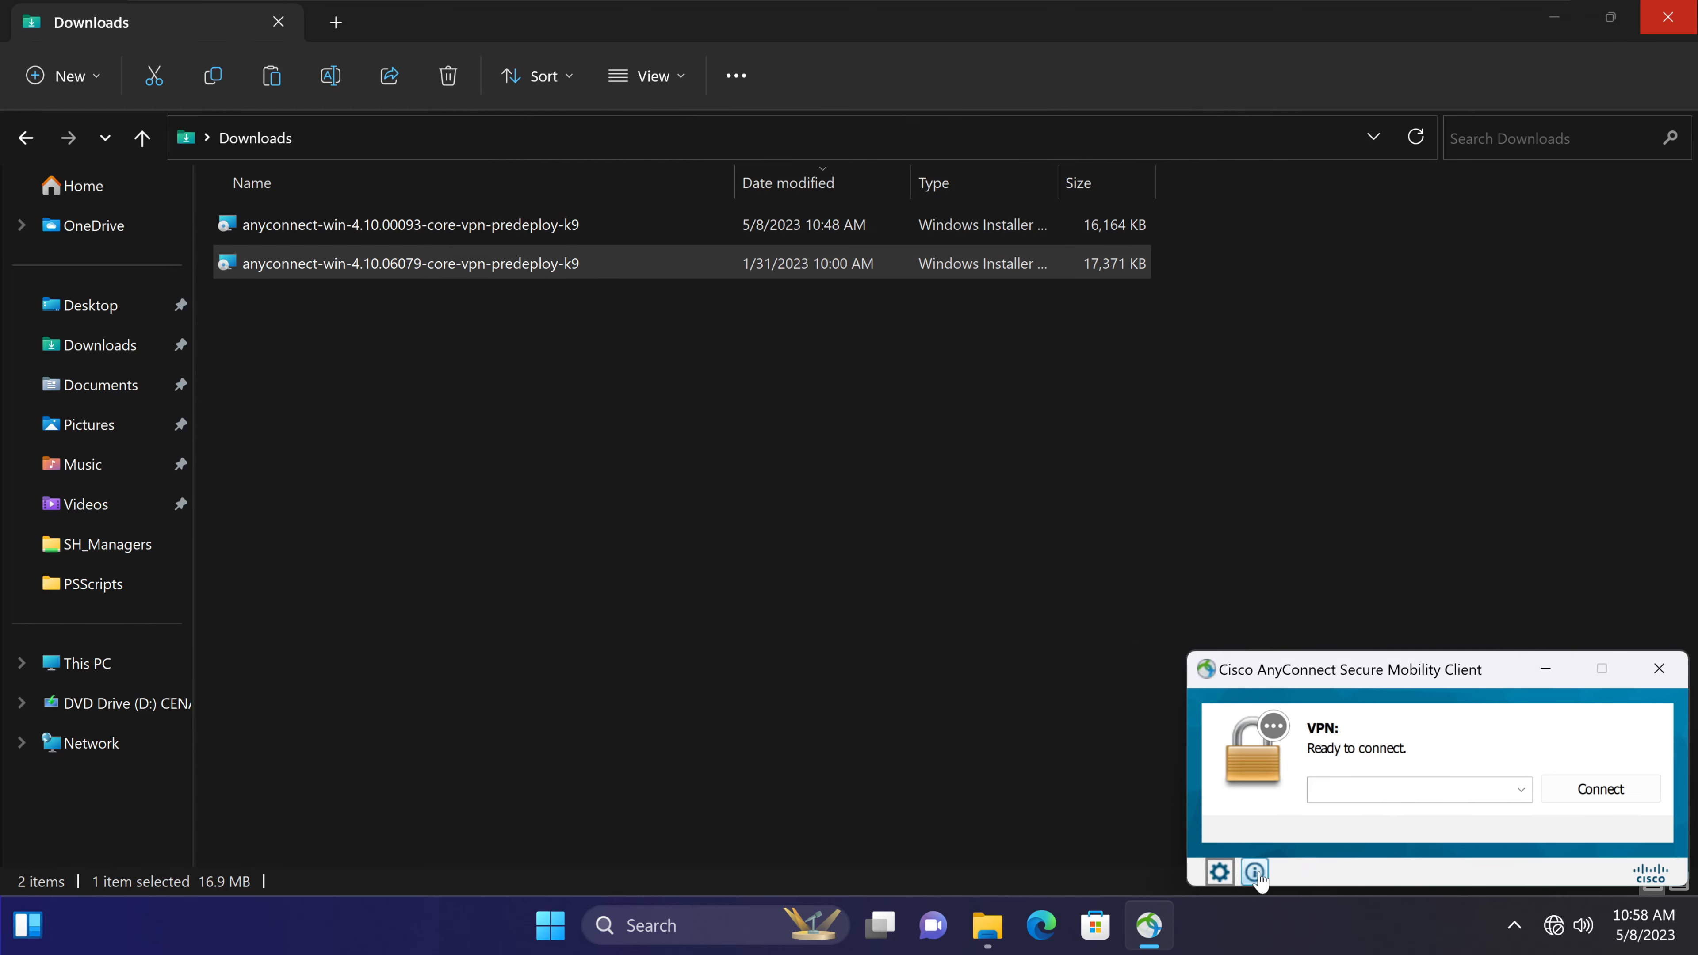
Show the About dialog confirming version 4.10.06079 and the installed VPN modules.
left_click(1255, 872)
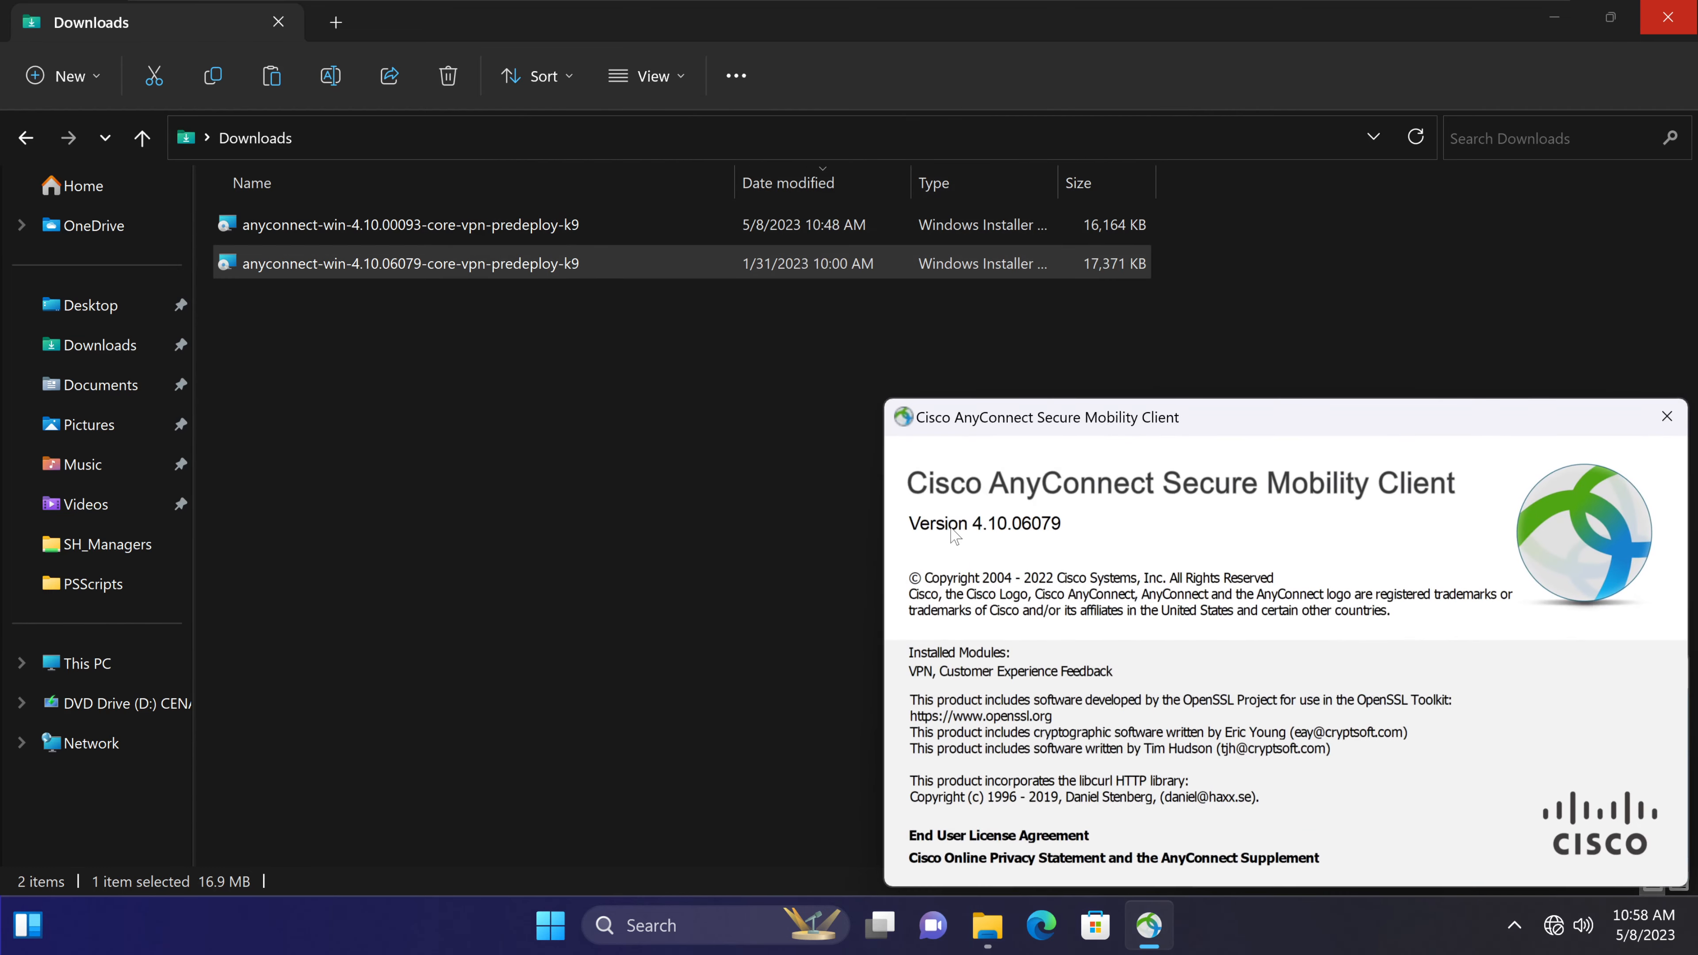
mouse_move(1217, 517)
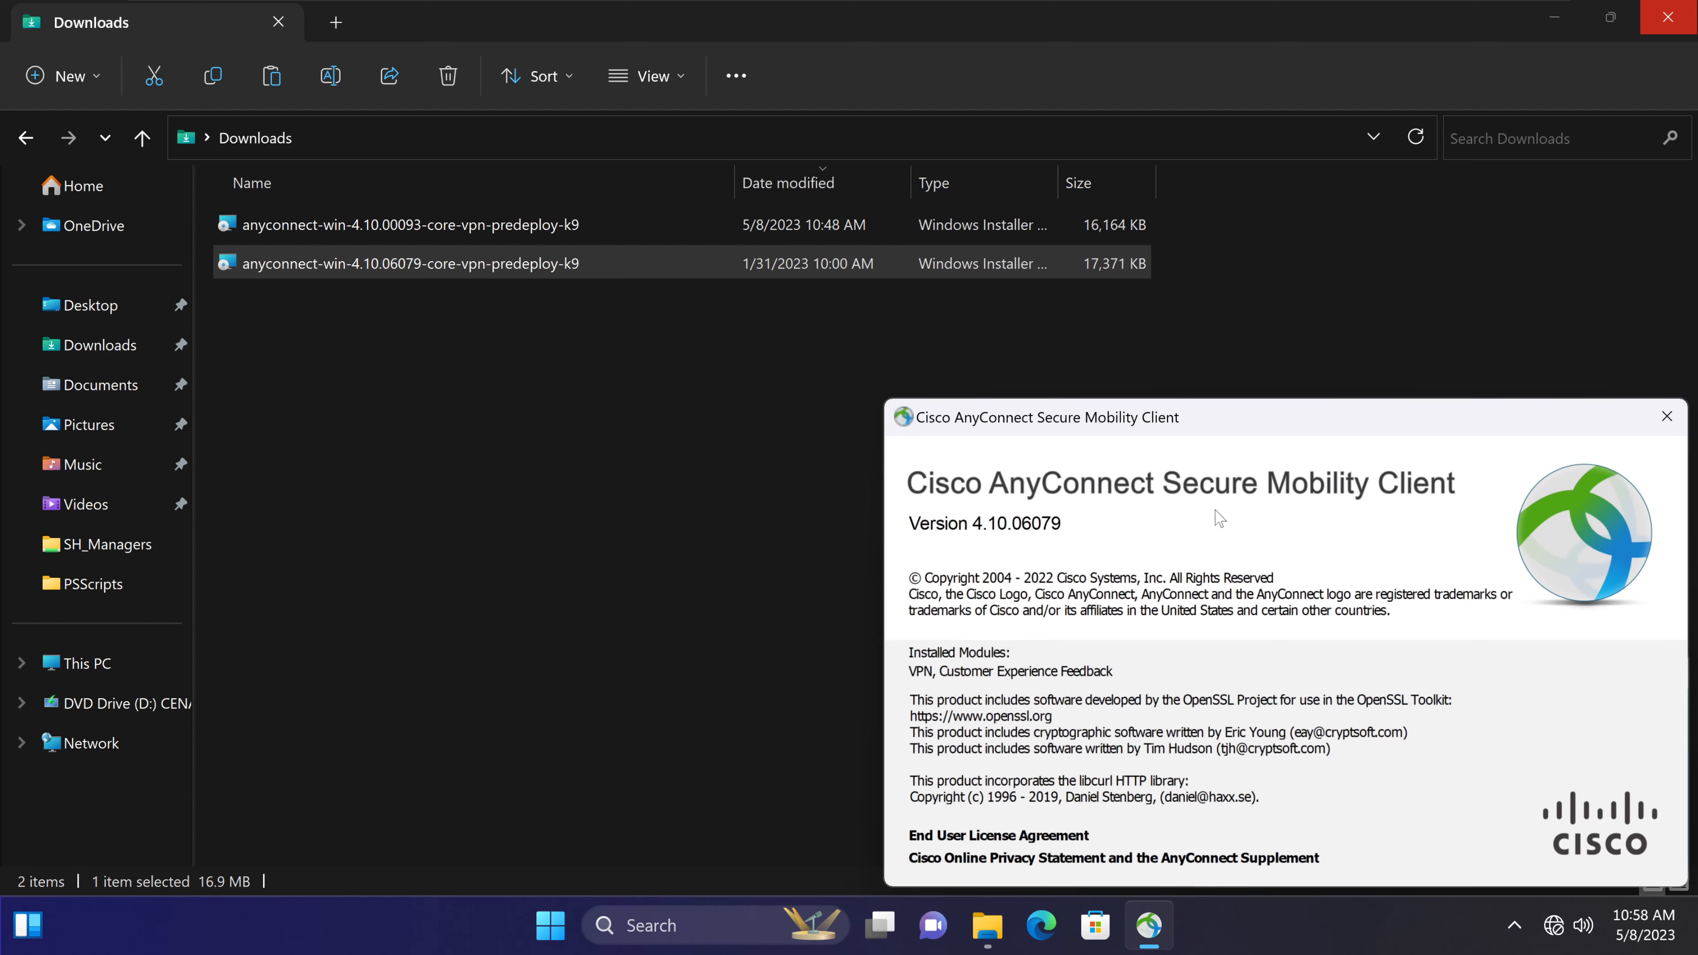
mouse_move(1397, 456)
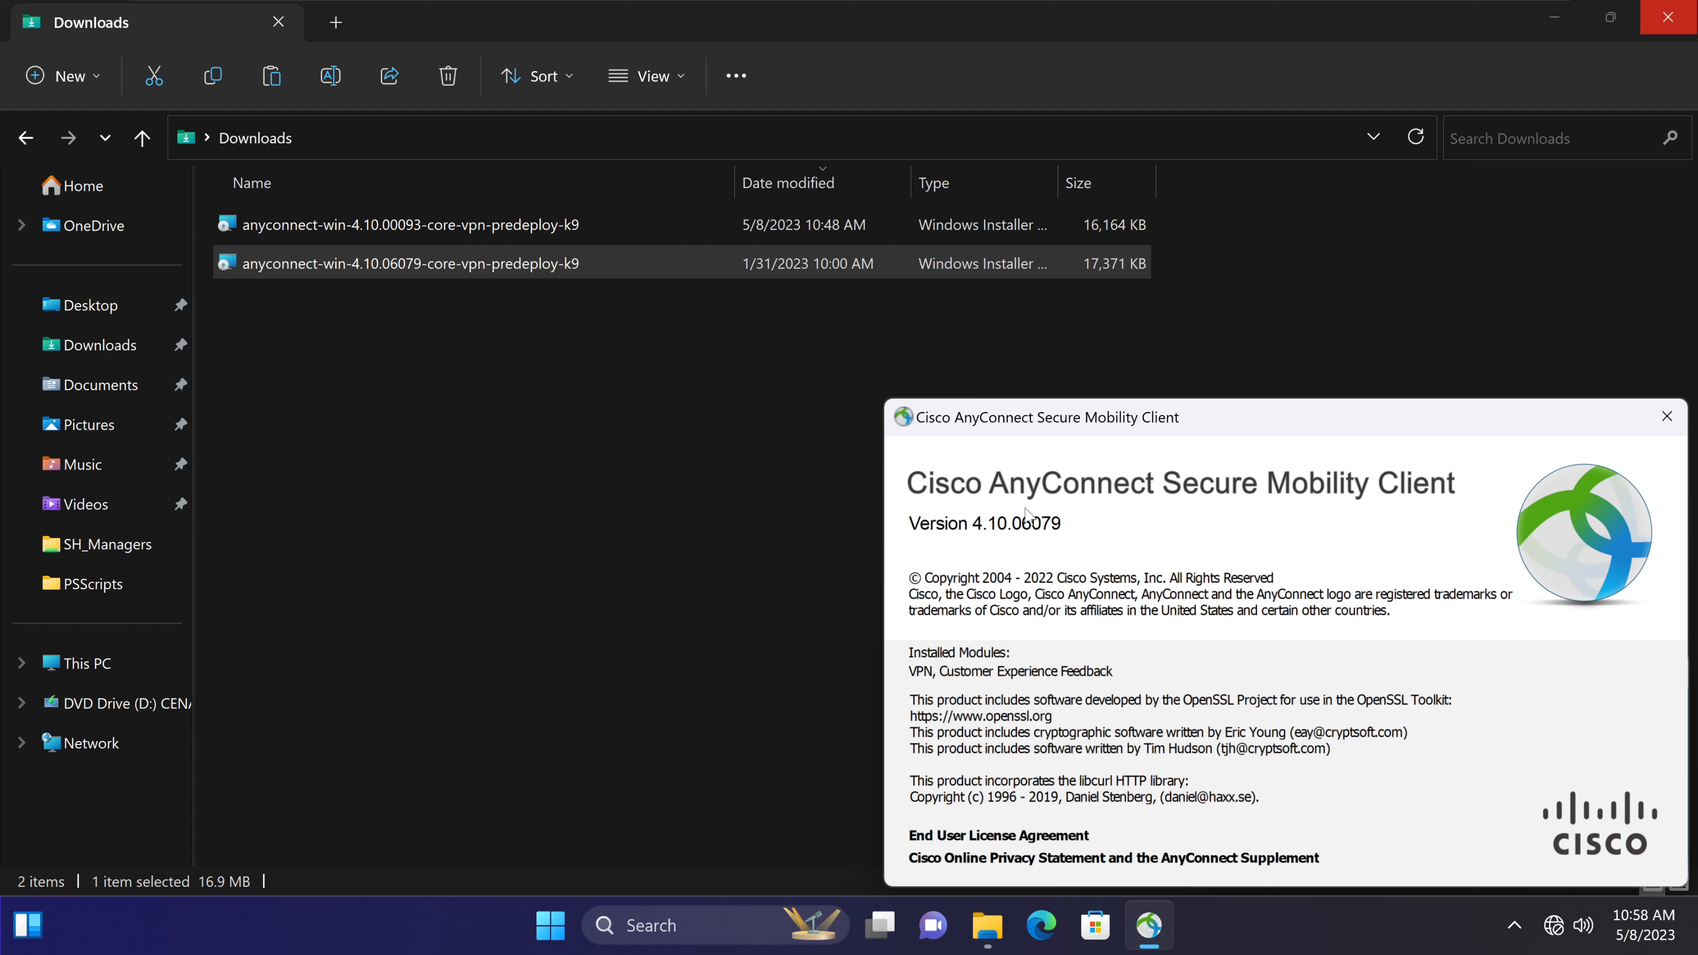
mouse_move(1667, 416)
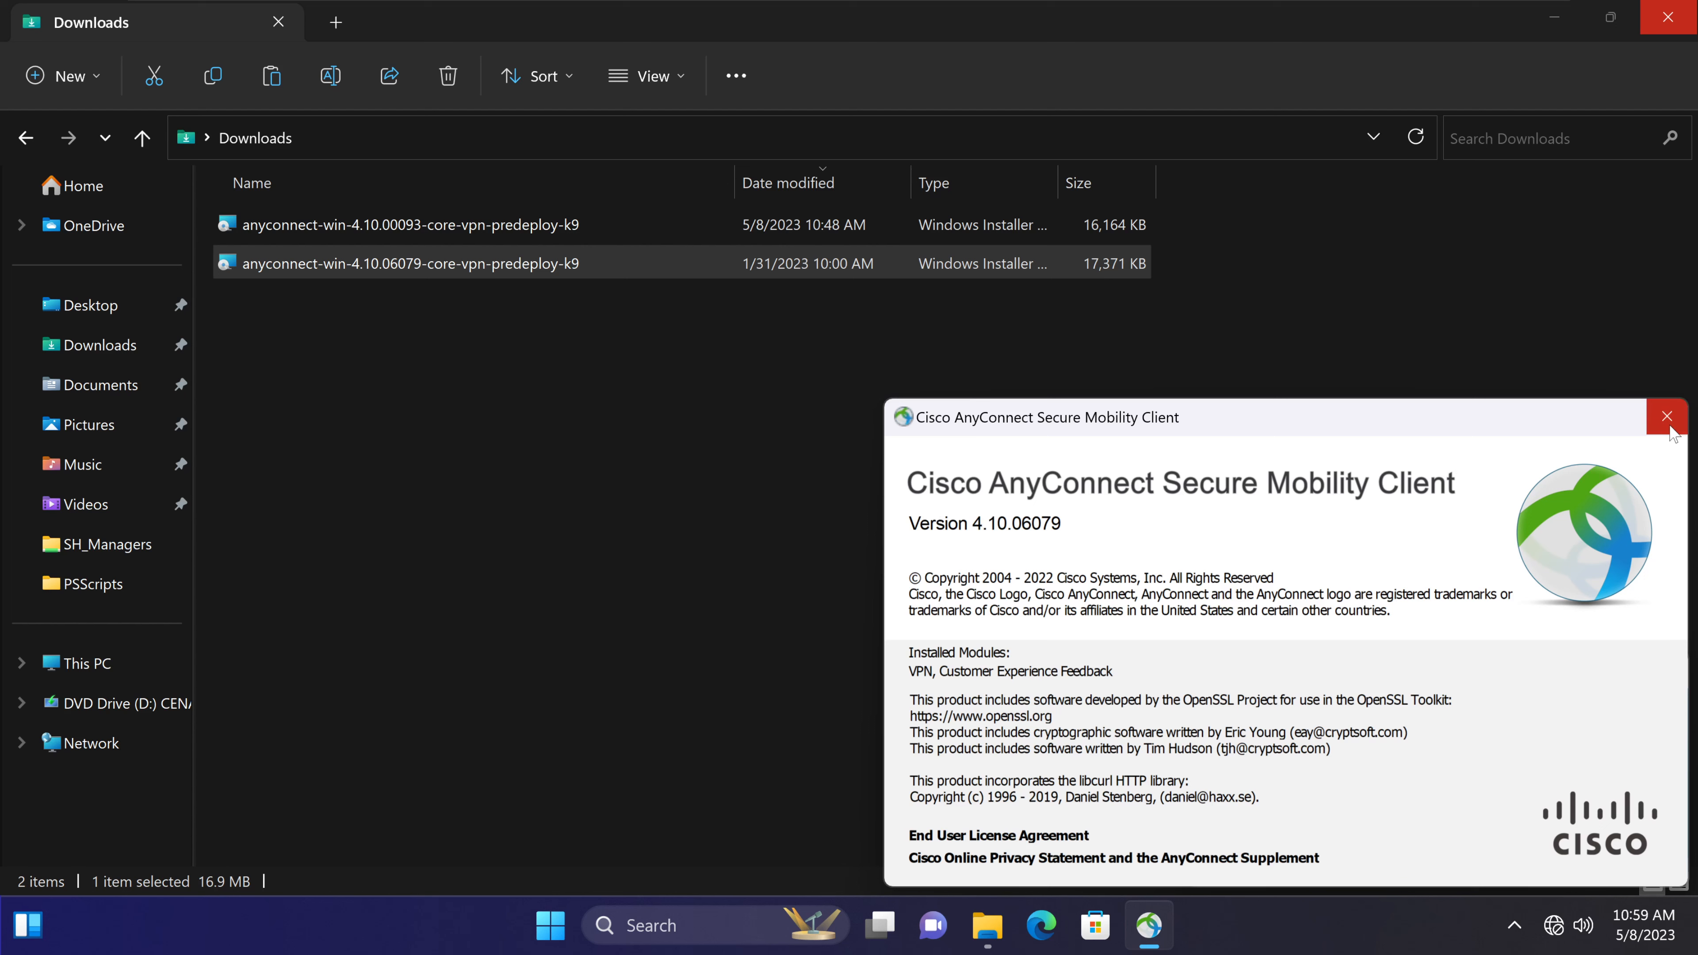
mouse_move(1666, 417)
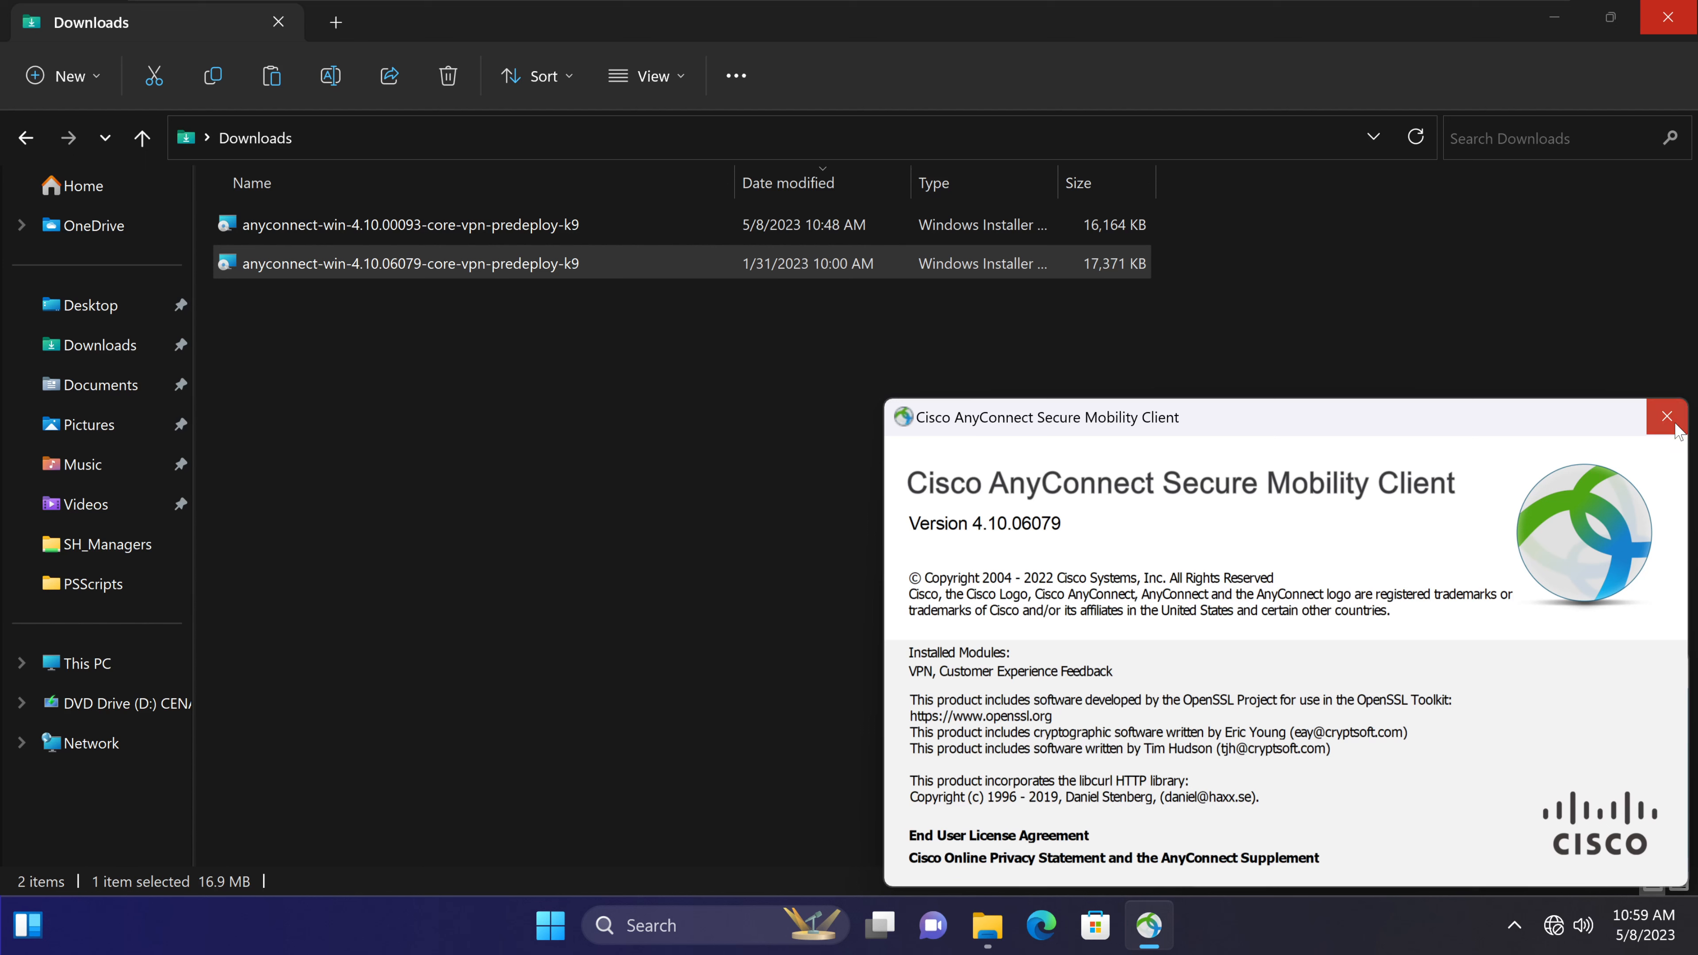
Close the About dialog, check the server dropdown and close the client to the background.
left_click(1666, 415)
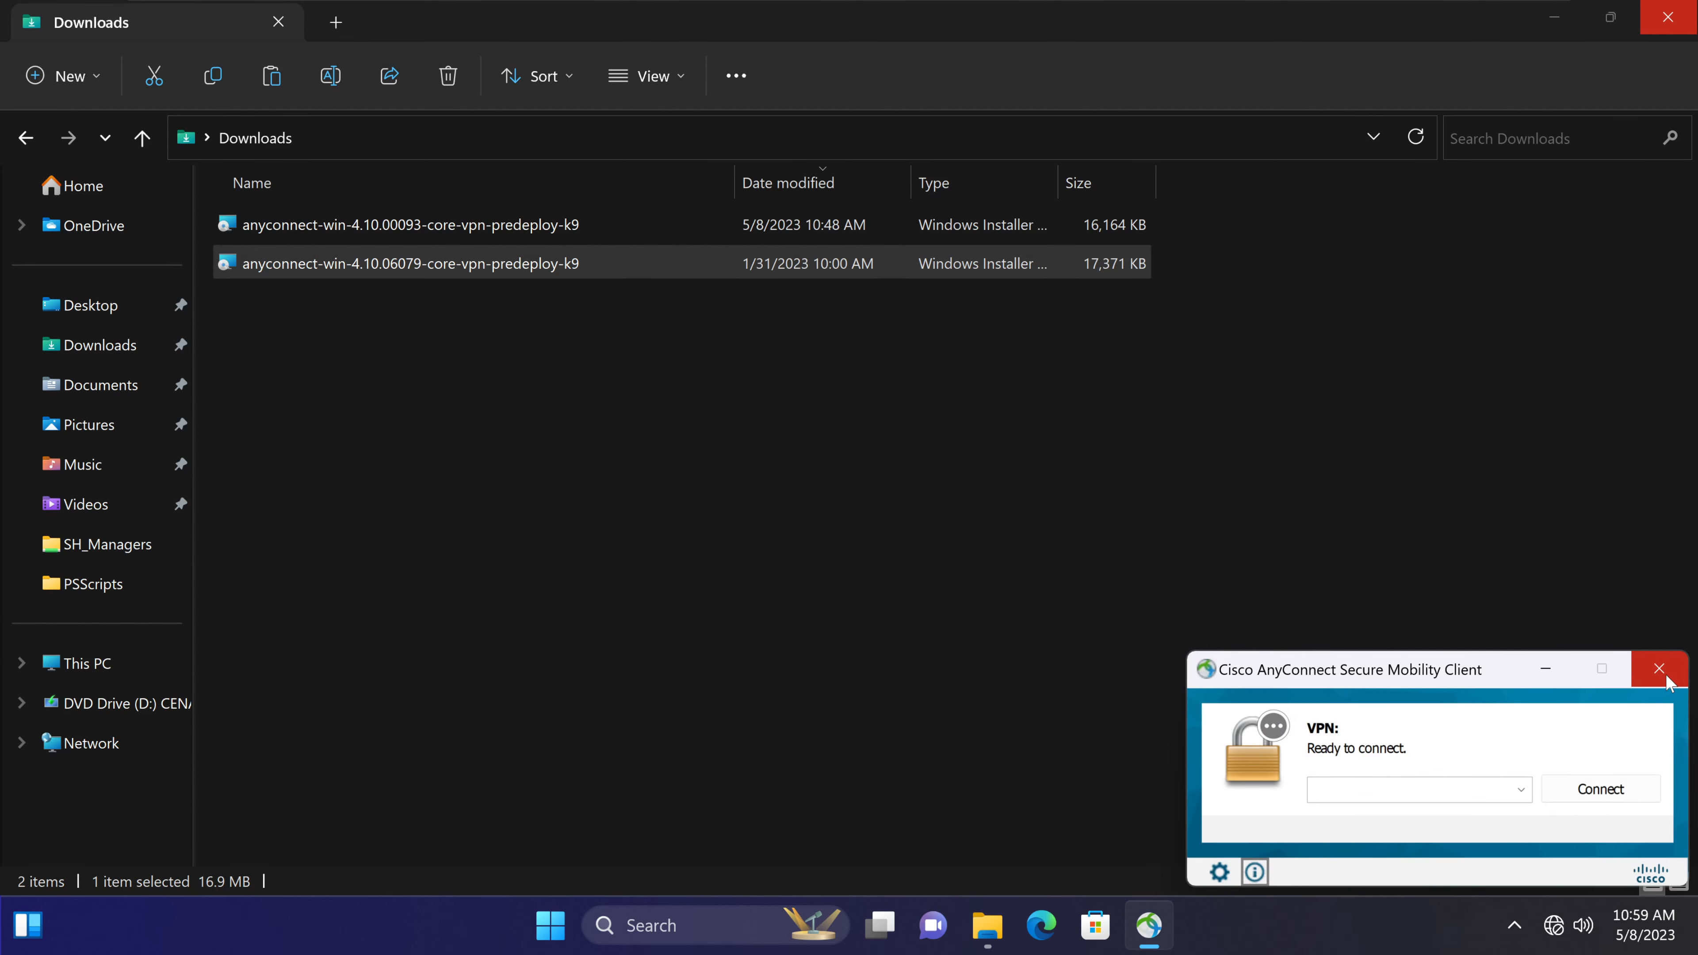
mouse_move(1504, 807)
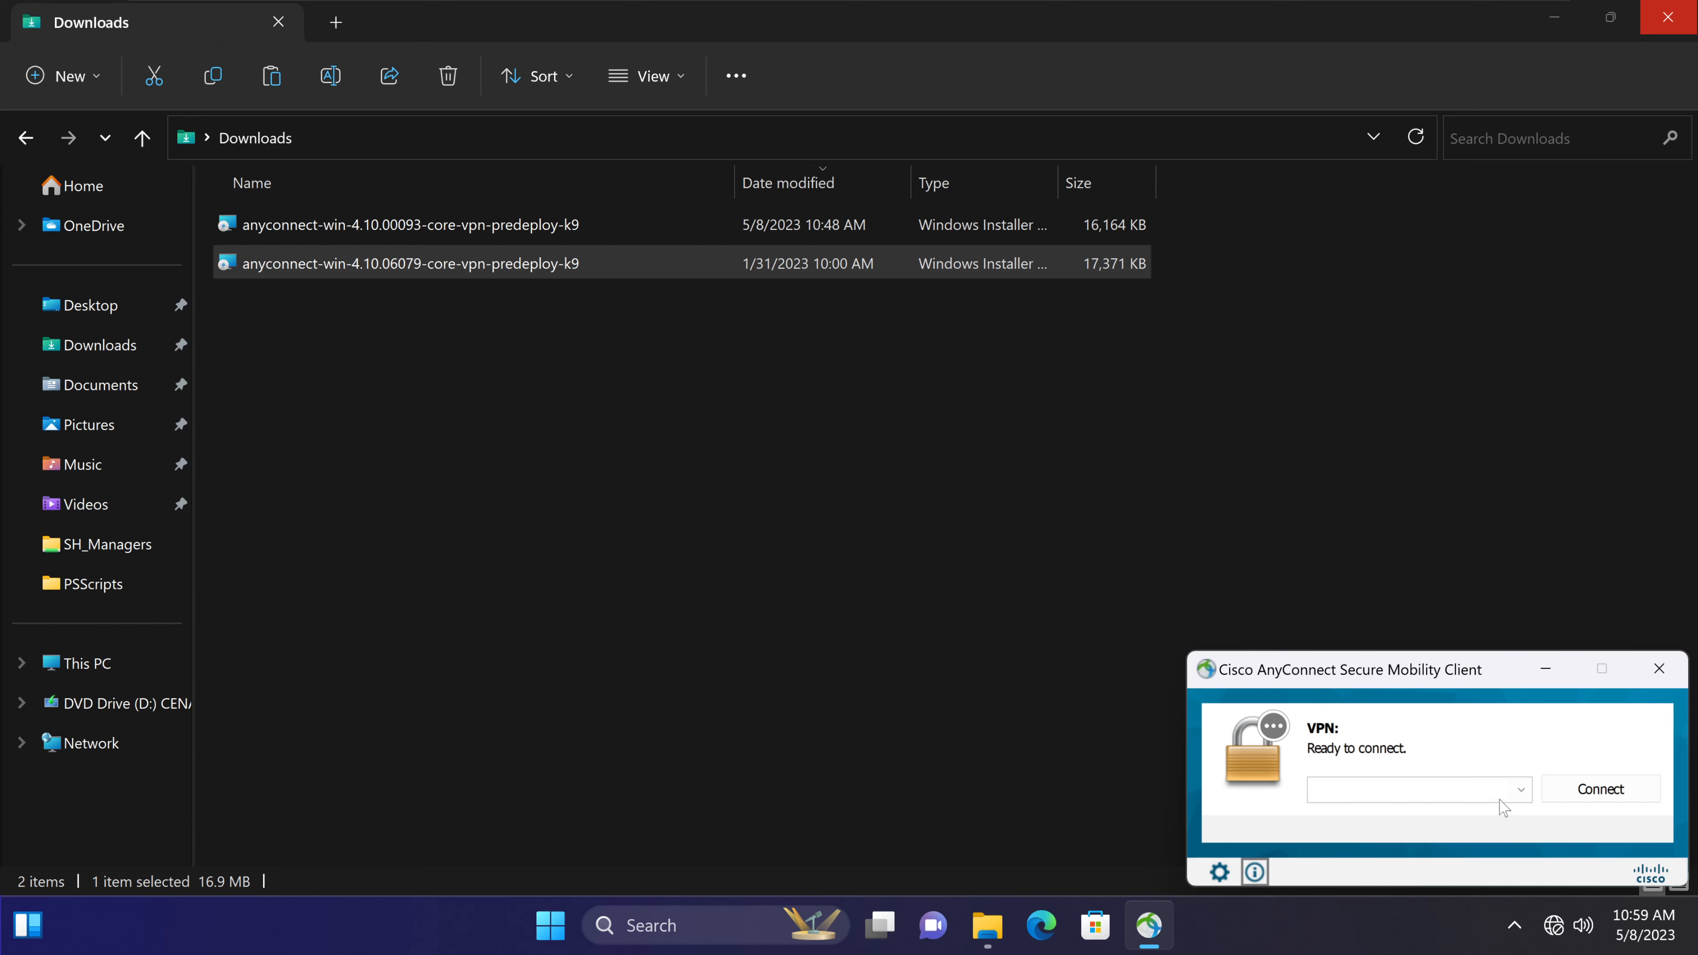
left_click(1413, 788)
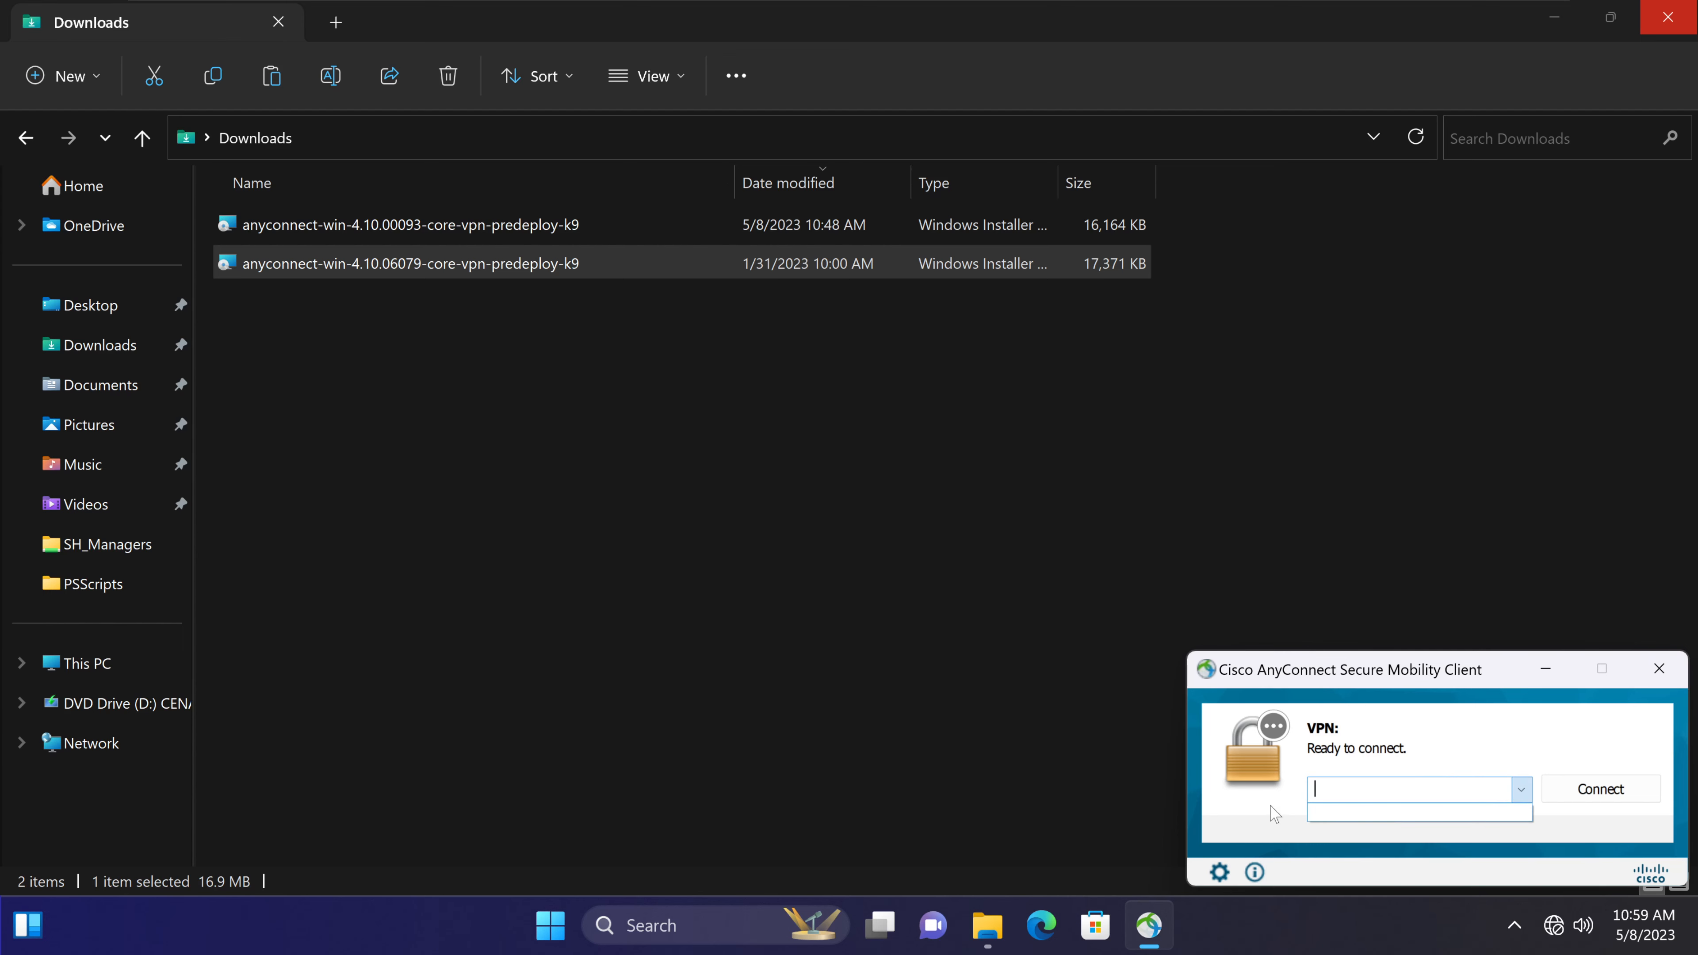
mouse_move(1213, 873)
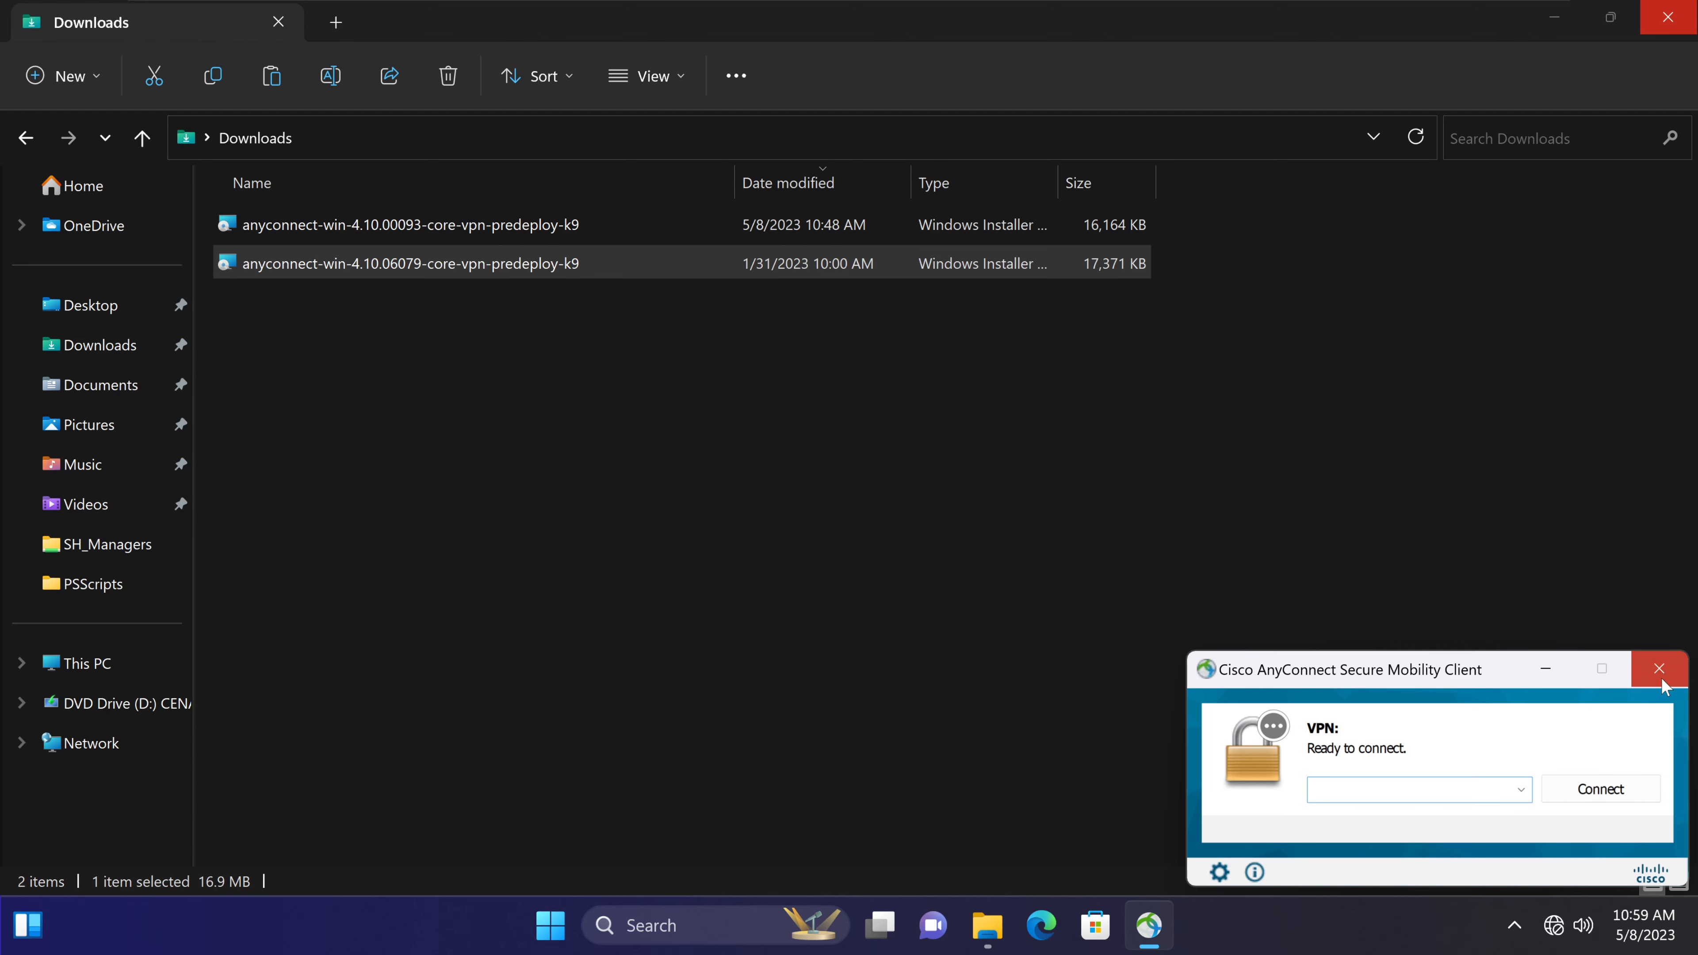
left_click(1659, 669)
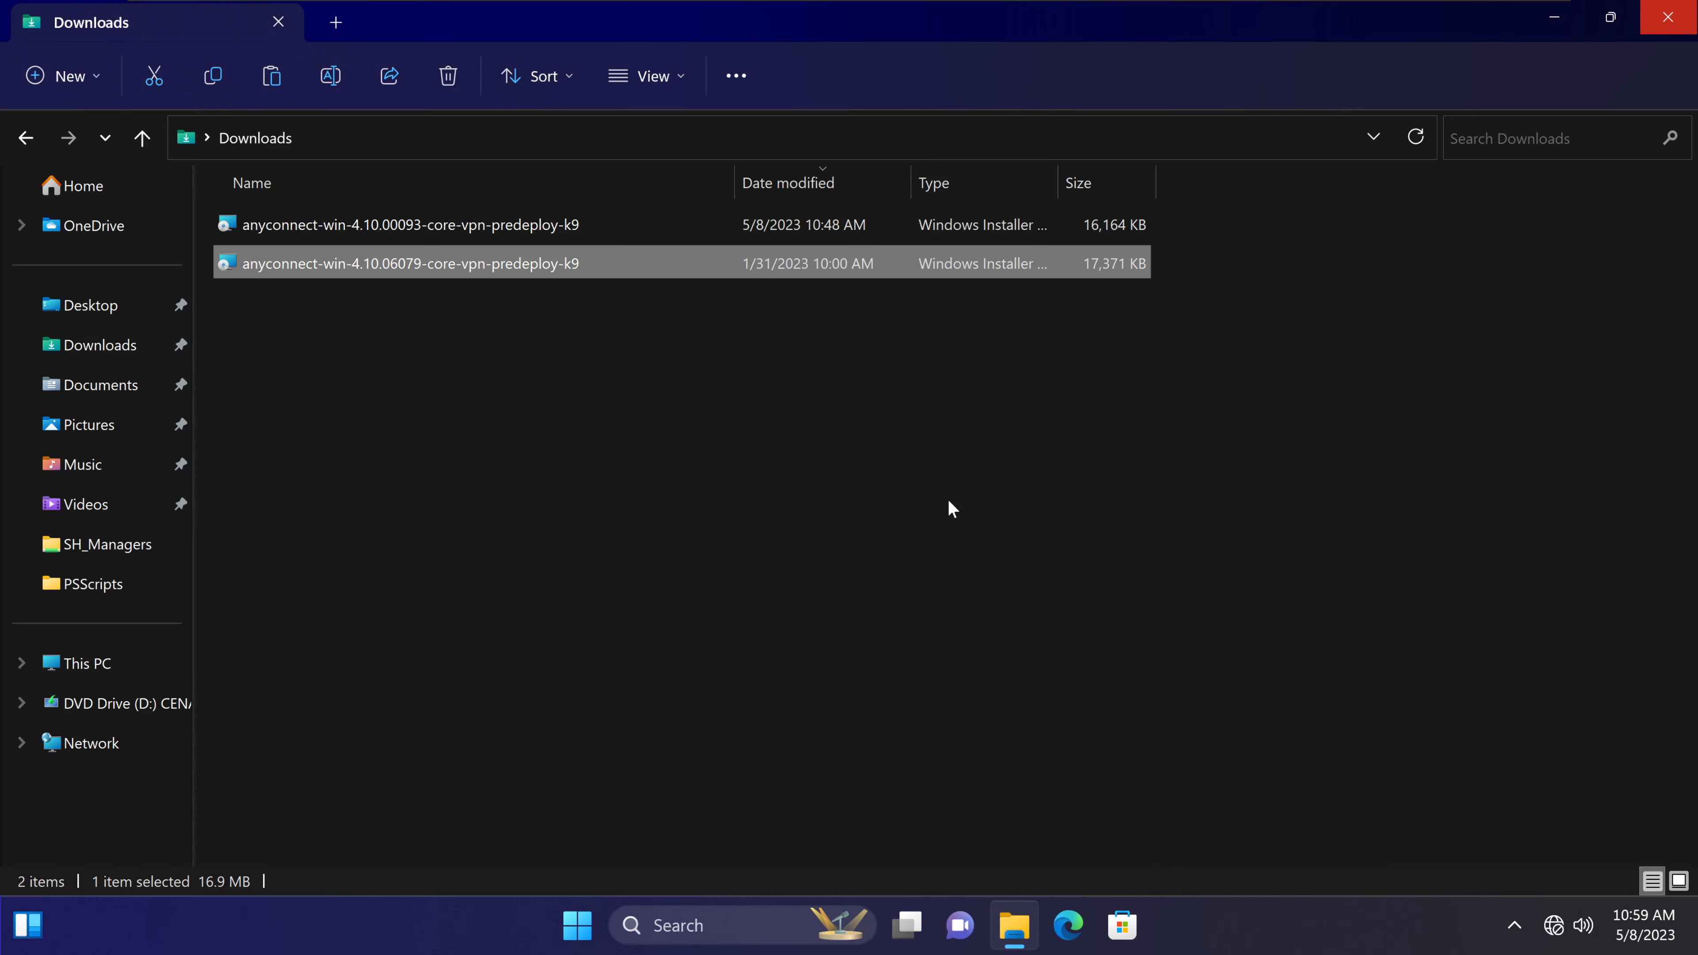
mouse_move(1419, 365)
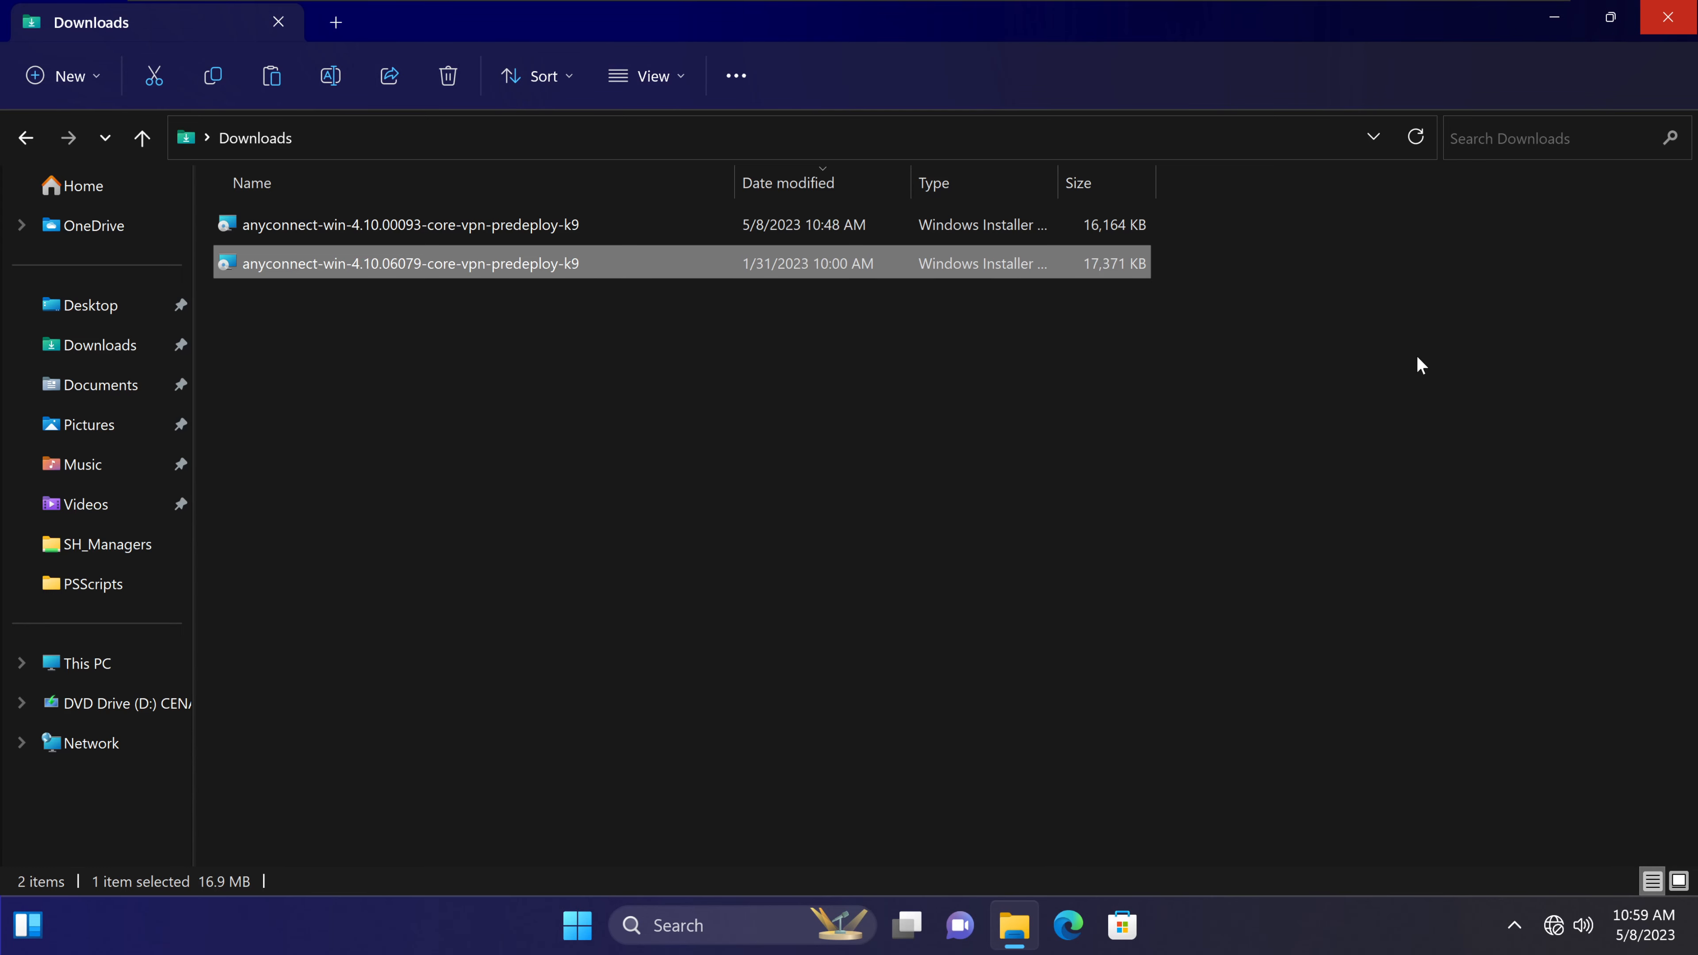
Reopen AnyConnect from the hidden tray icons, again showing Ready to connect.
left_click(1514, 925)
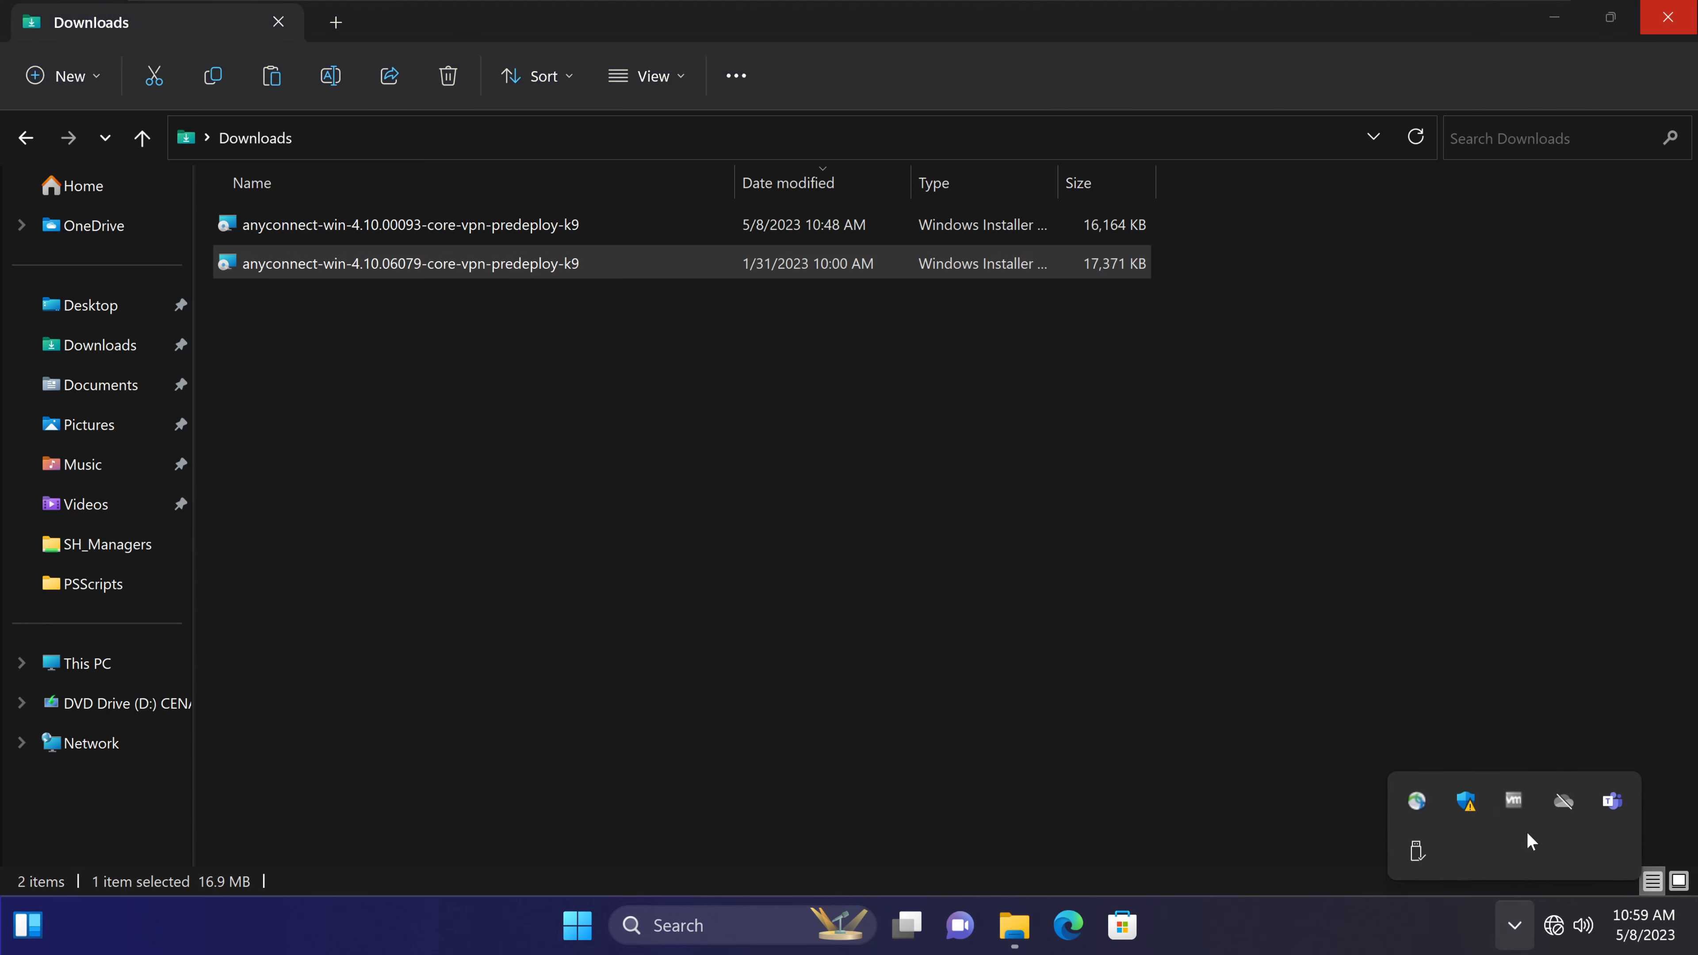
left_click(1415, 801)
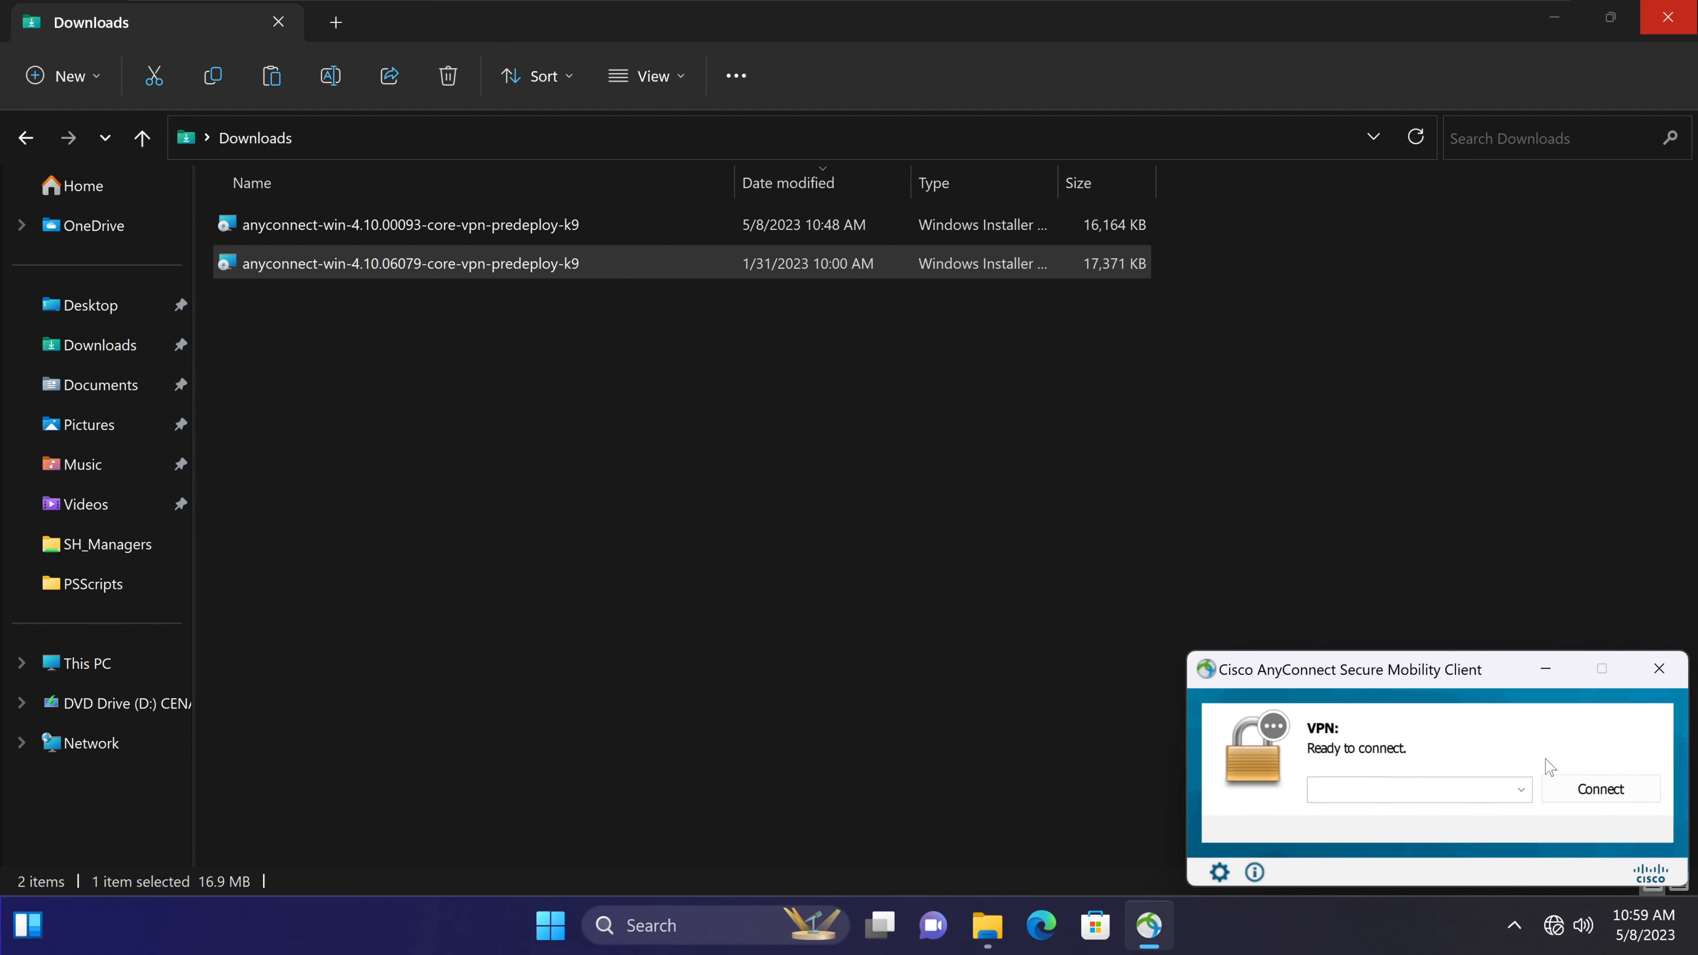
mouse_move(1202, 642)
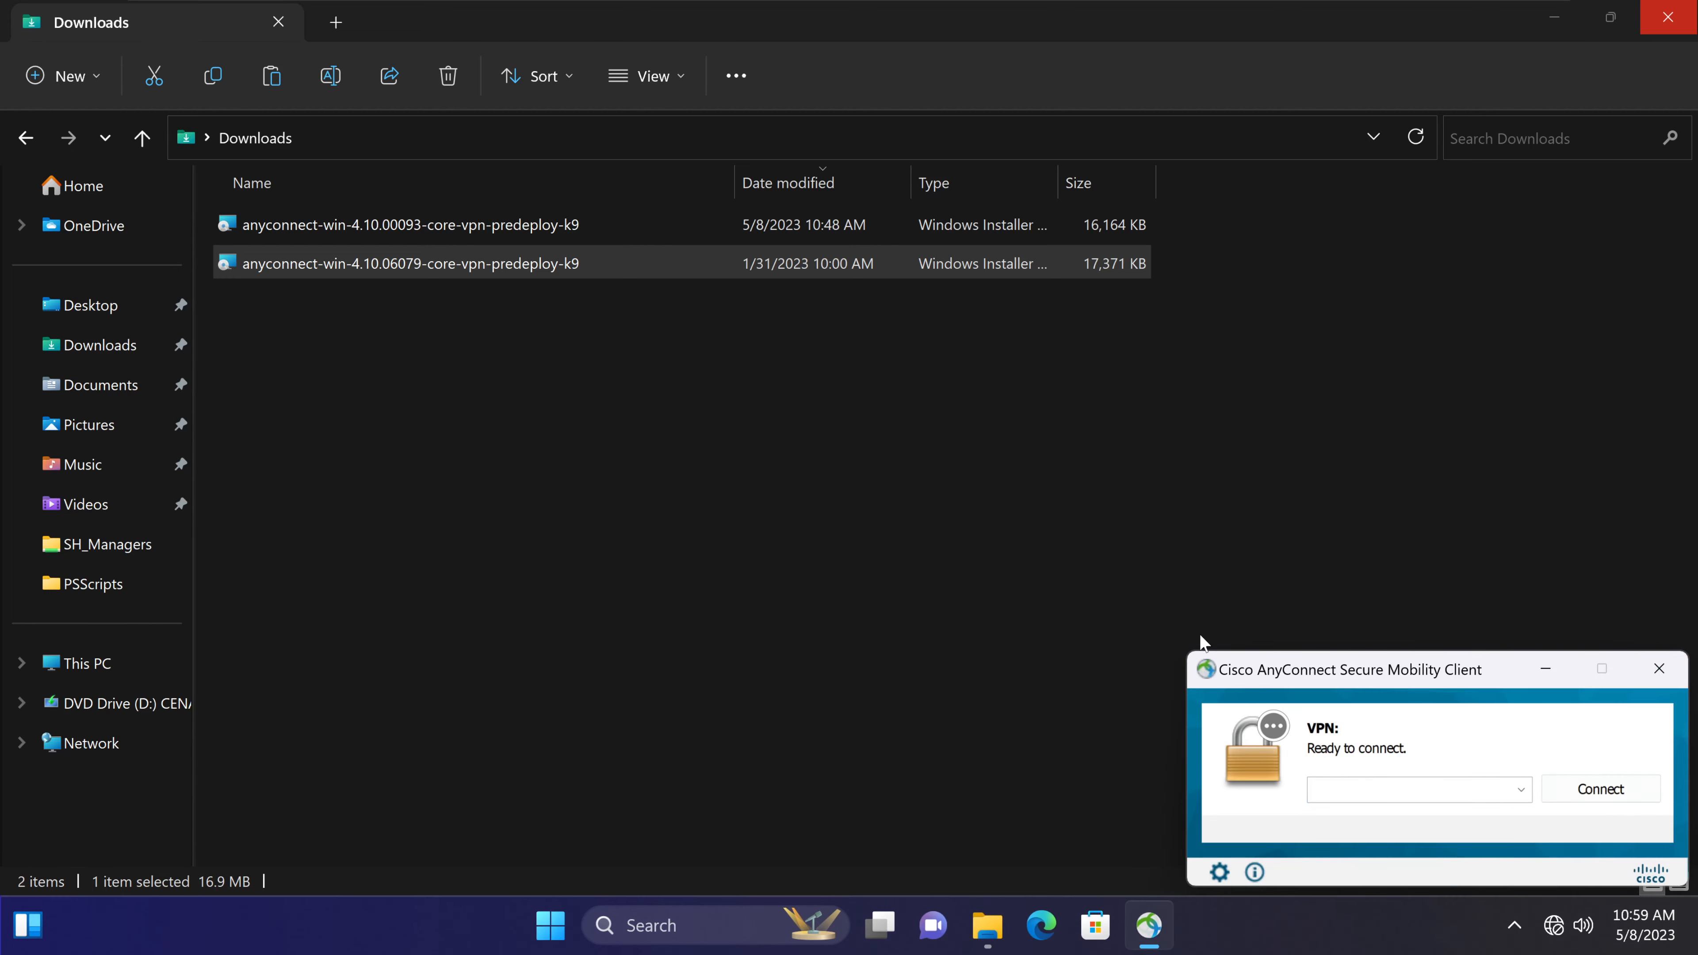
mouse_move(1409, 665)
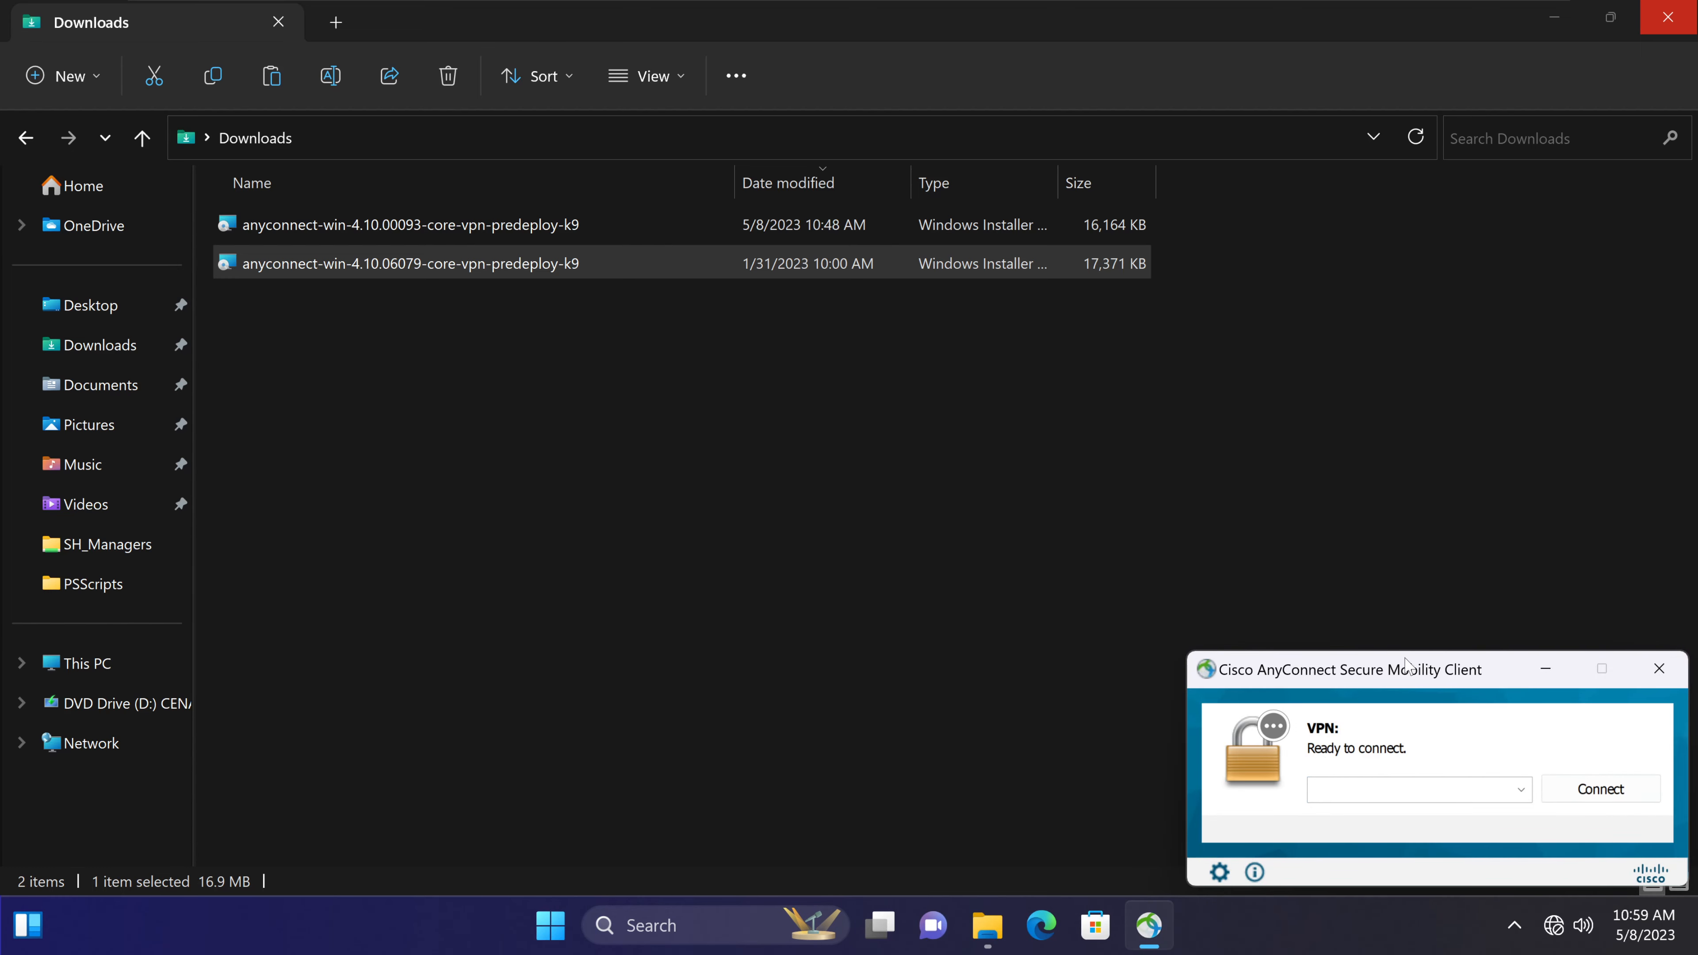
mouse_move(1130, 830)
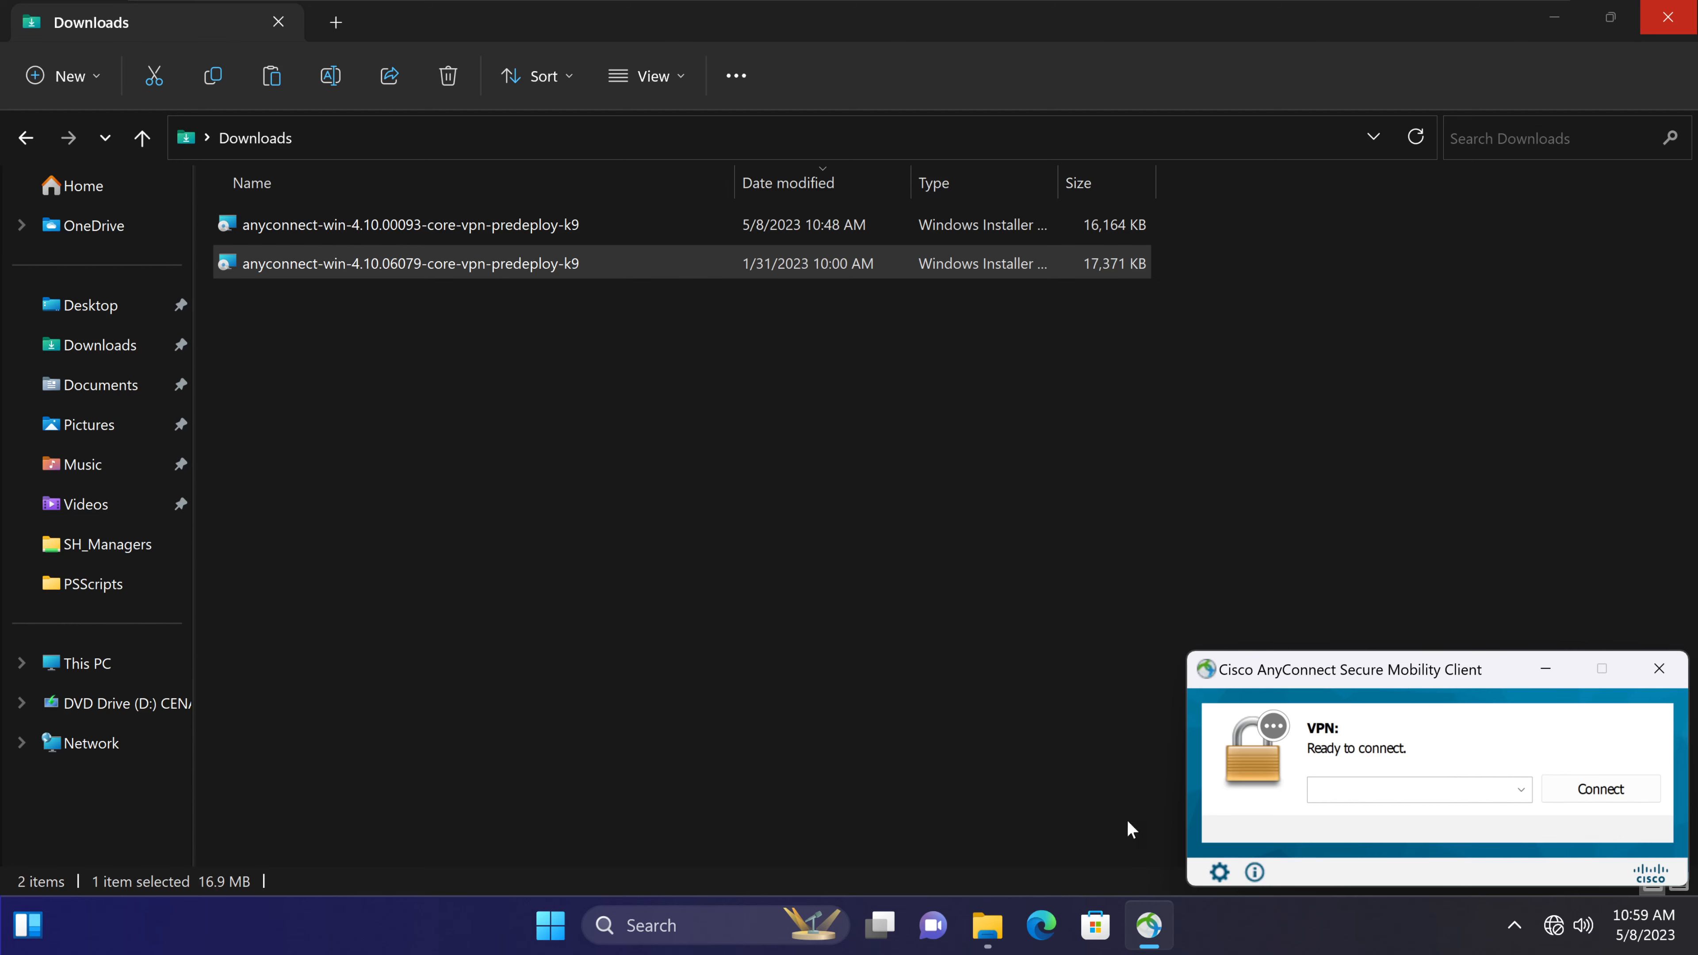
mouse_move(1289, 609)
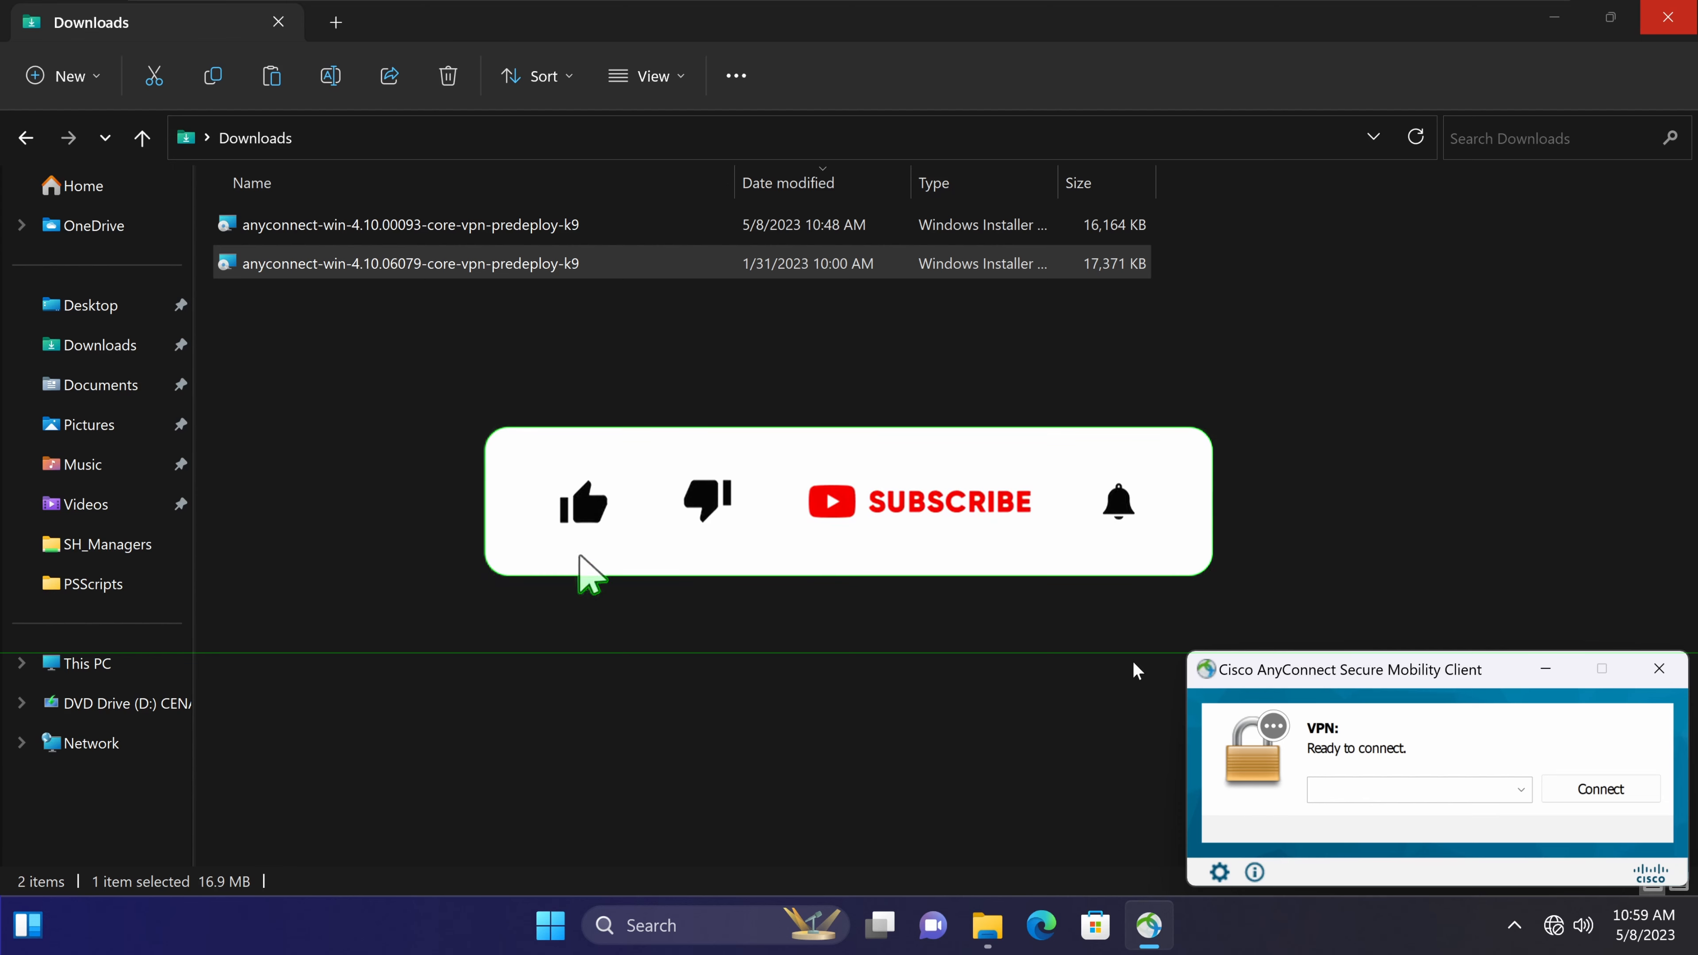
left_click(949, 502)
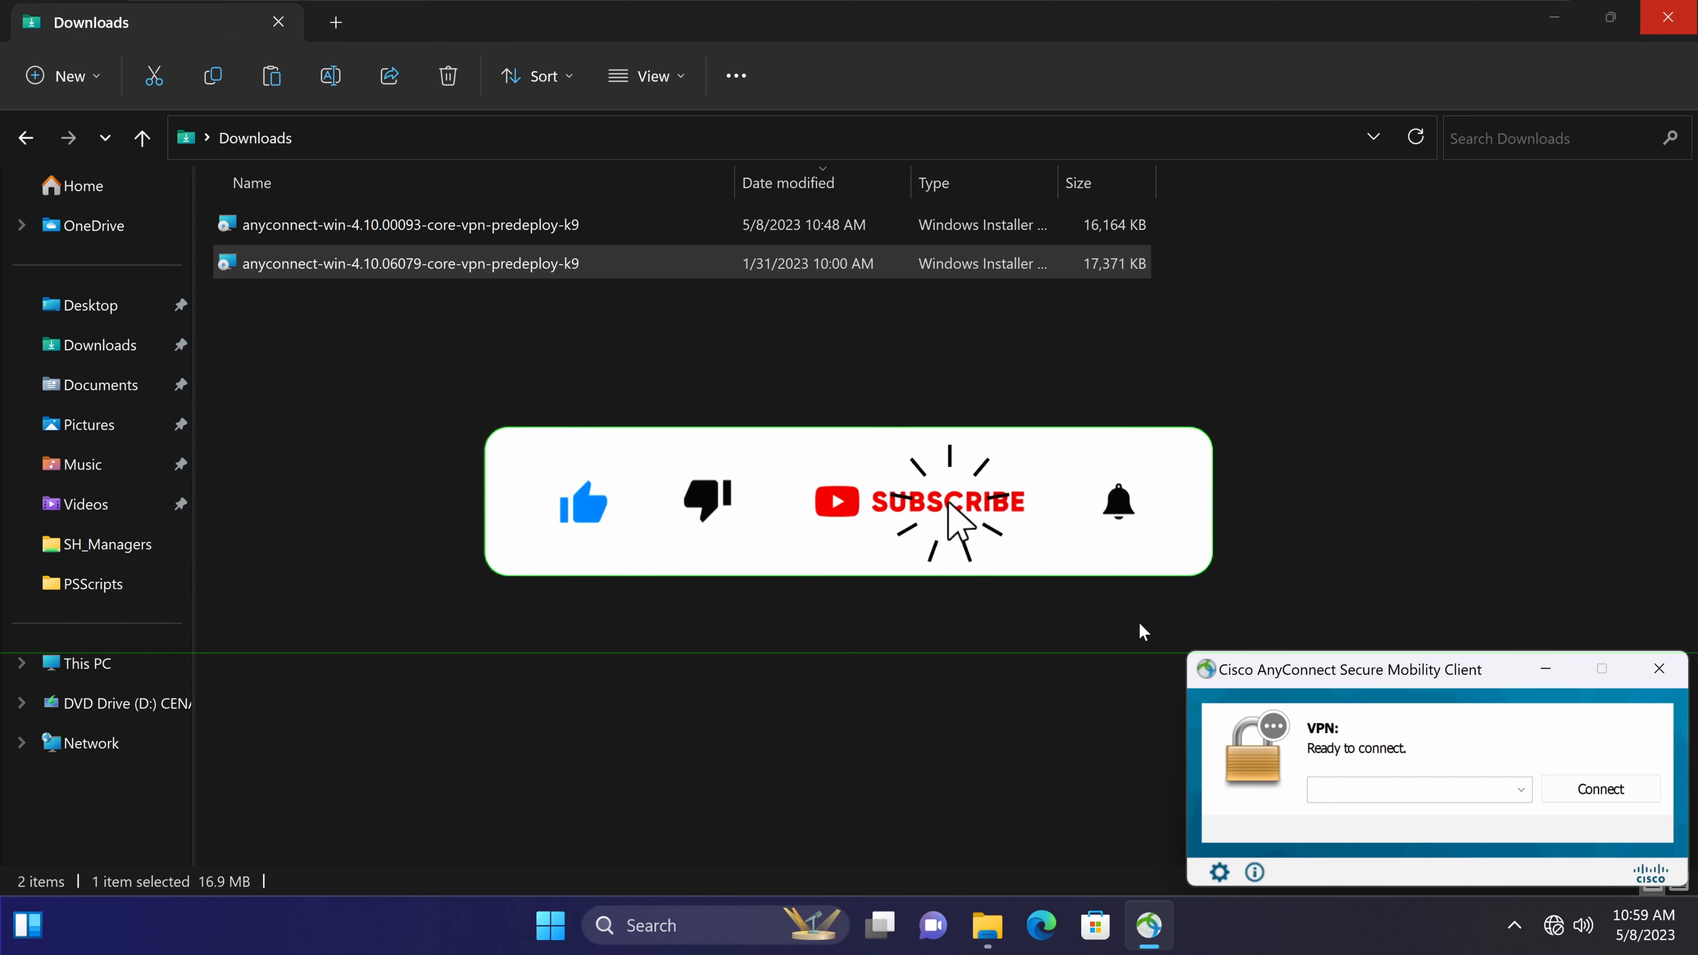